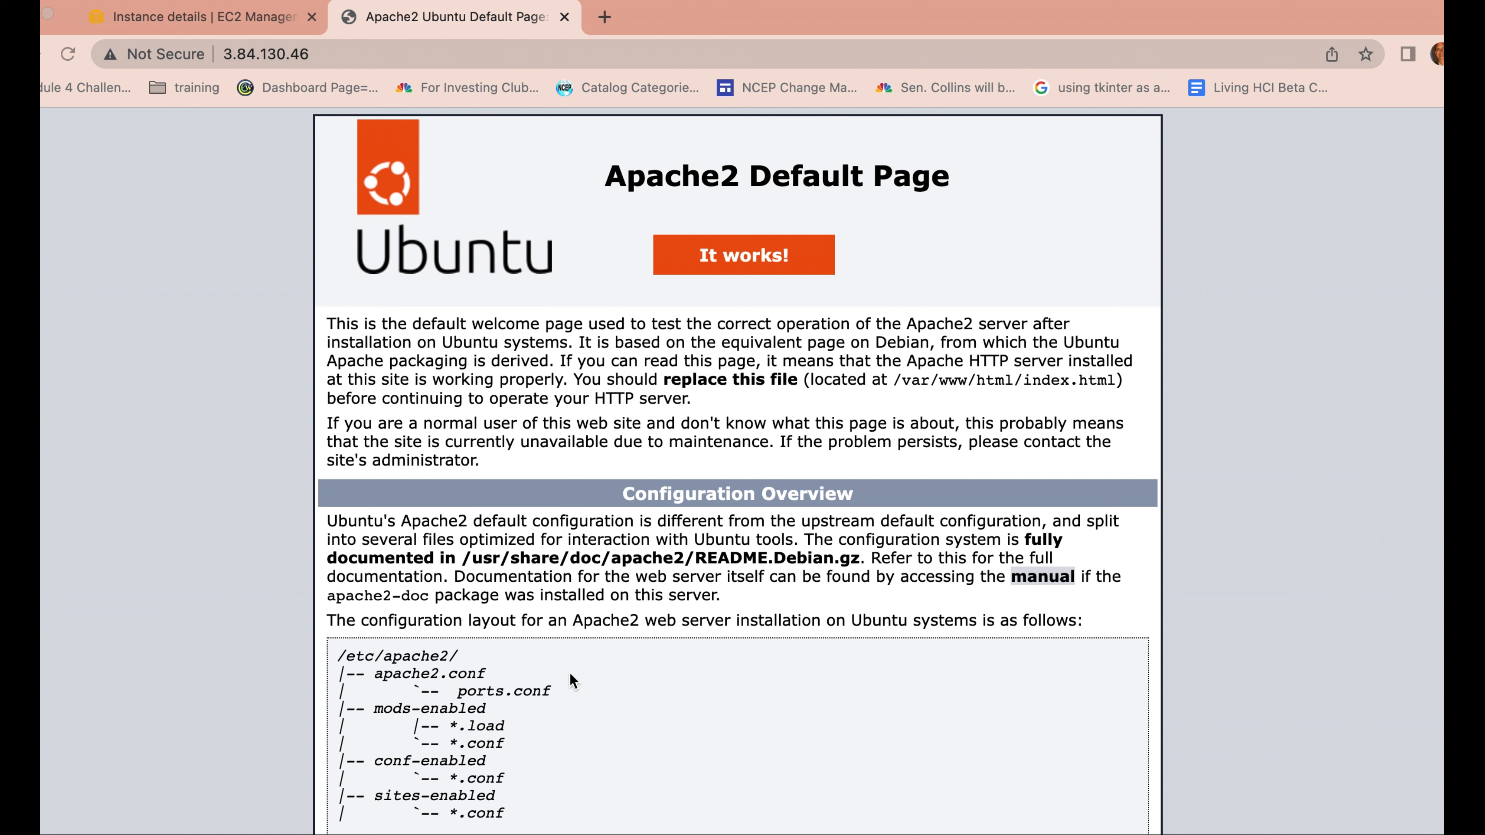
{"action": "mouse_move", "coordinate": [501, 801]}
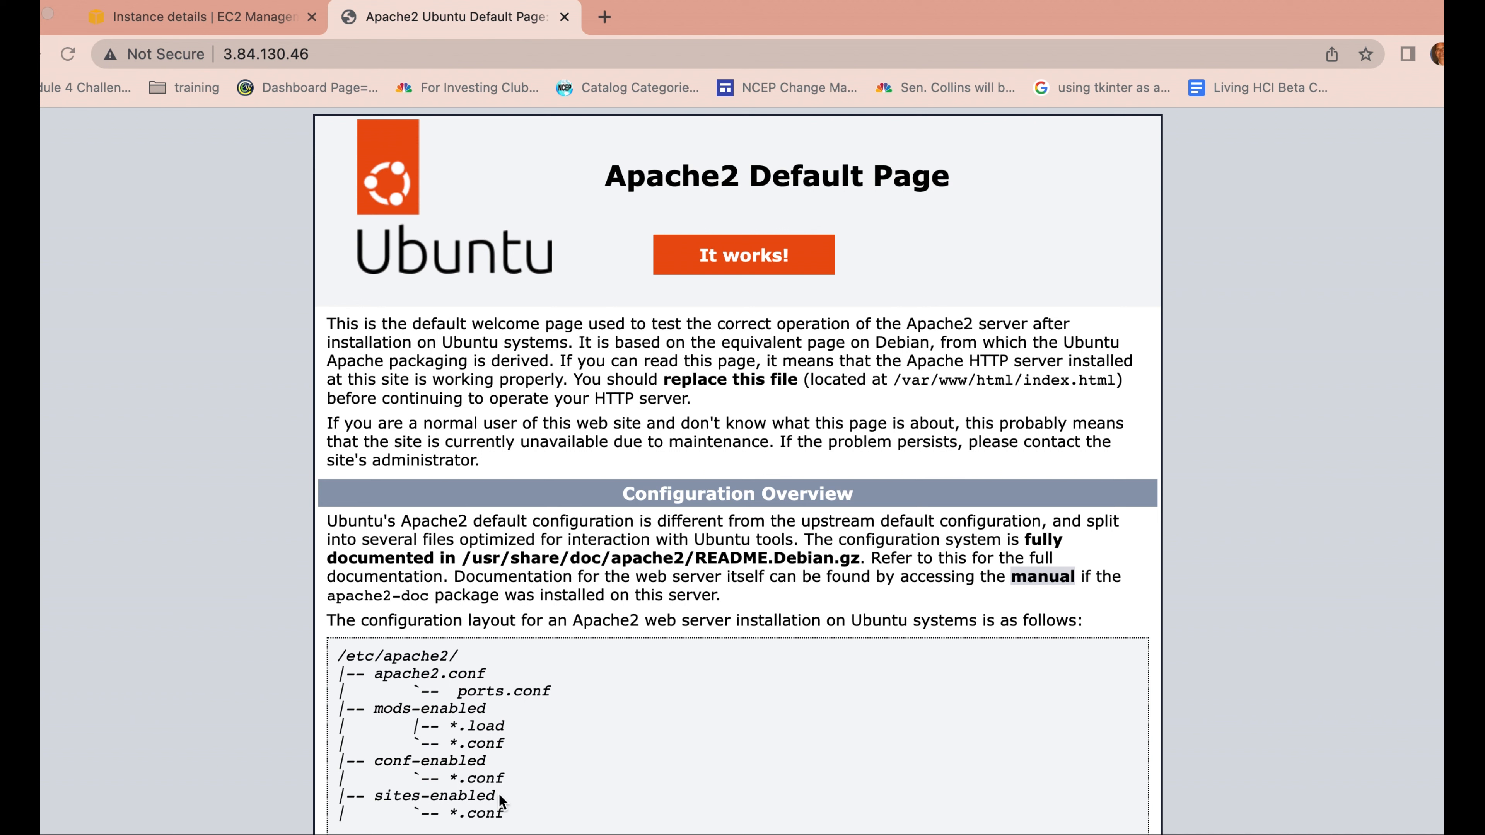
{"action": "mouse_move", "coordinate": [353, 818]}
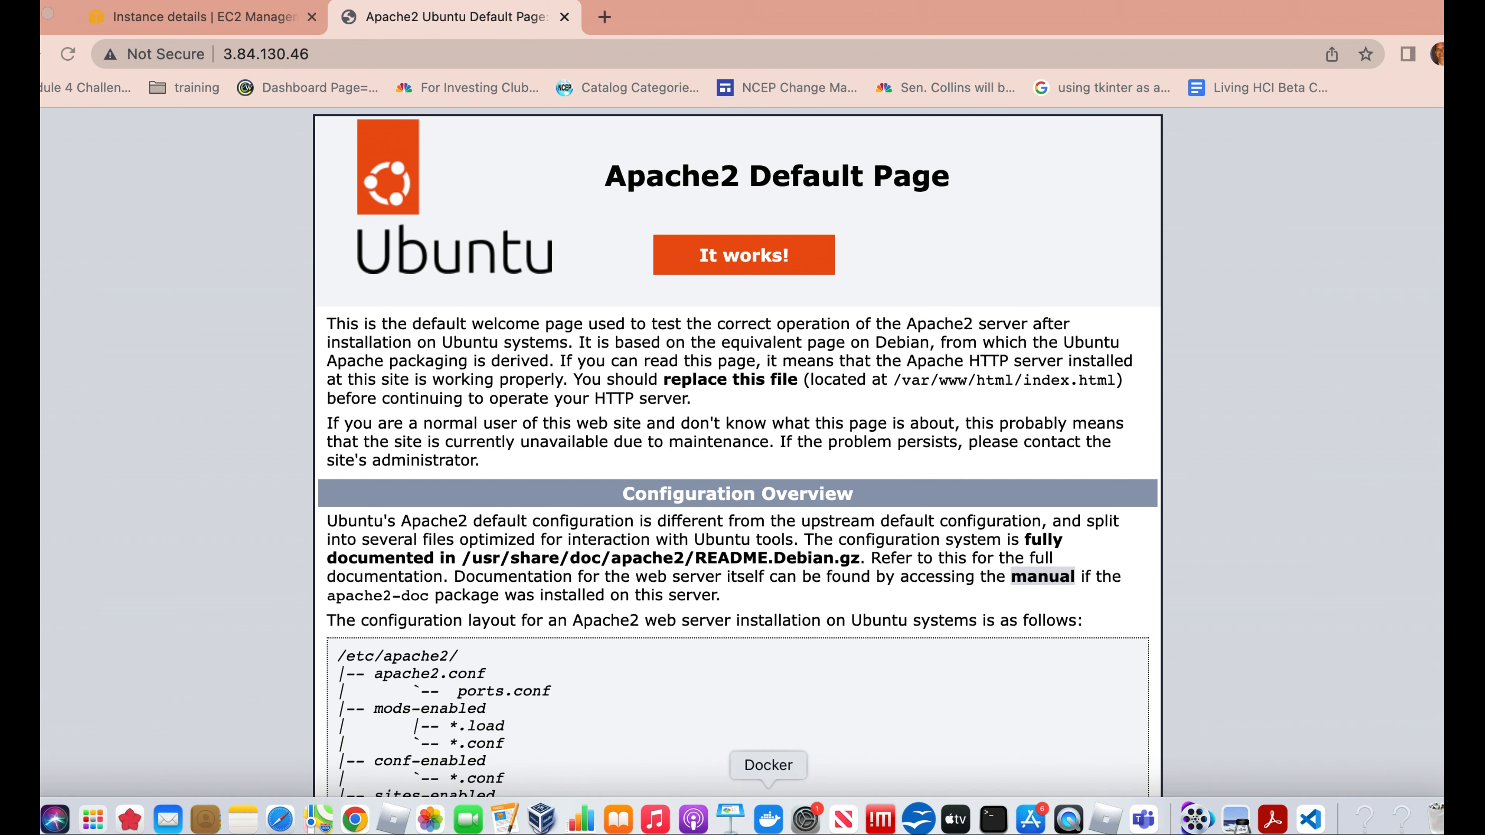
Launch Terminal from the Dock to make the php-project folder on the Desktop
{"action": "left_click", "coordinate": [1309, 818]}
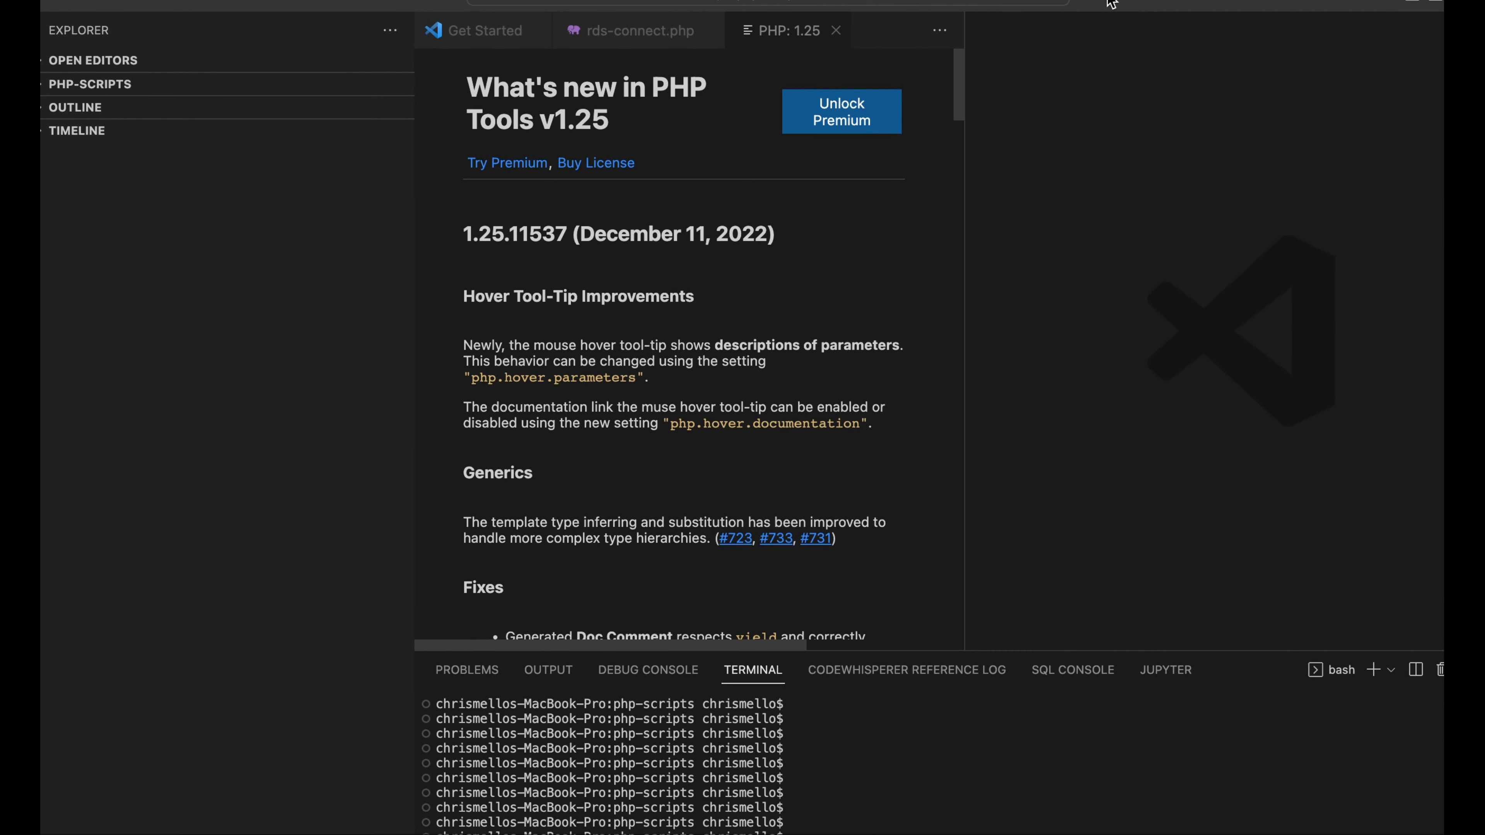
{"action": "mouse_move", "coordinate": [990, 819]}
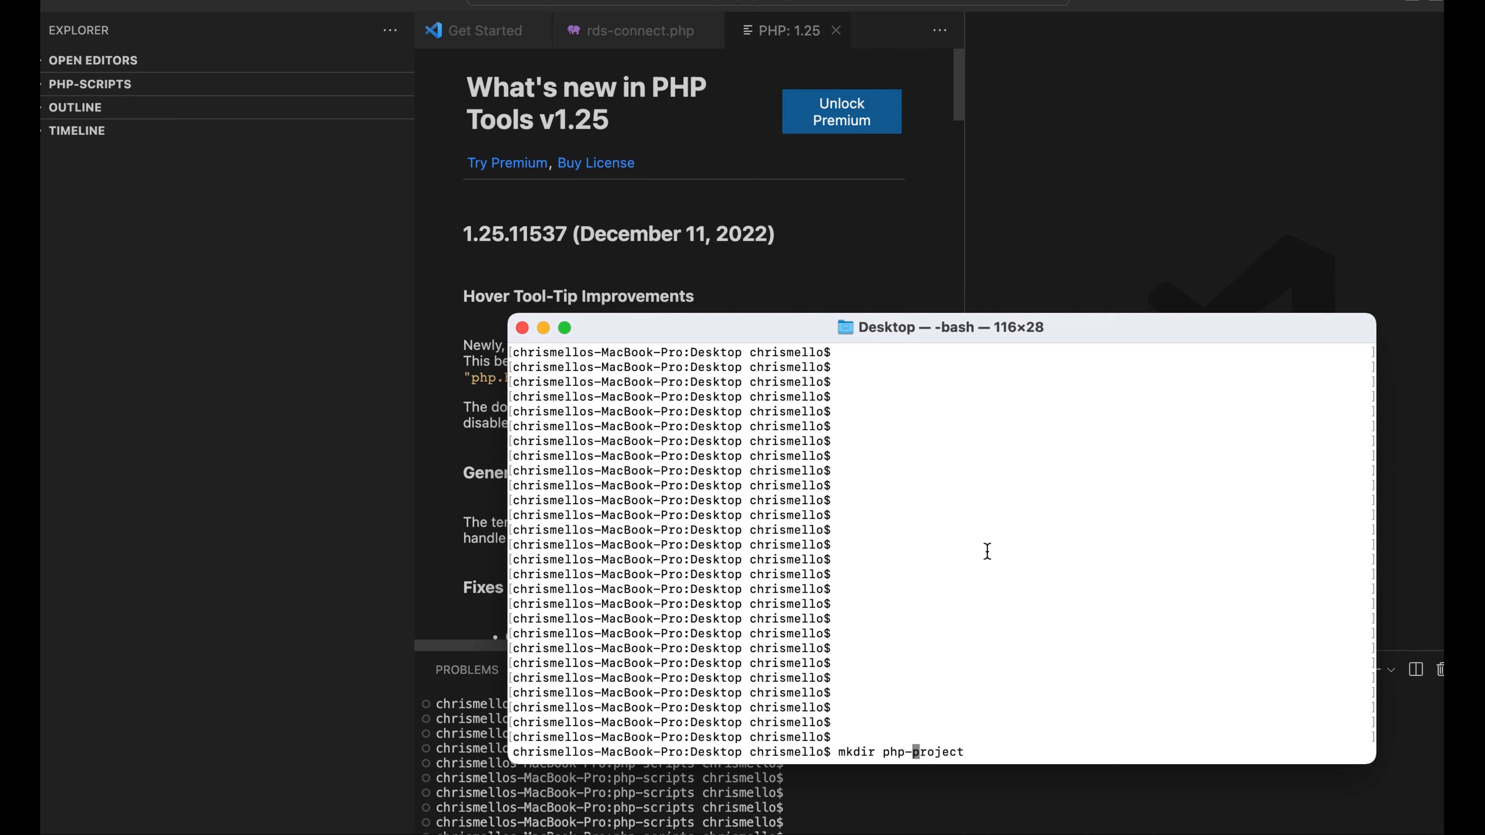
{"action": "mouse_move", "coordinate": [982, 441]}
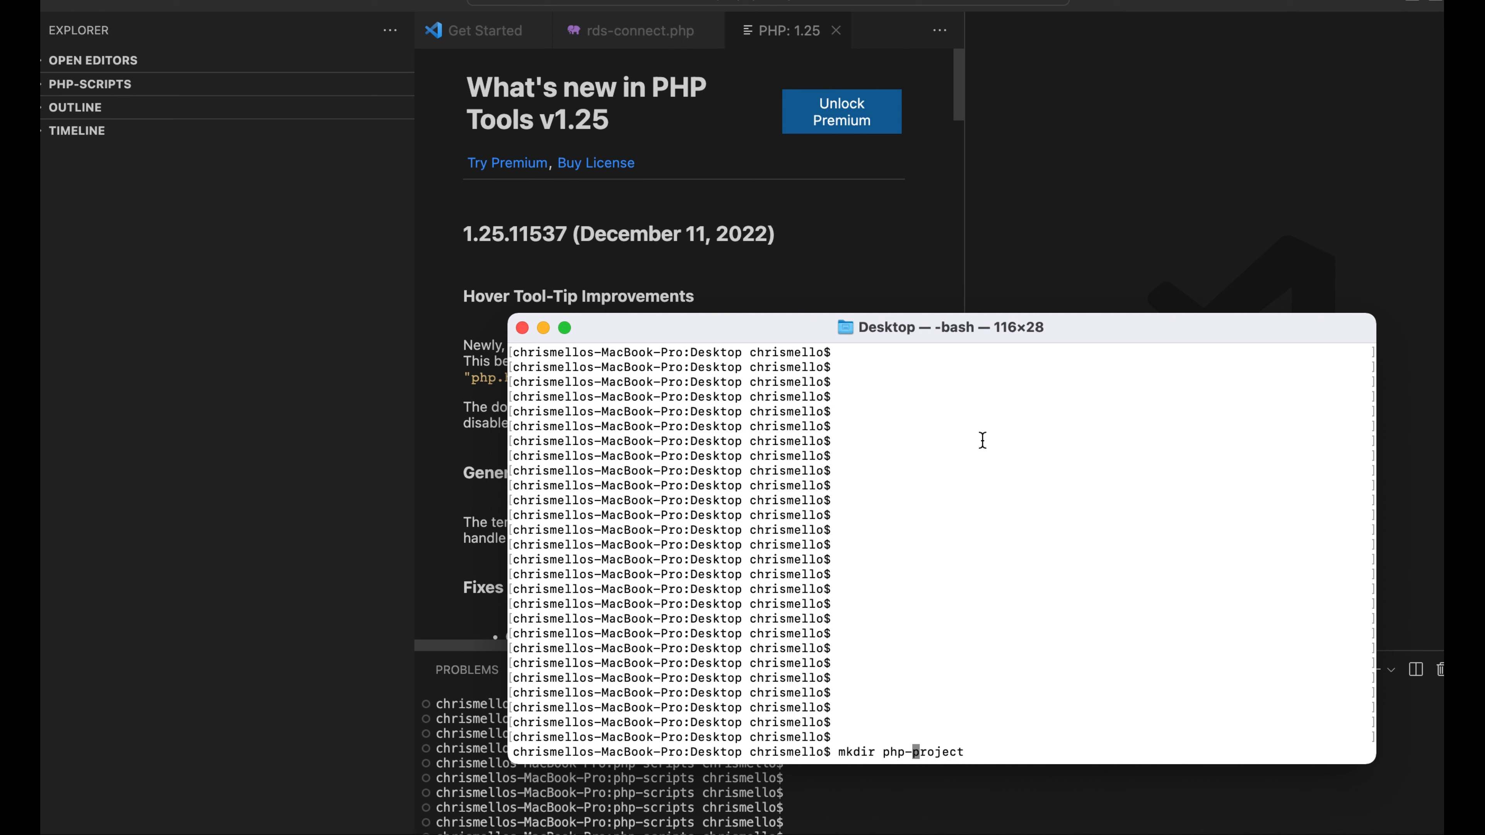
{"action": "mouse_move", "coordinate": [1148, 332]}
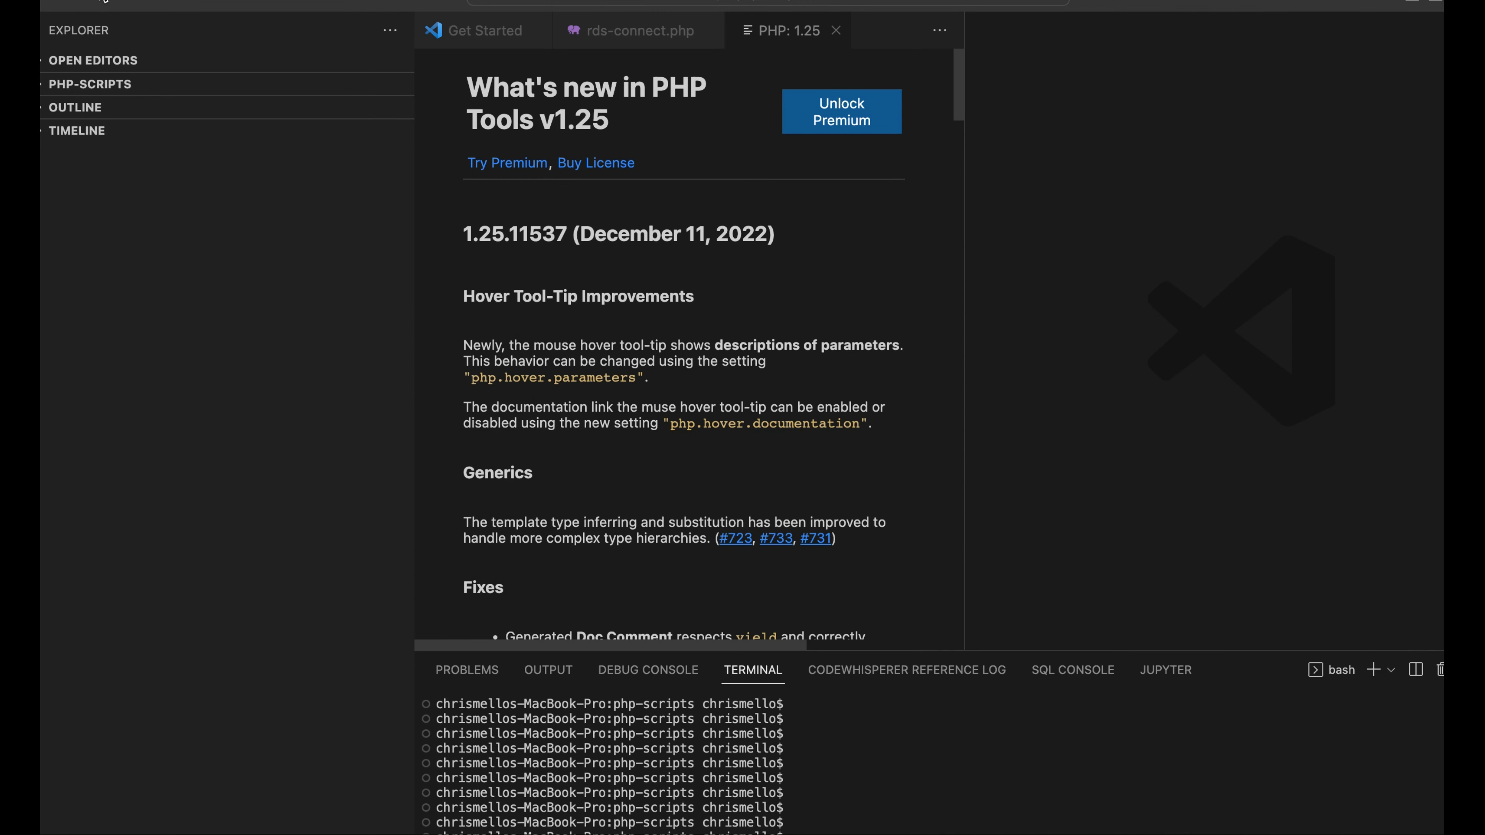
Open the Desktop's php-project folder as the VS Code workspace
{"action": "left_click", "coordinate": [47, 8]}
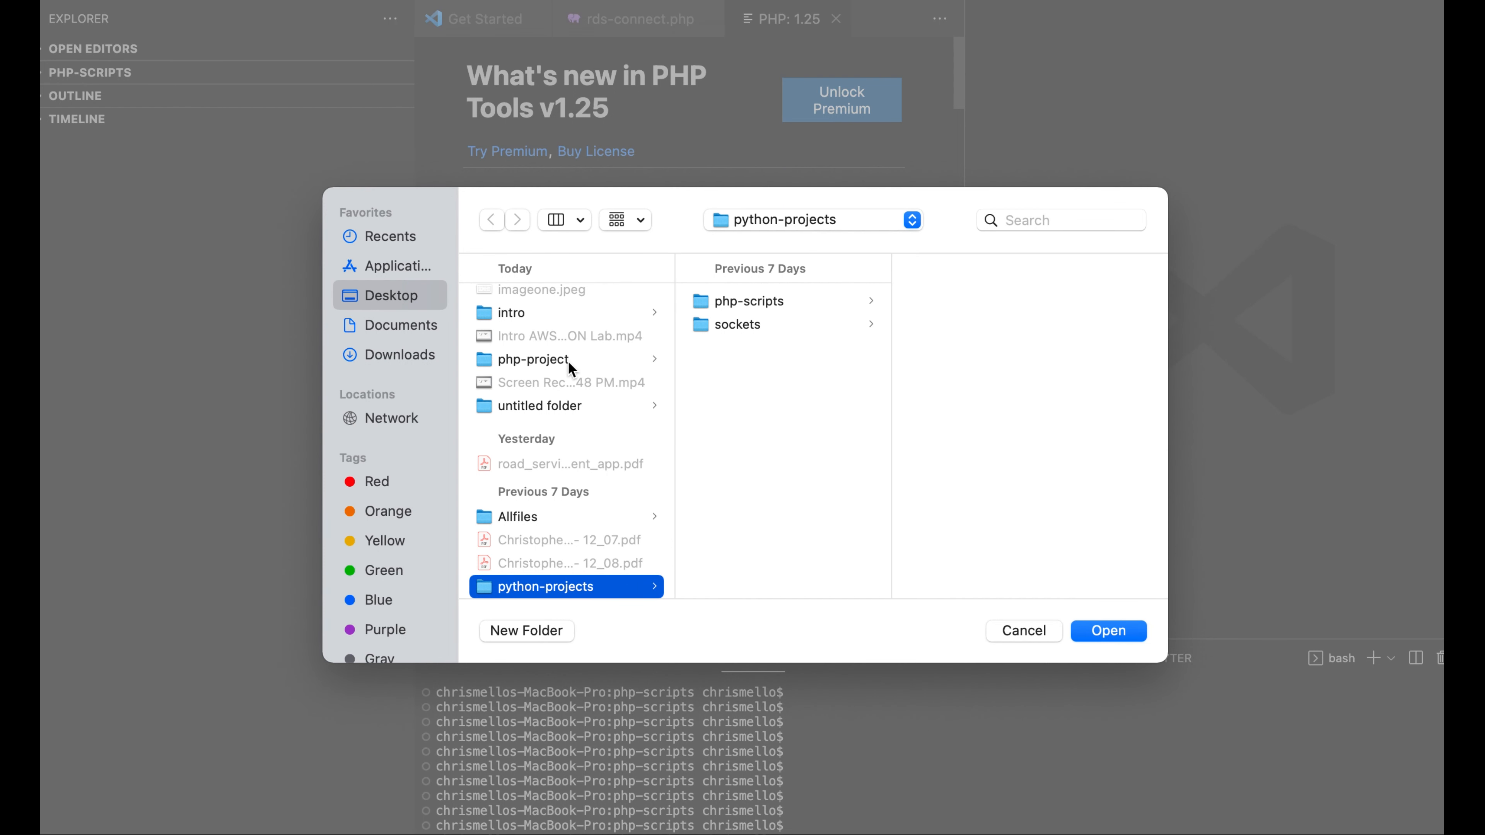
{"action": "left_click", "coordinate": [532, 359]}
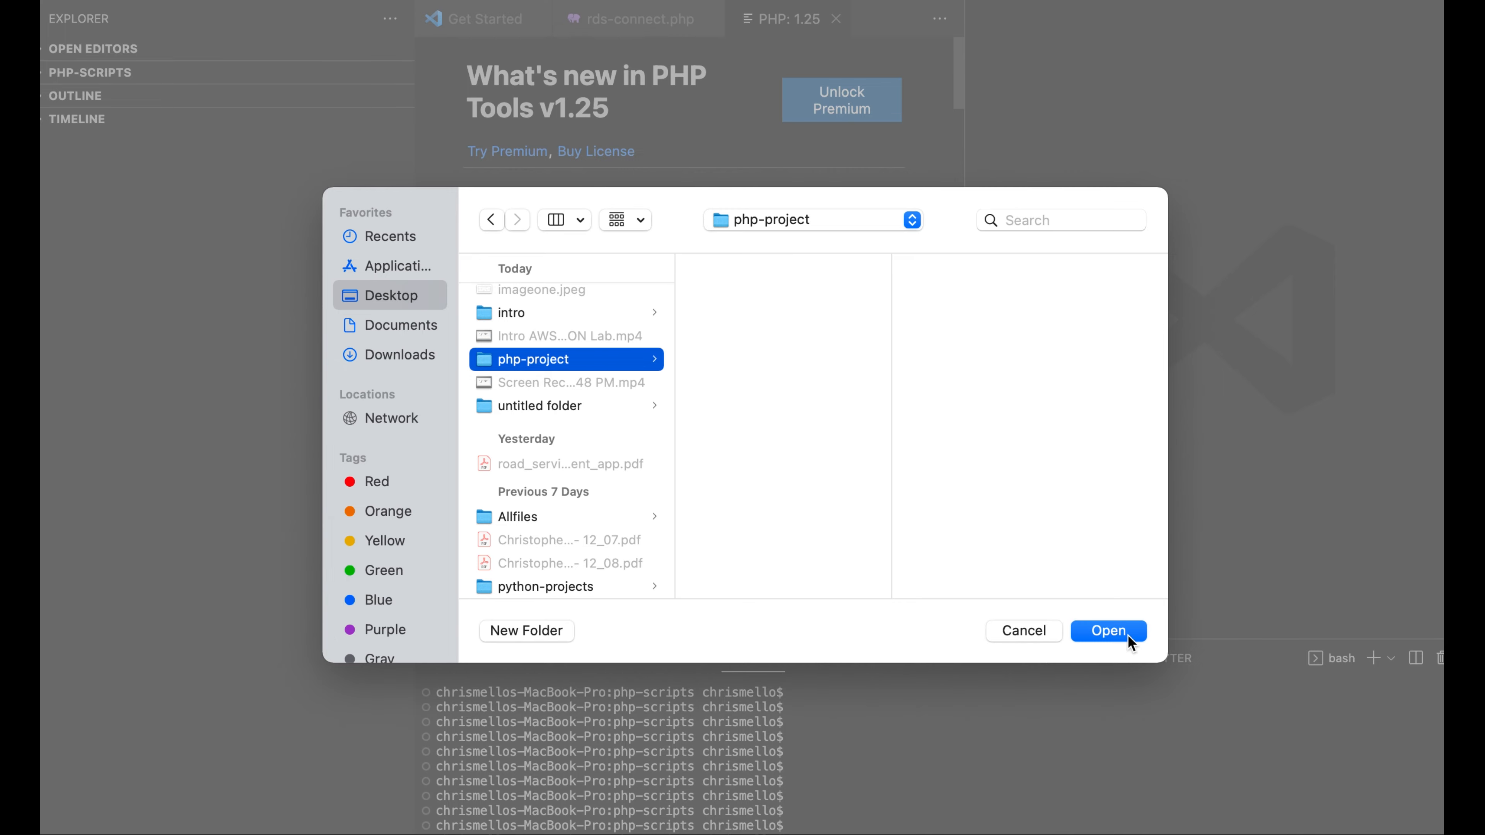
{"action": "left_click", "coordinate": [1107, 631]}
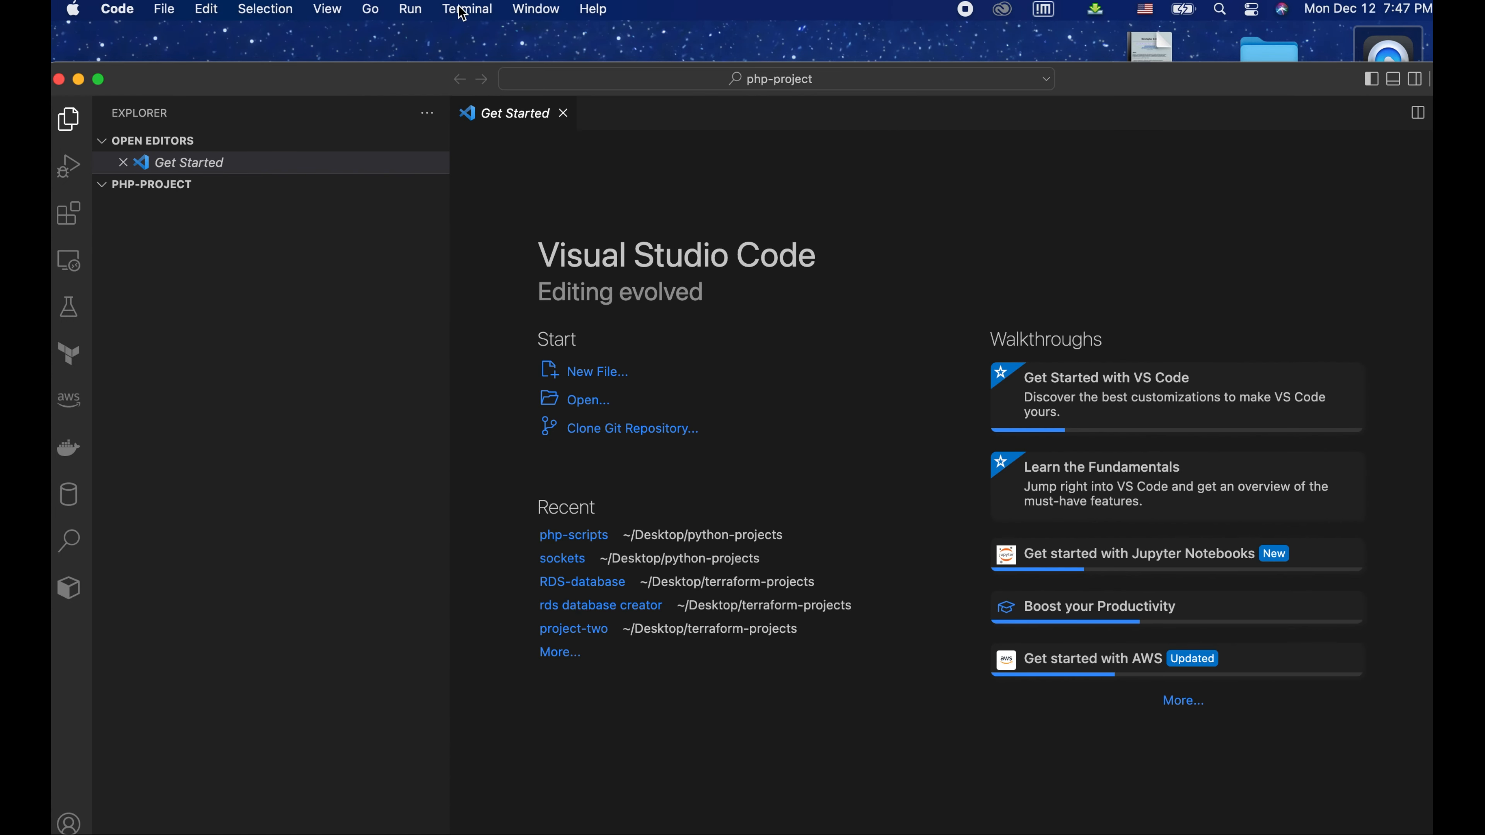
Start a new integrated terminal with a bash prompt in php-project
{"action": "left_click", "coordinate": [467, 8]}
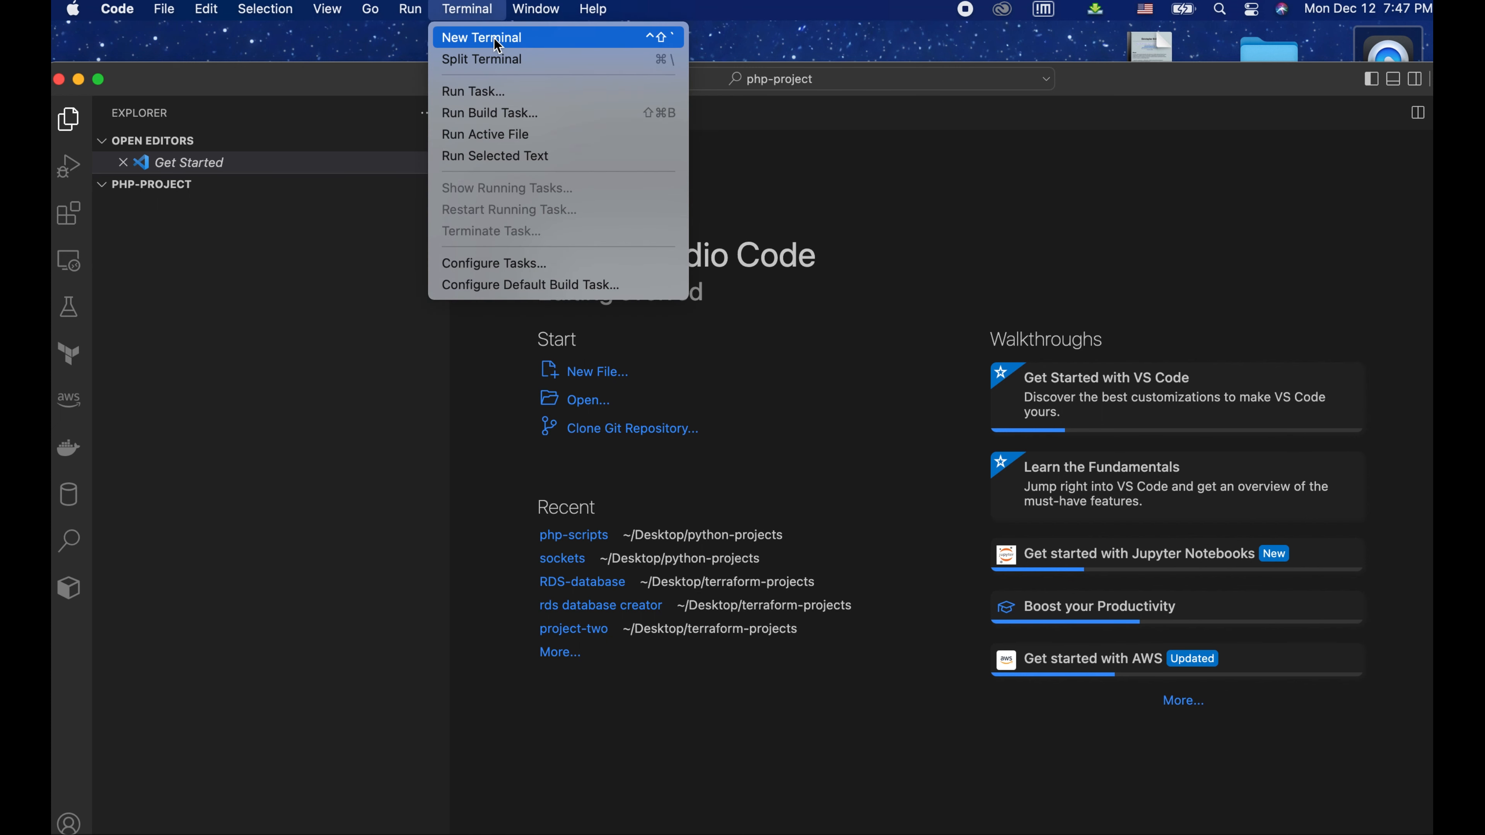
{"action": "left_click", "coordinate": [481, 37]}
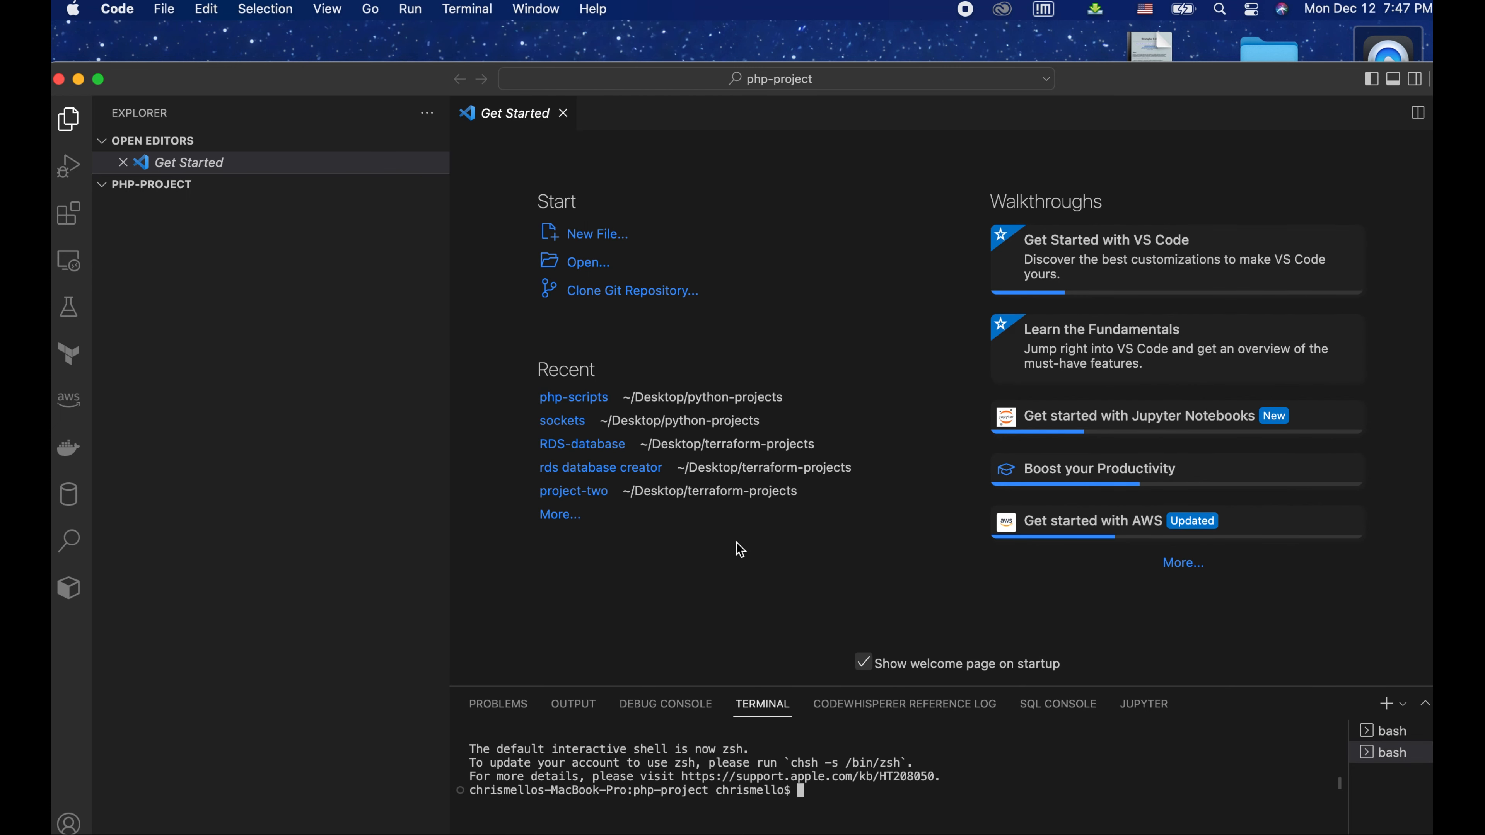
{"action": "mouse_move", "coordinate": [836, 822]}
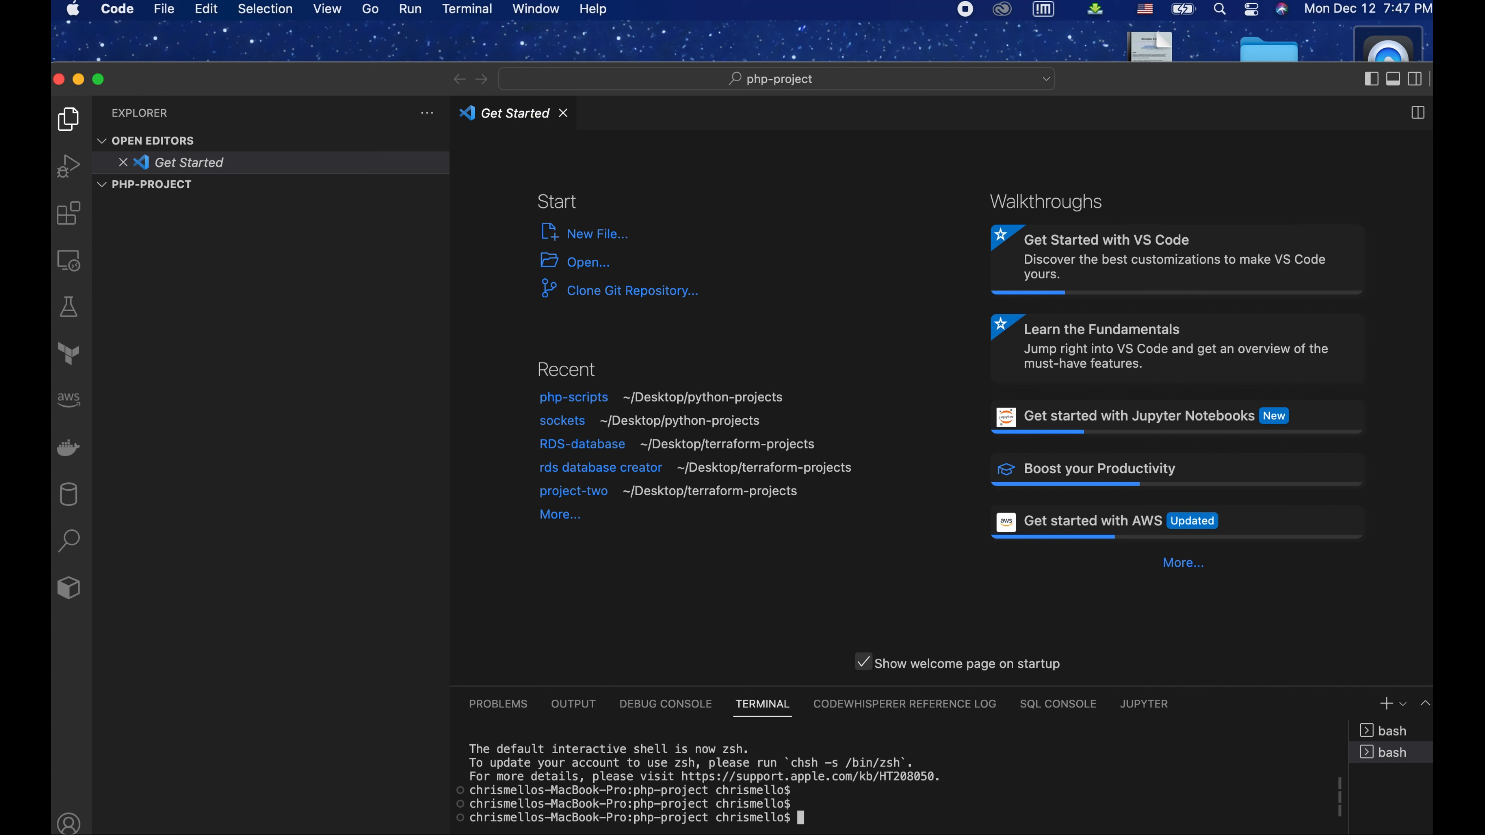
{"action": "mouse_move", "coordinate": [192, 59]}
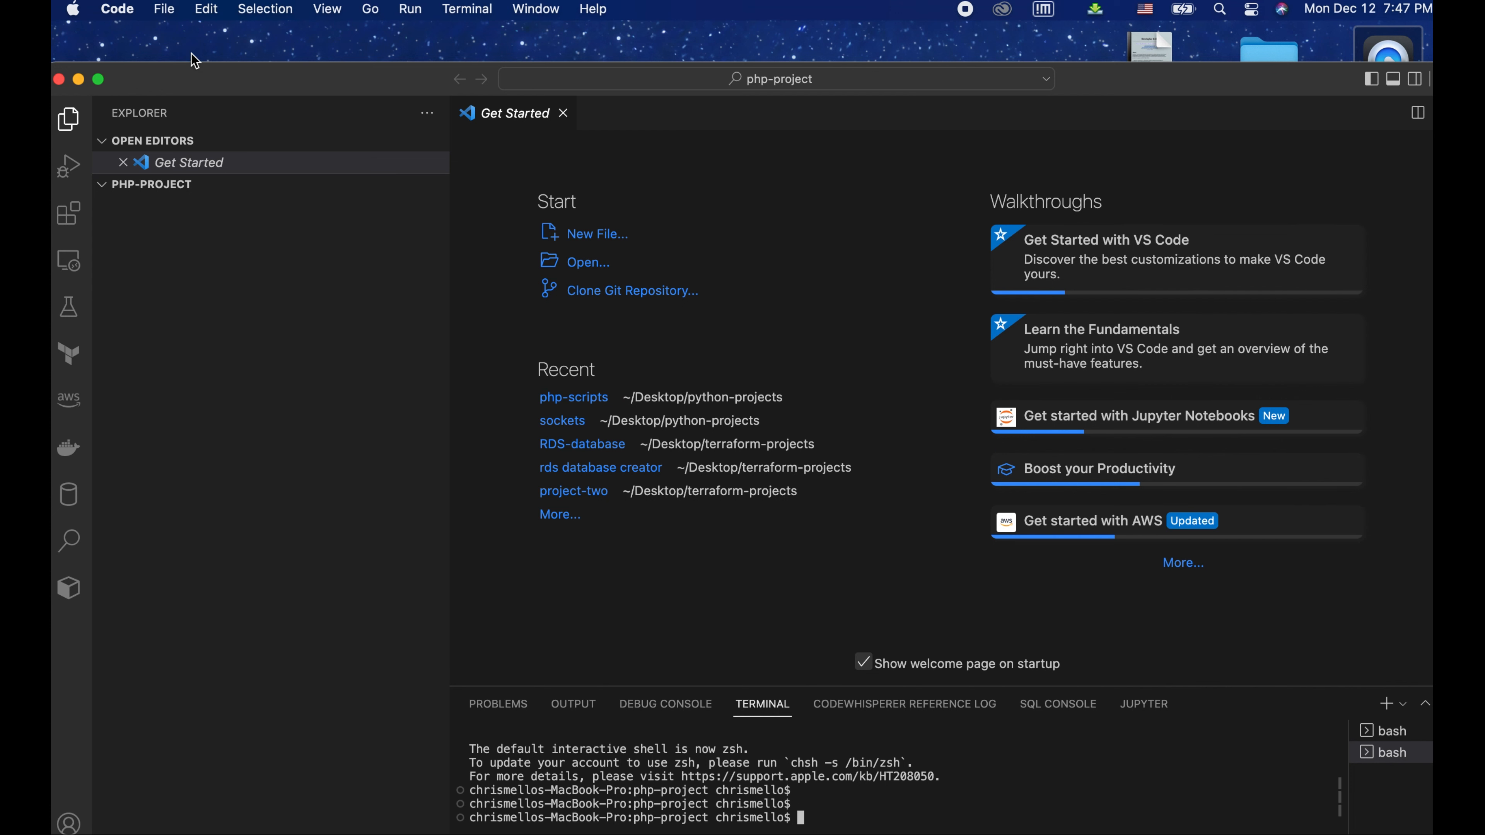
{"action": "mouse_move", "coordinate": [160, 18]}
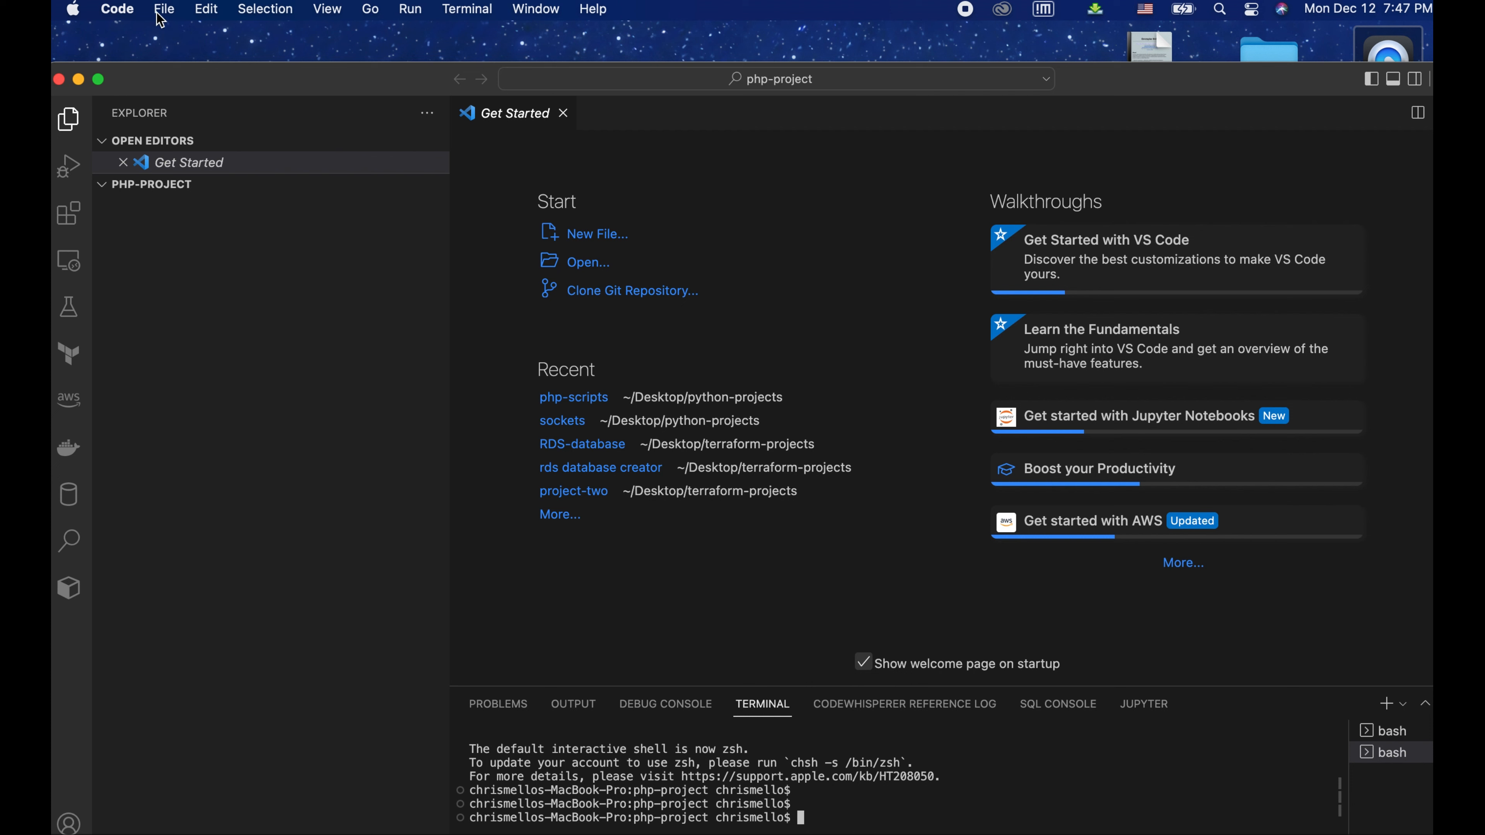
Create a new file named index.html in the php-project folder
{"action": "left_click", "coordinate": [164, 9]}
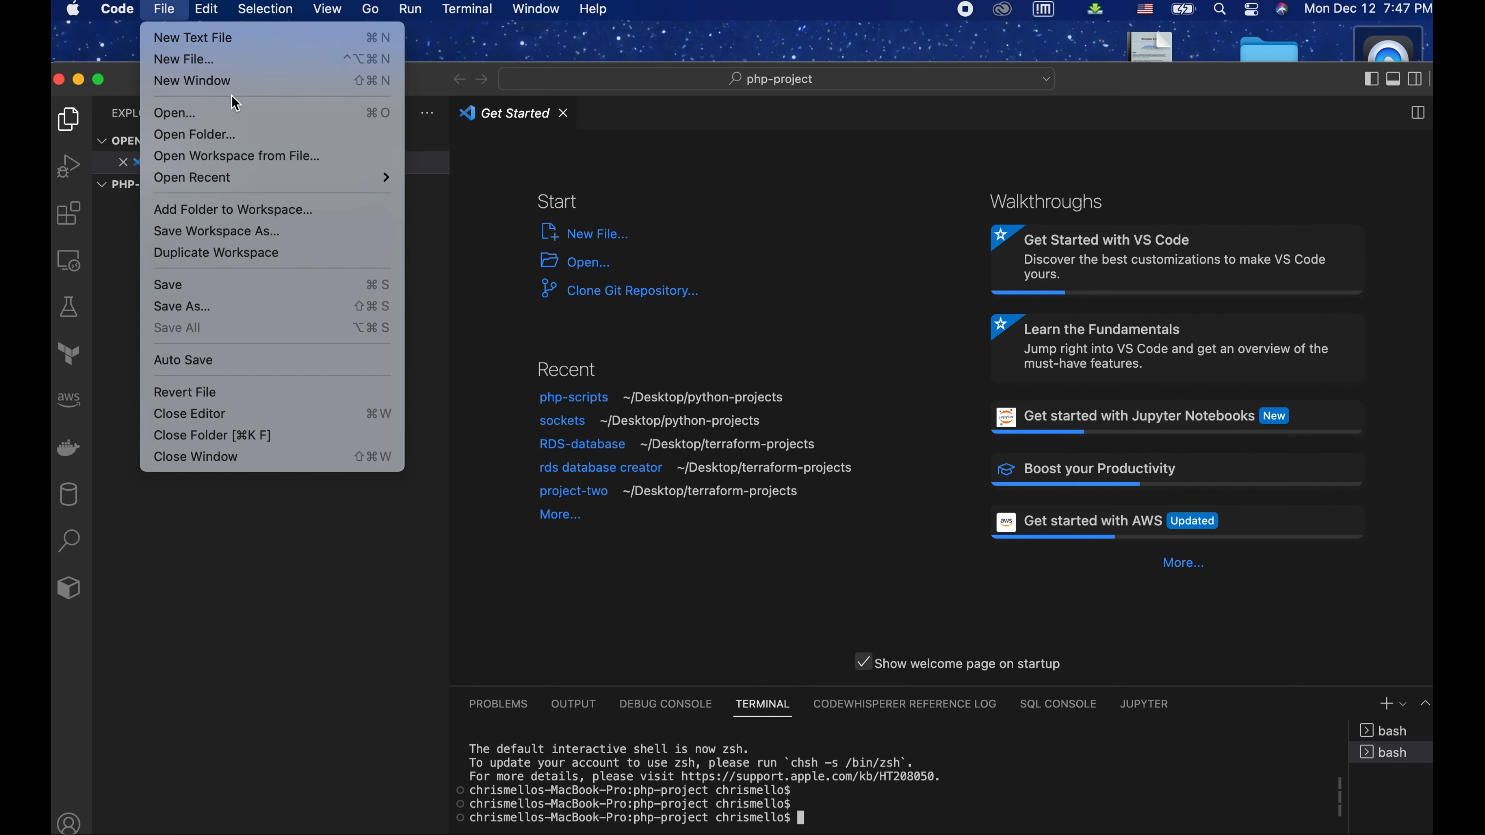
{"action": "left_click", "coordinate": [182, 59]}
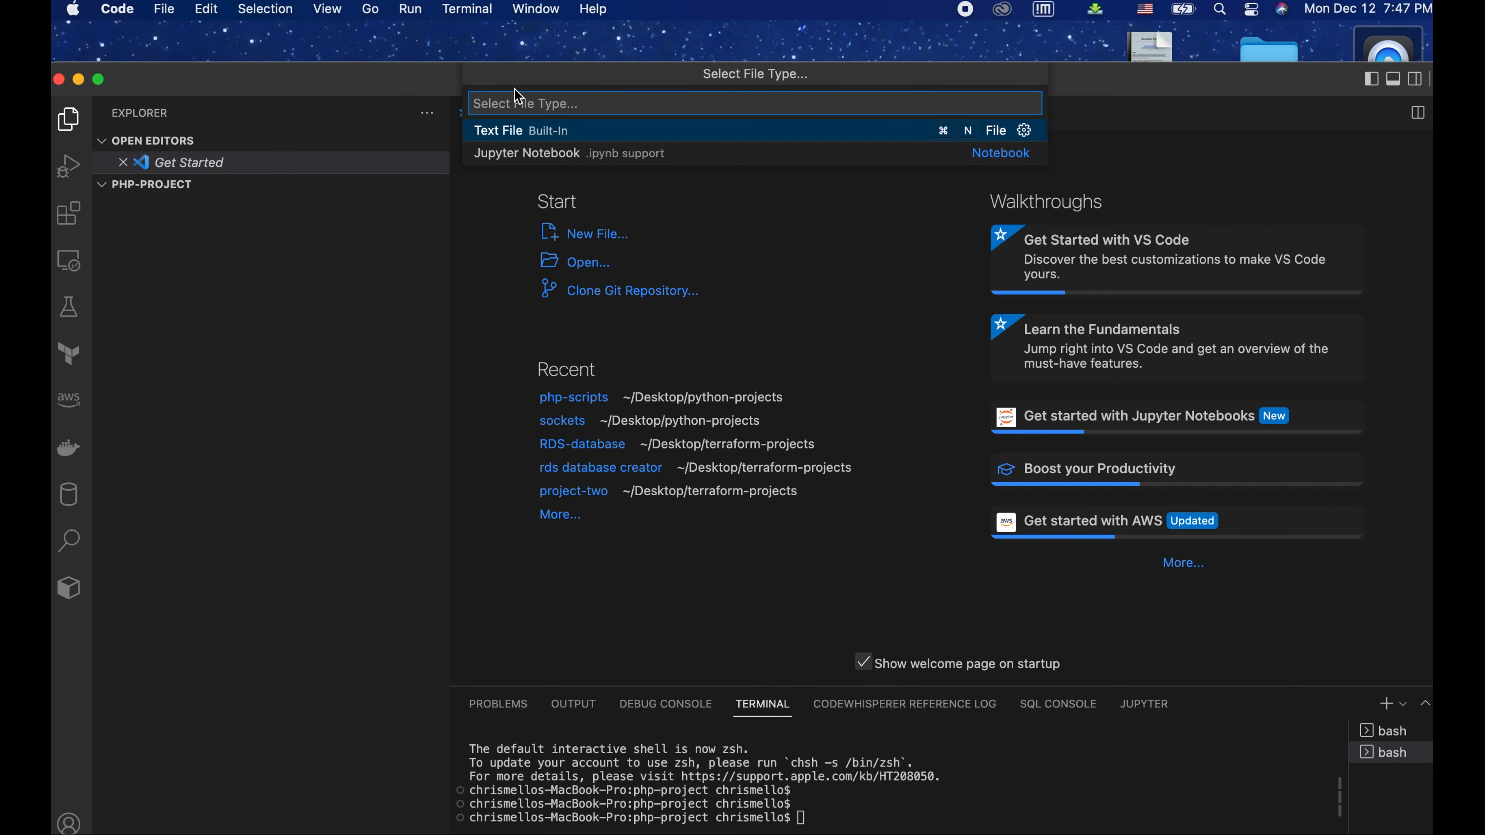
{"action": "type", "text": "in"}
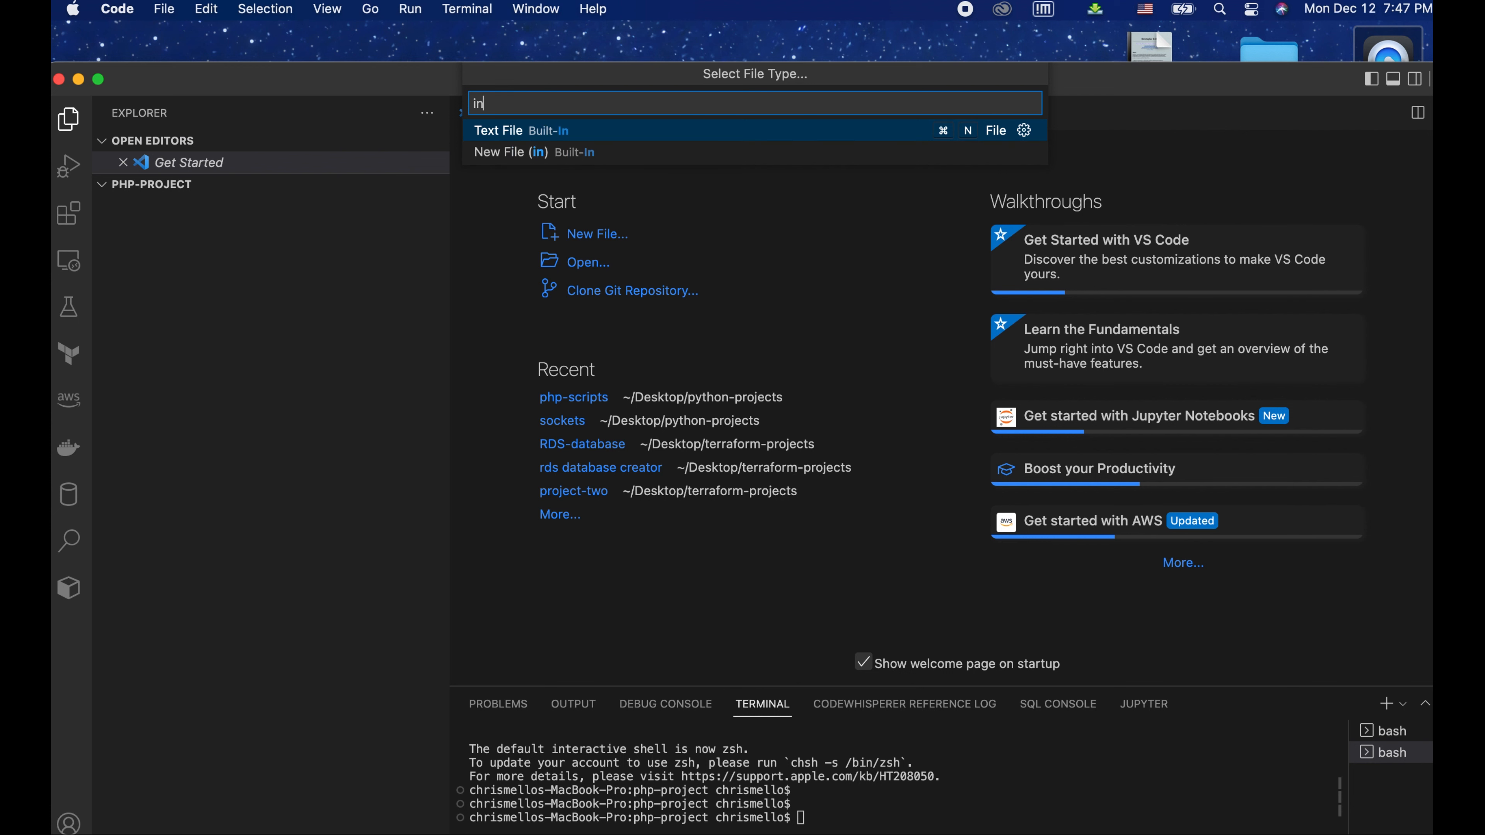
{"action": "type", "text": "dex"}
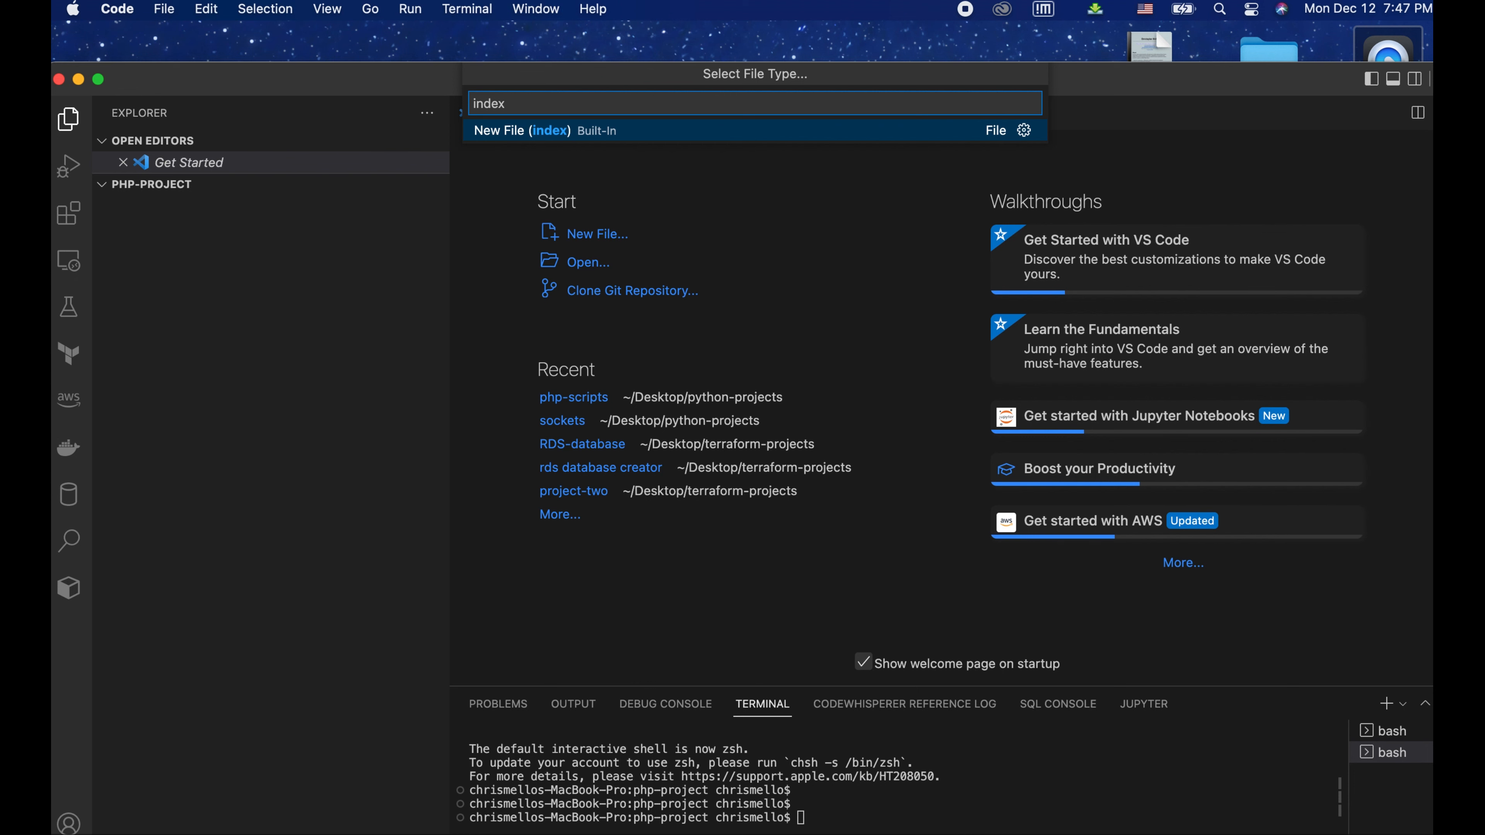
{"action": "type", "text": ".html"}
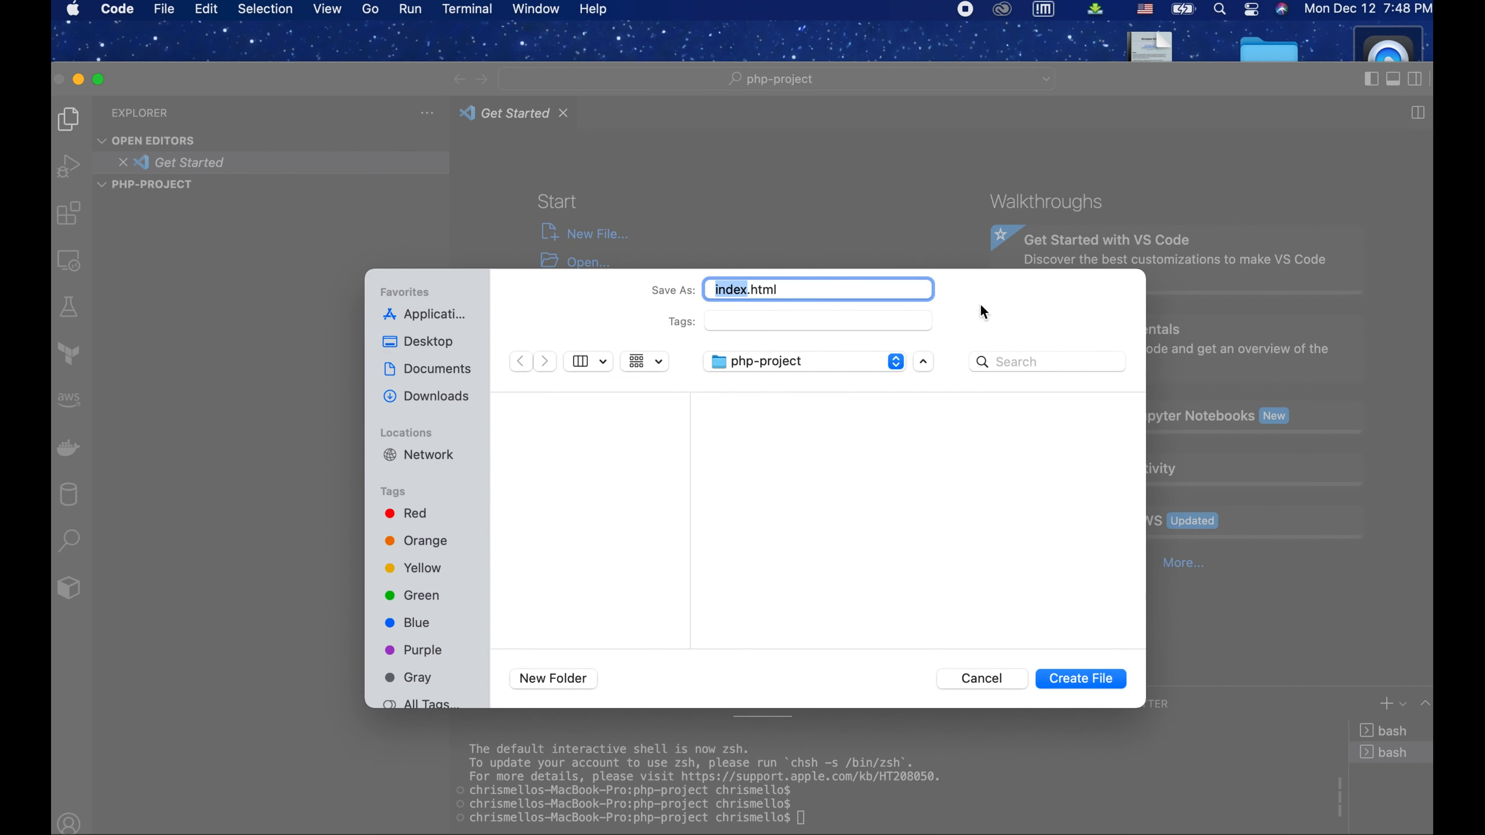
{"action": "left_click", "coordinate": [1080, 678]}
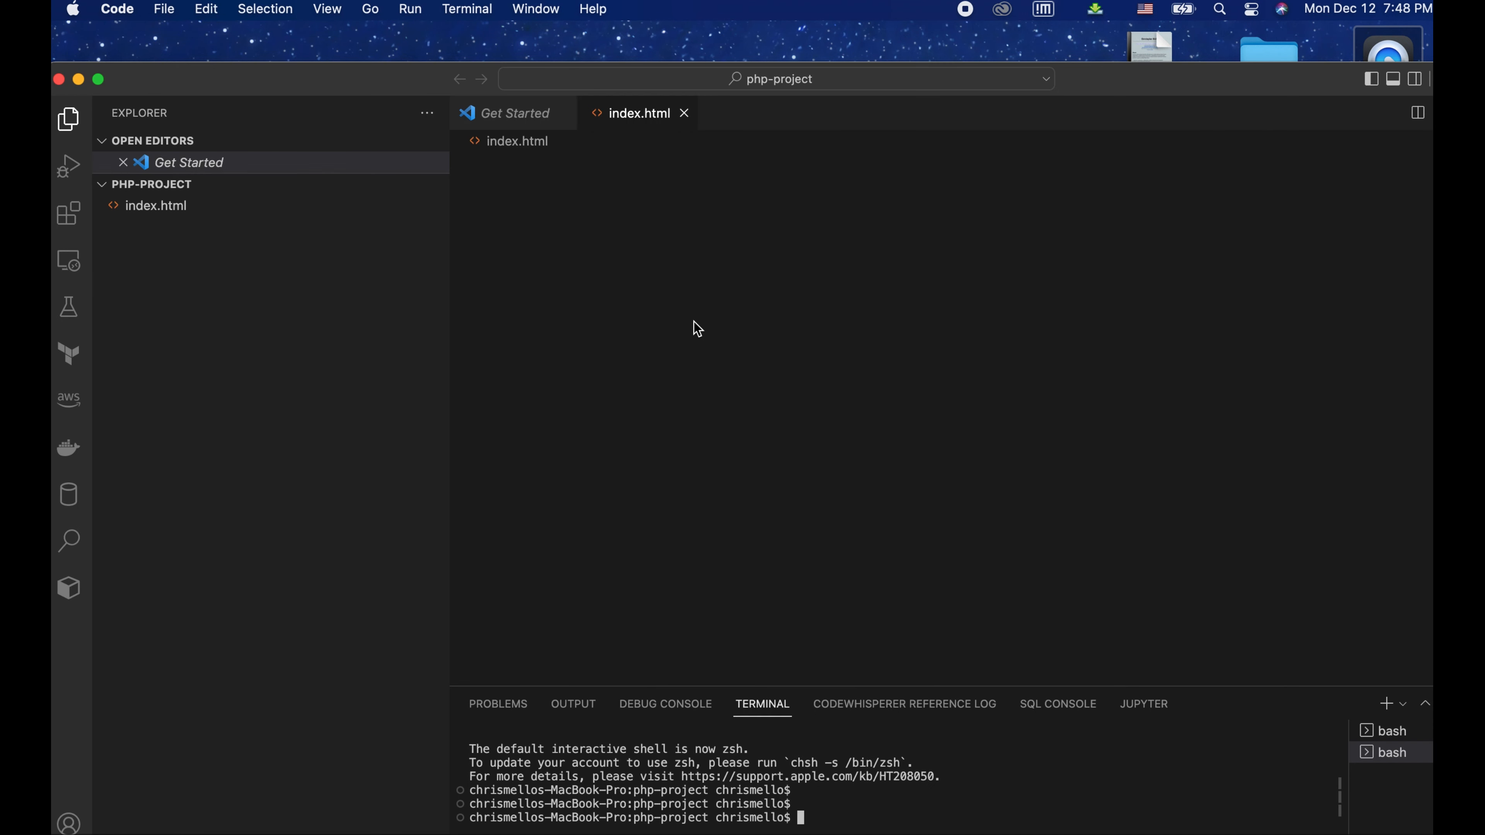
Expand the ! Emmet shorthand into an HTML5 boilerplate skeleton
{"action": "type", "text": "!"}
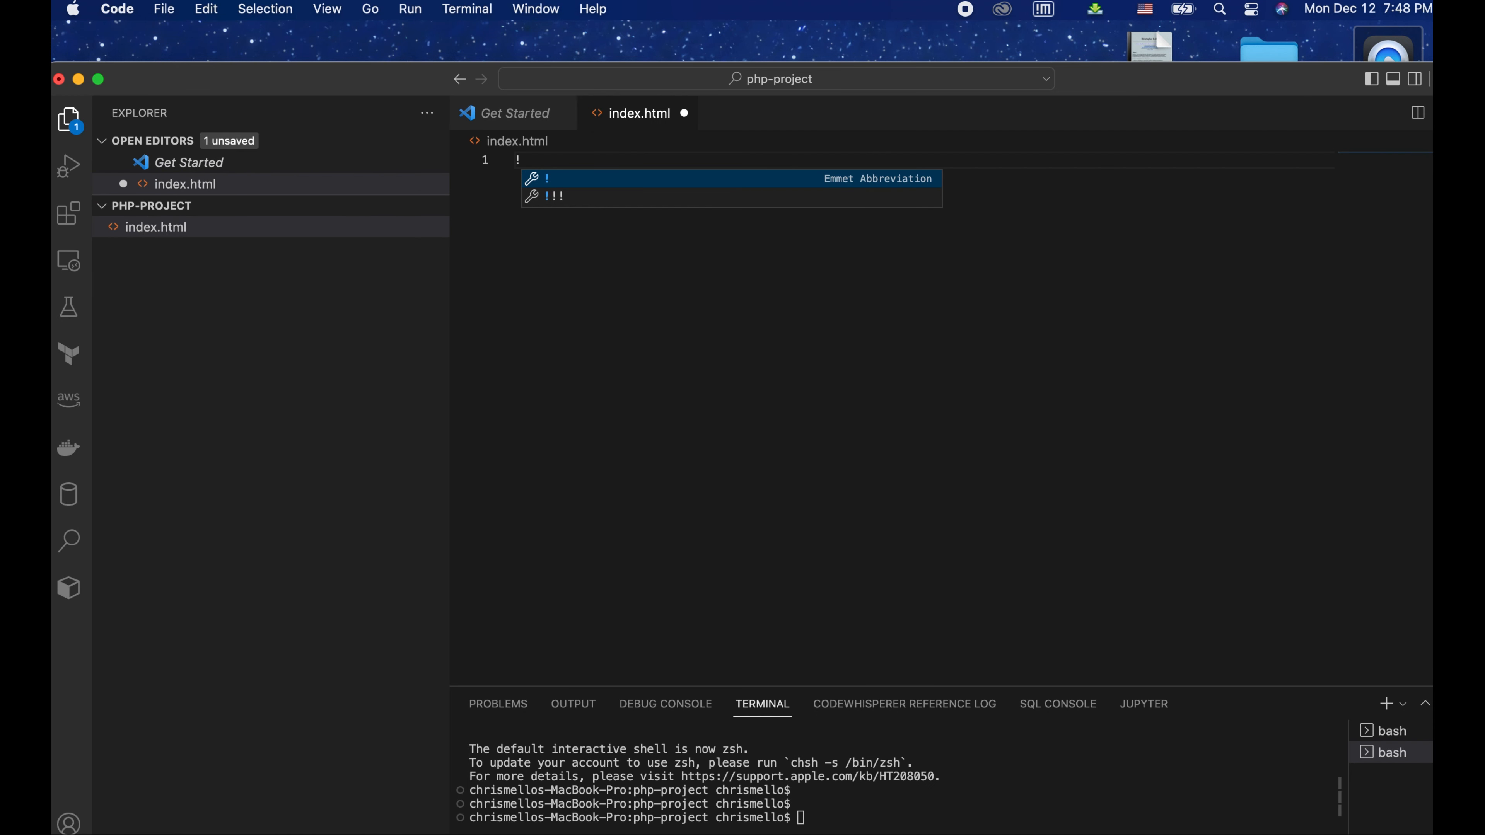
{"action": "key", "text": "Tab"}
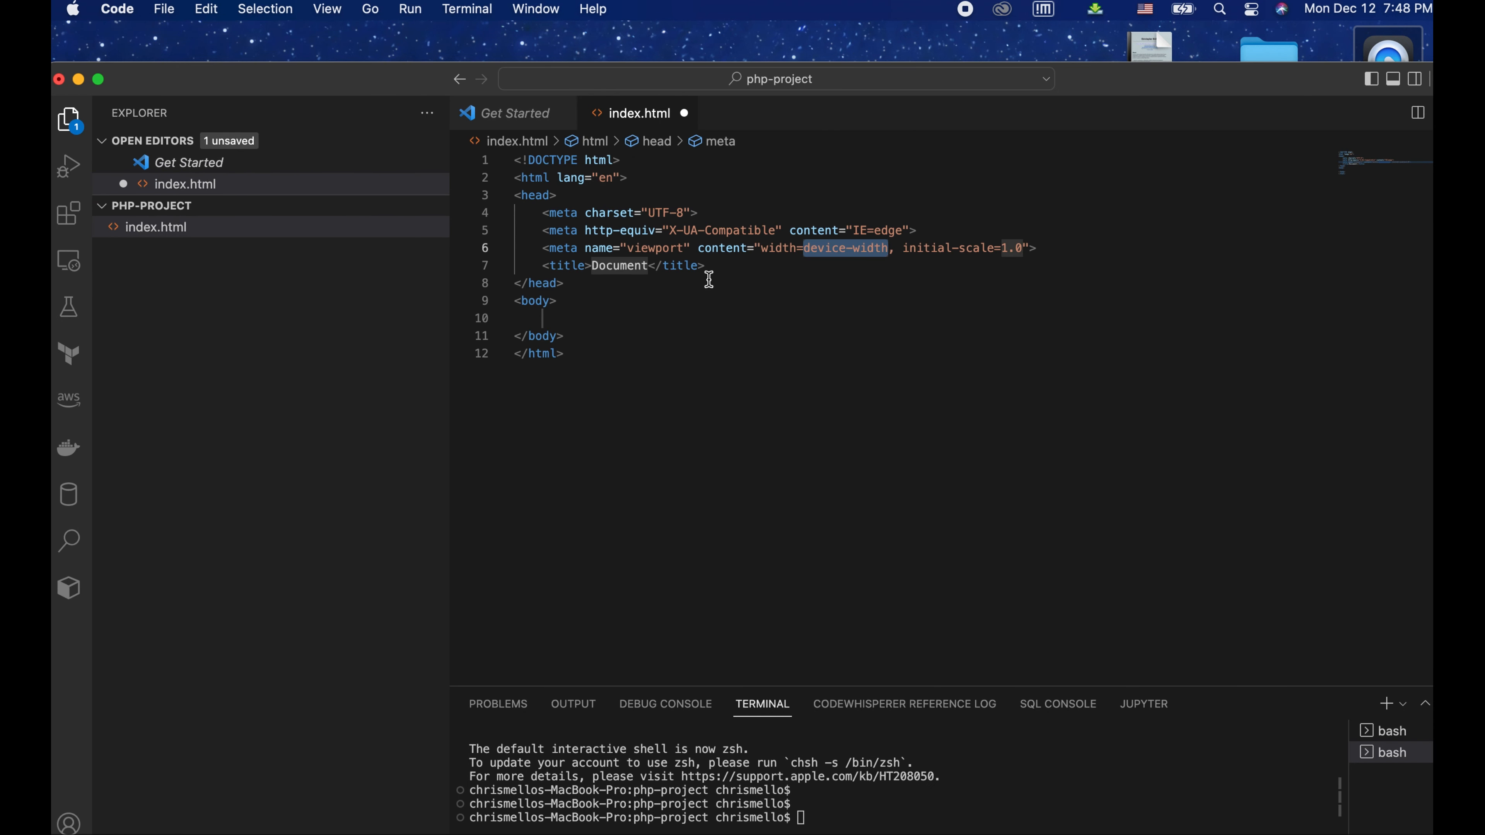
{"action": "mouse_move", "coordinate": [721, 292]}
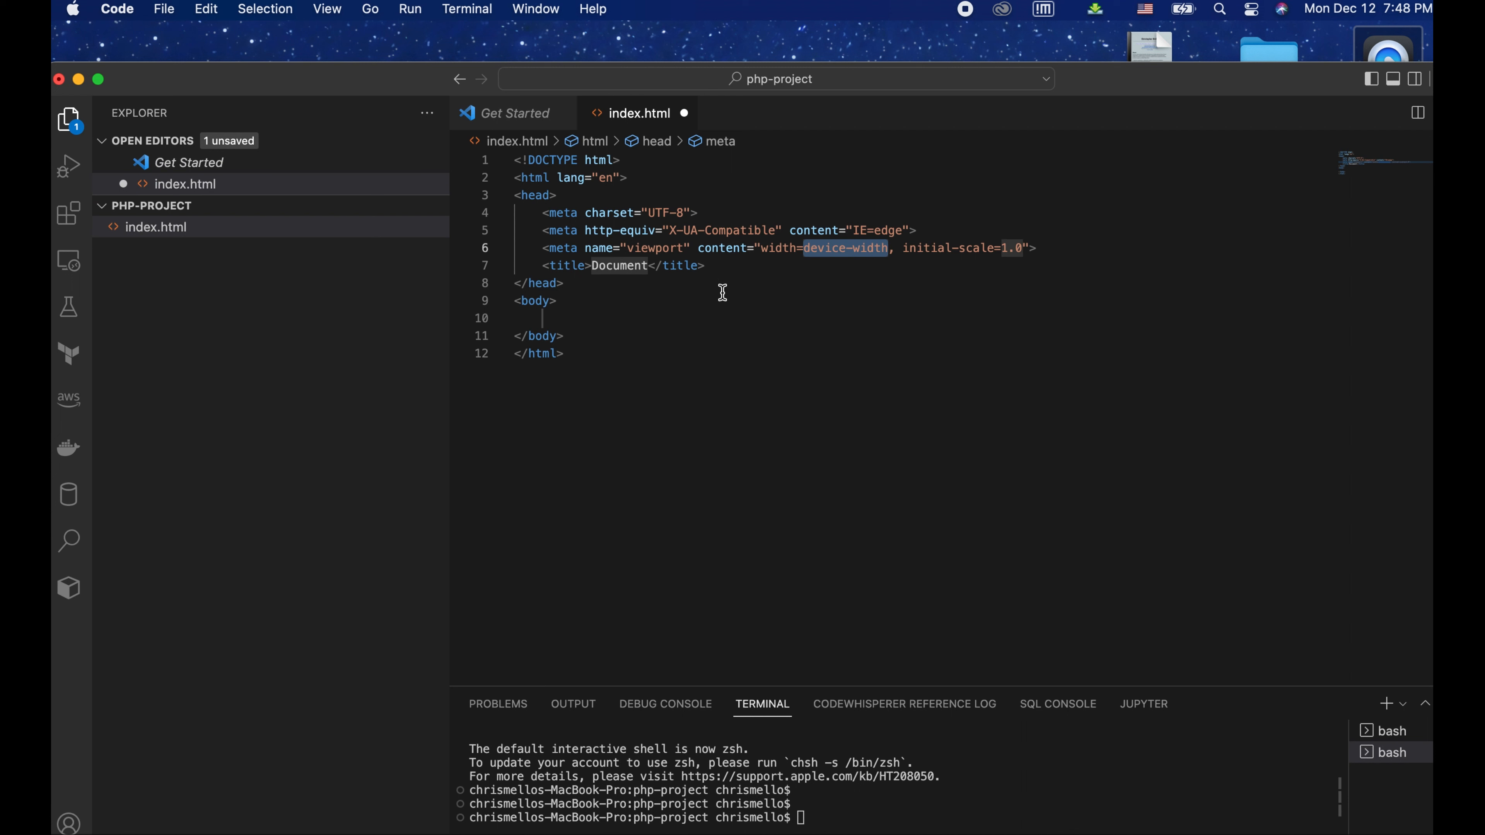
{"action": "mouse_move", "coordinate": [868, 377]}
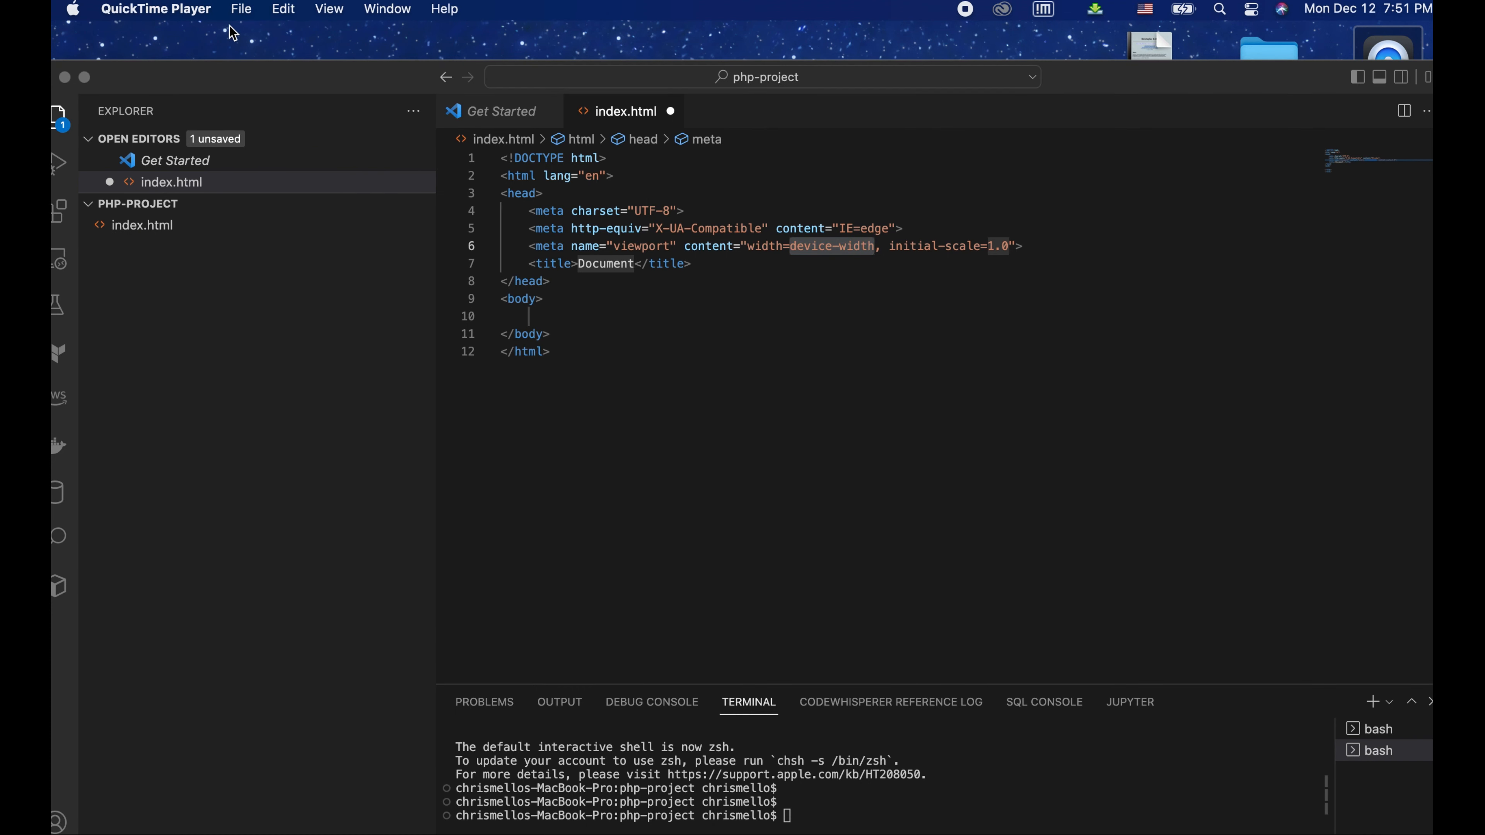
Create an empty index.php file in php-project and open it
{"action": "left_click", "coordinate": [241, 9]}
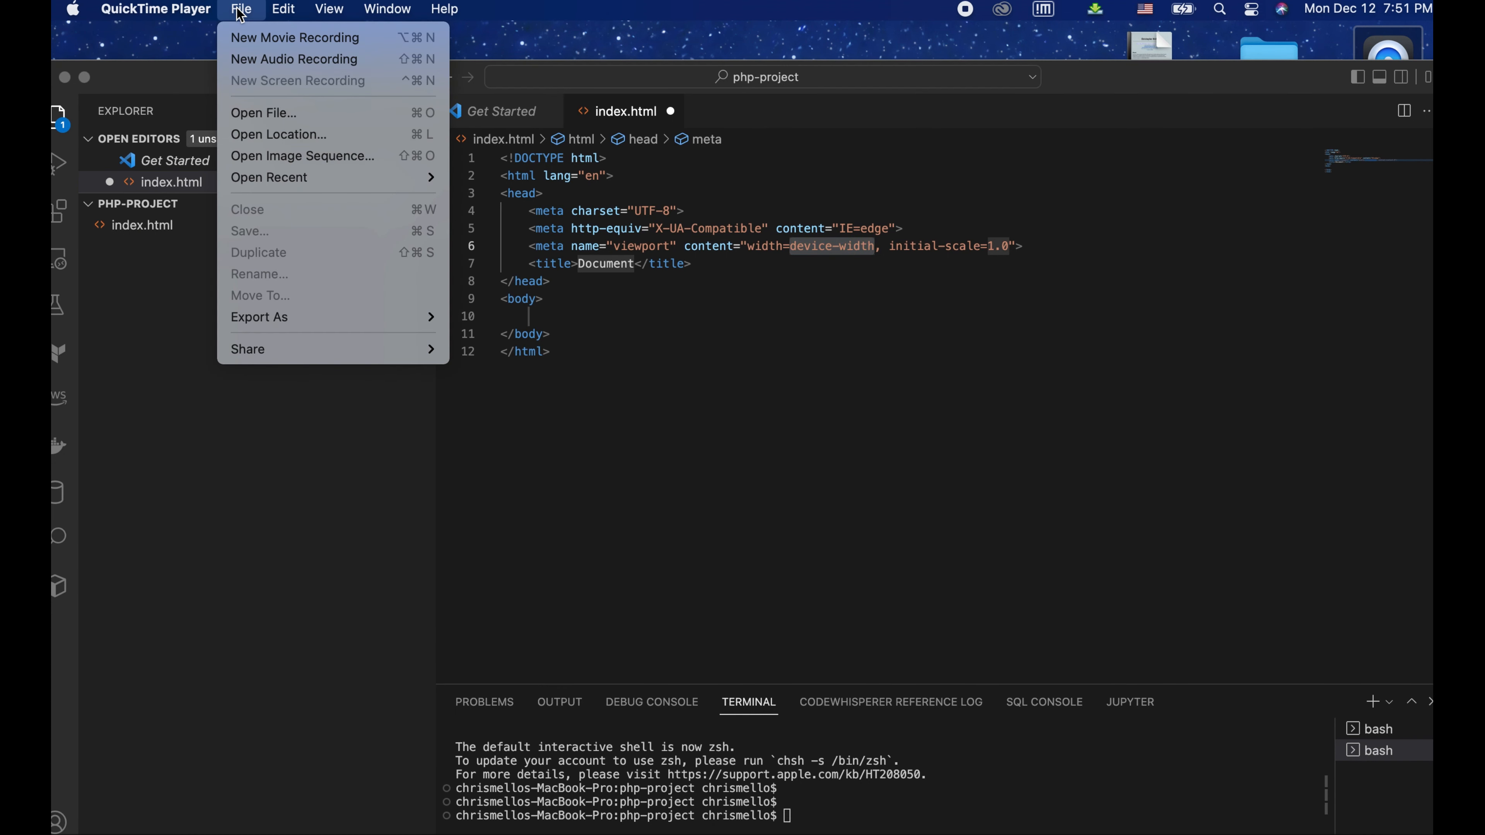
{"action": "left_click", "coordinate": [283, 9]}
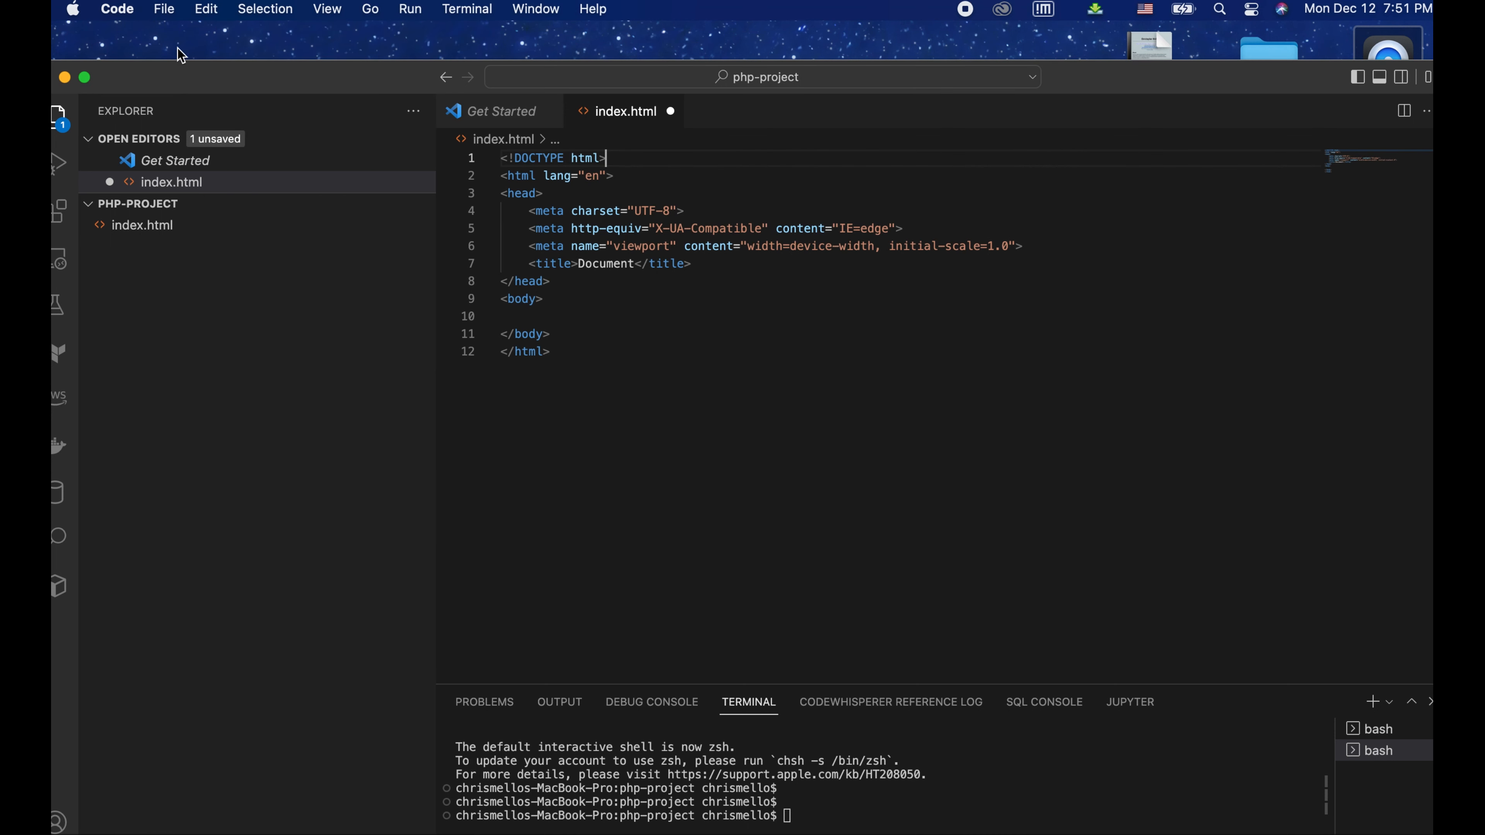
{"action": "left_click", "coordinate": [163, 9]}
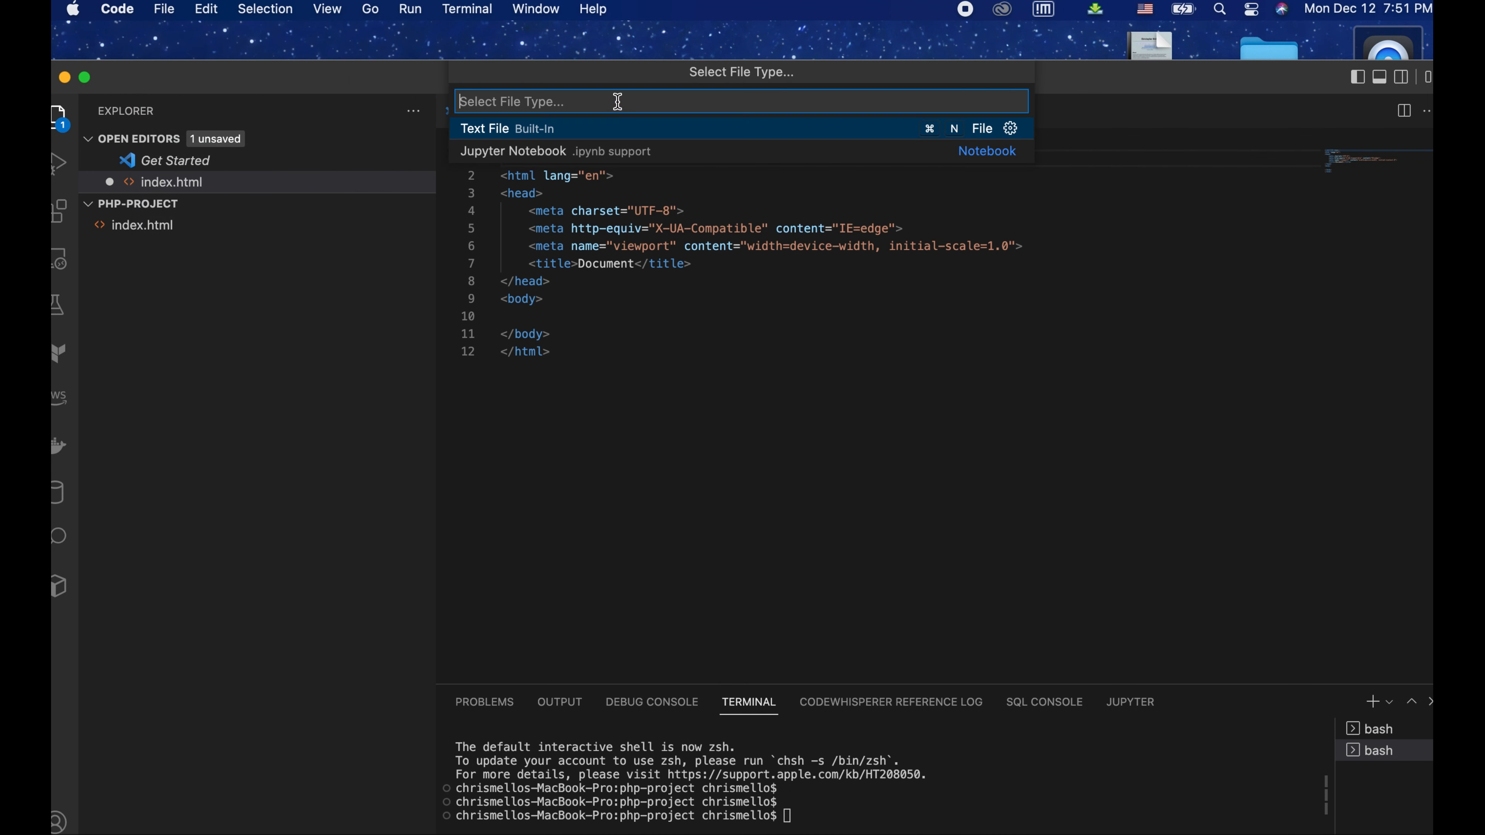
{"action": "type", "text": "index.php"}
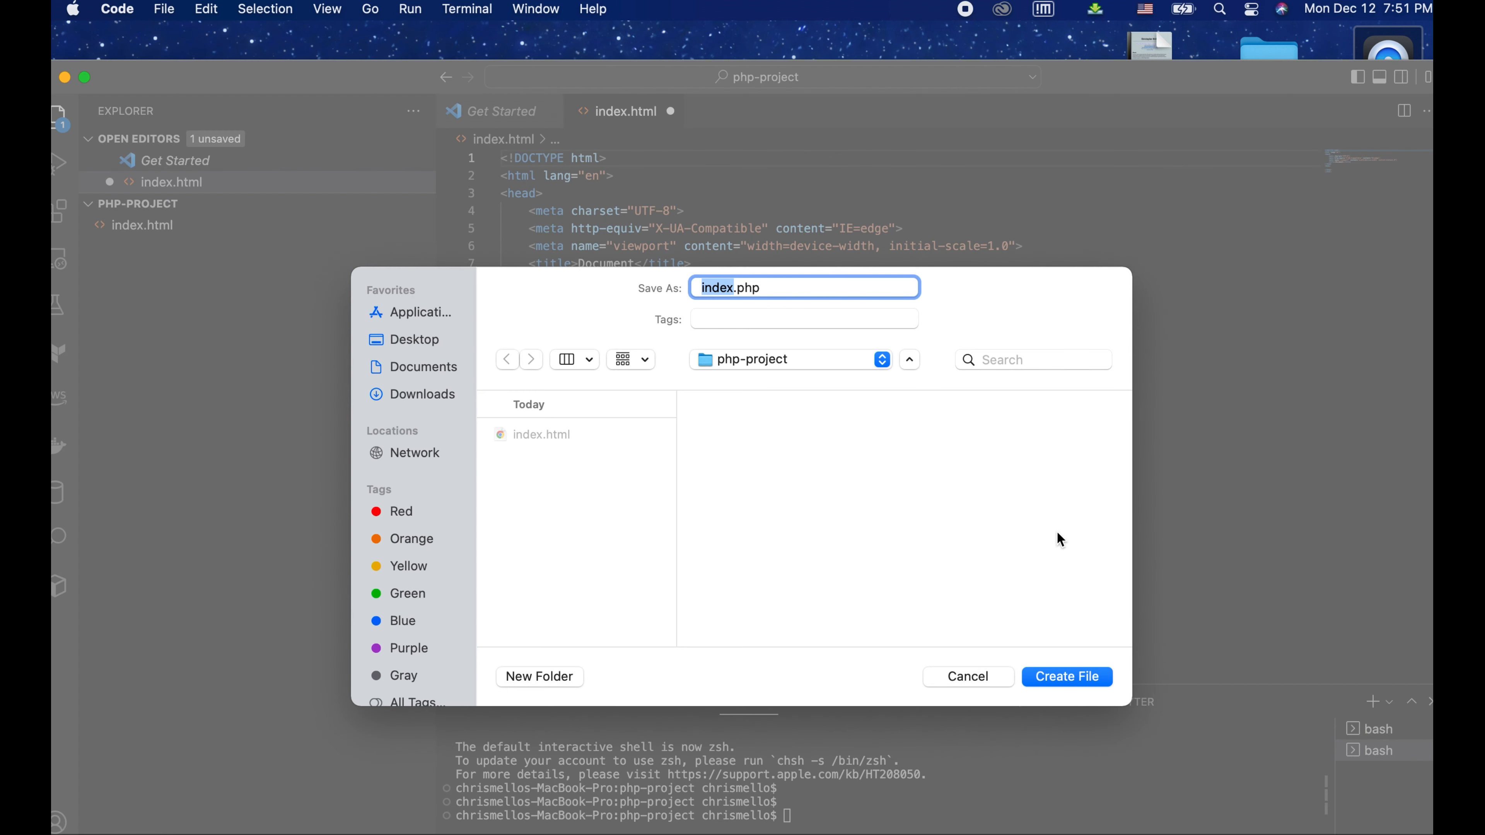
{"action": "left_click", "coordinate": [1066, 676]}
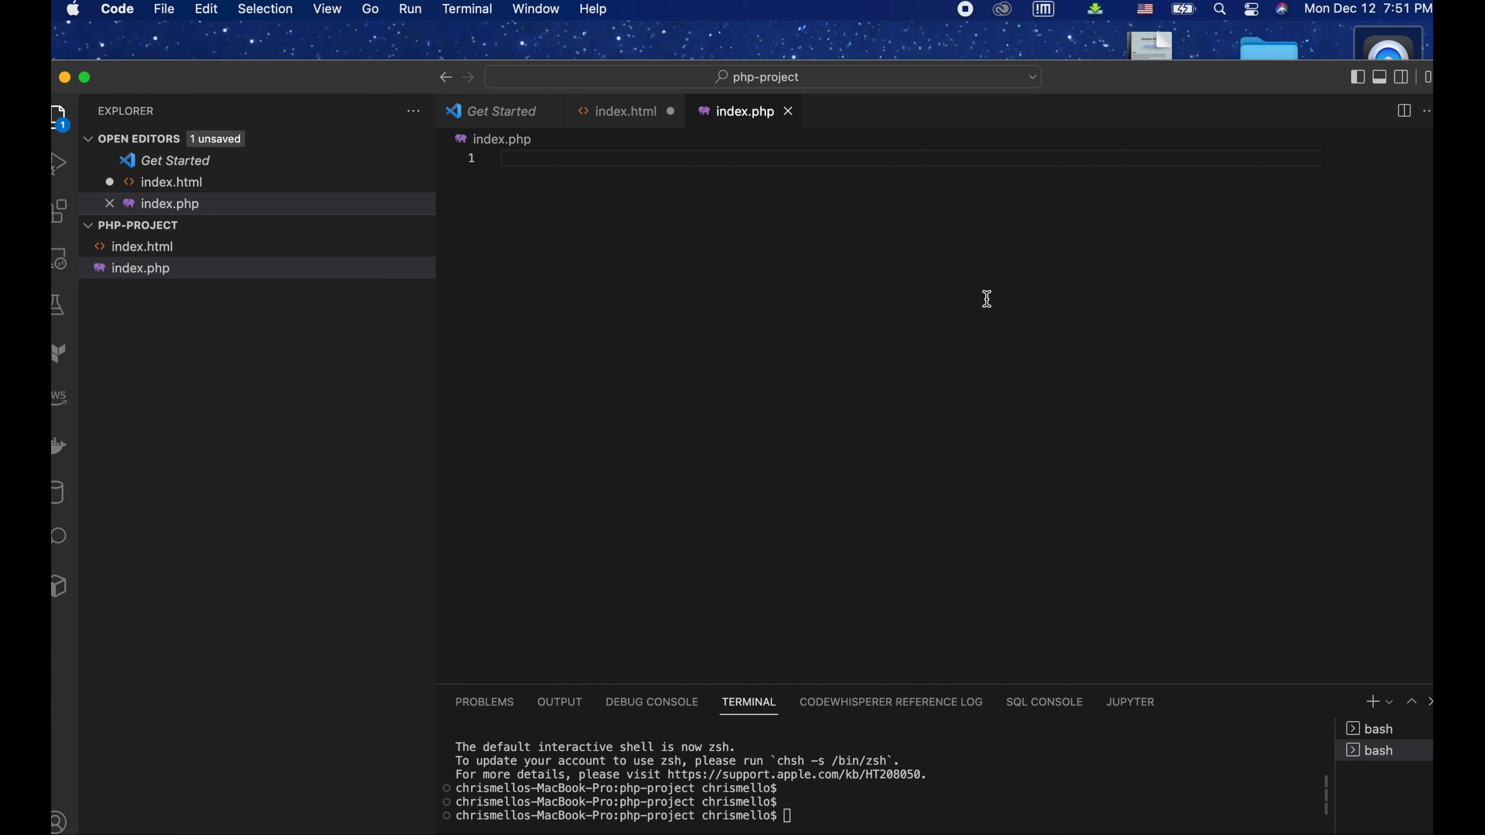
{"action": "mouse_move", "coordinate": [1359, 60]}
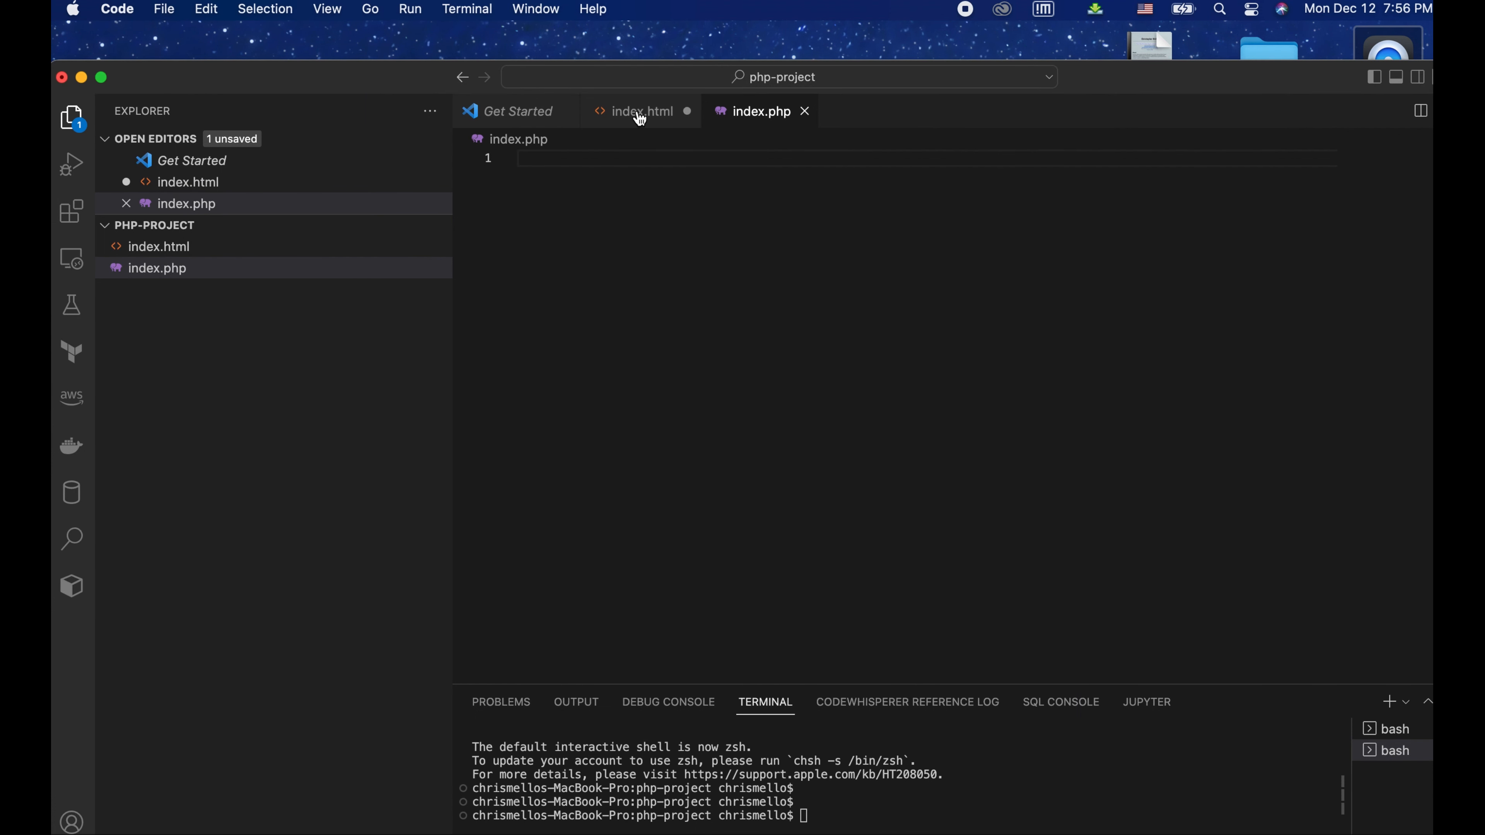
Copy index.html's boilerplate into index.php and save all files
{"action": "left_click", "coordinate": [639, 111]}
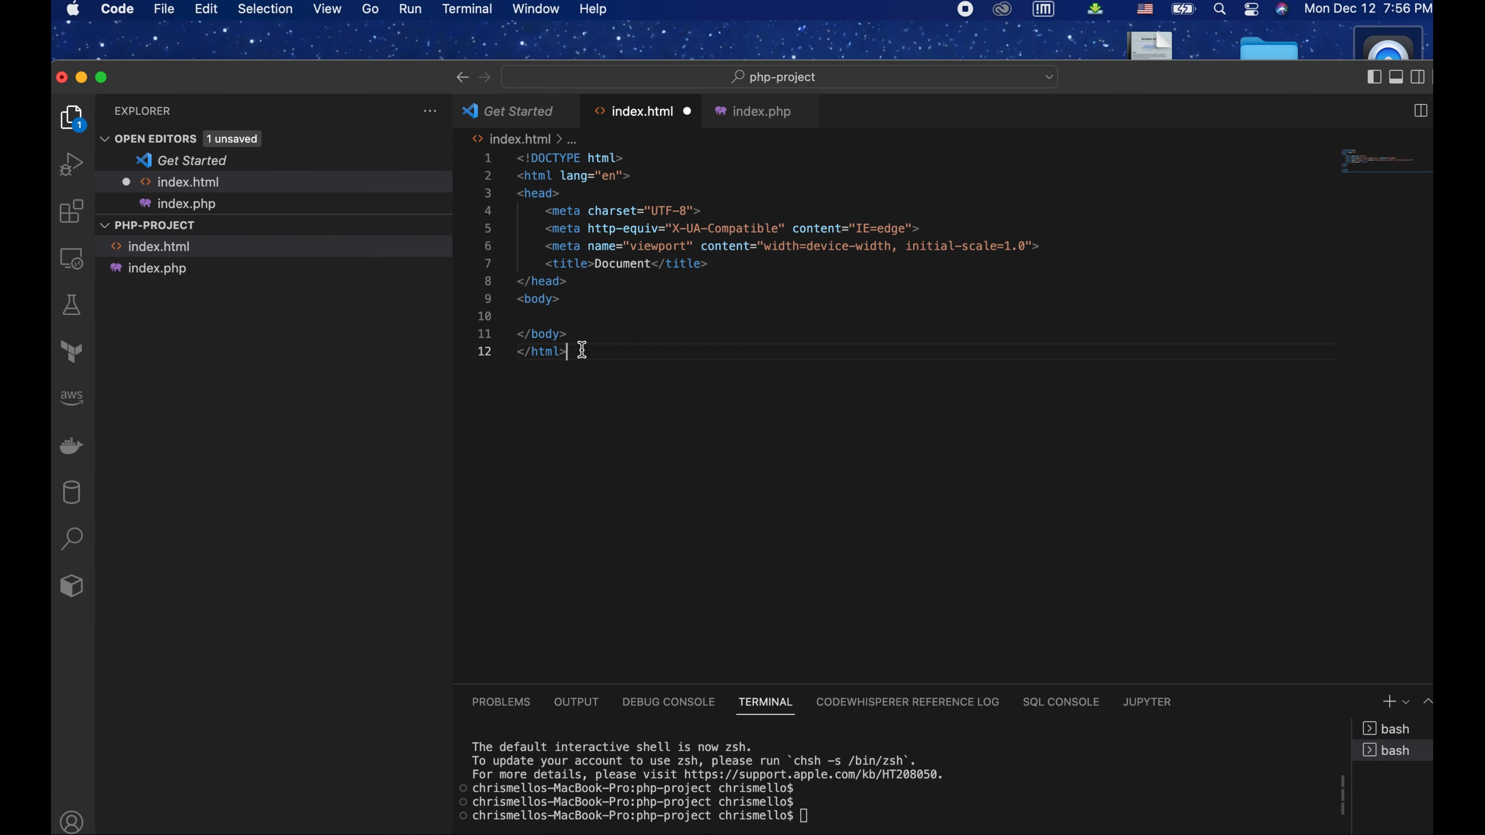
{"action": "right_click", "coordinate": [568, 194]}
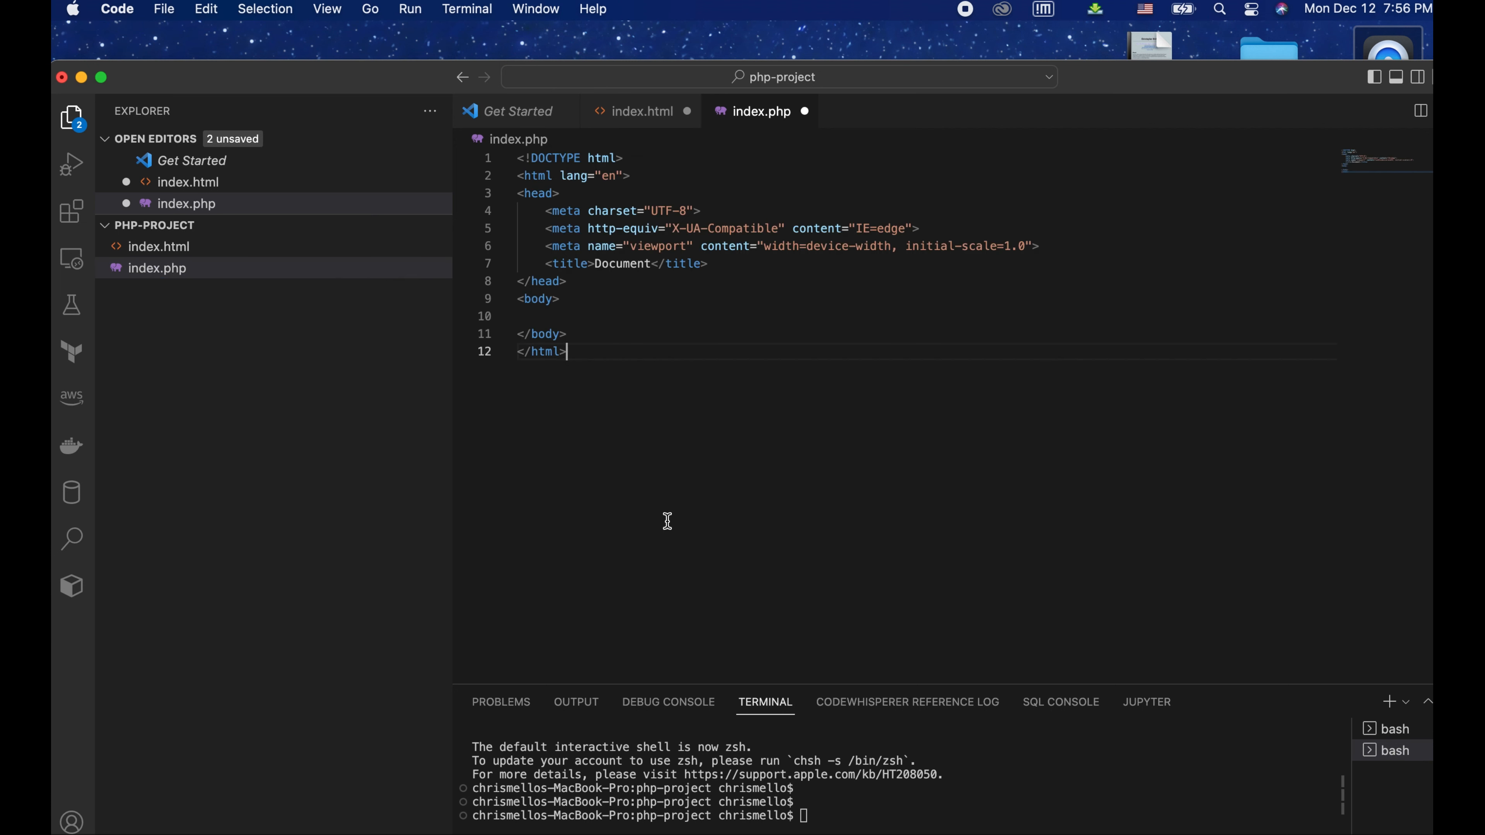
{"action": "mouse_move", "coordinate": [412, 92]}
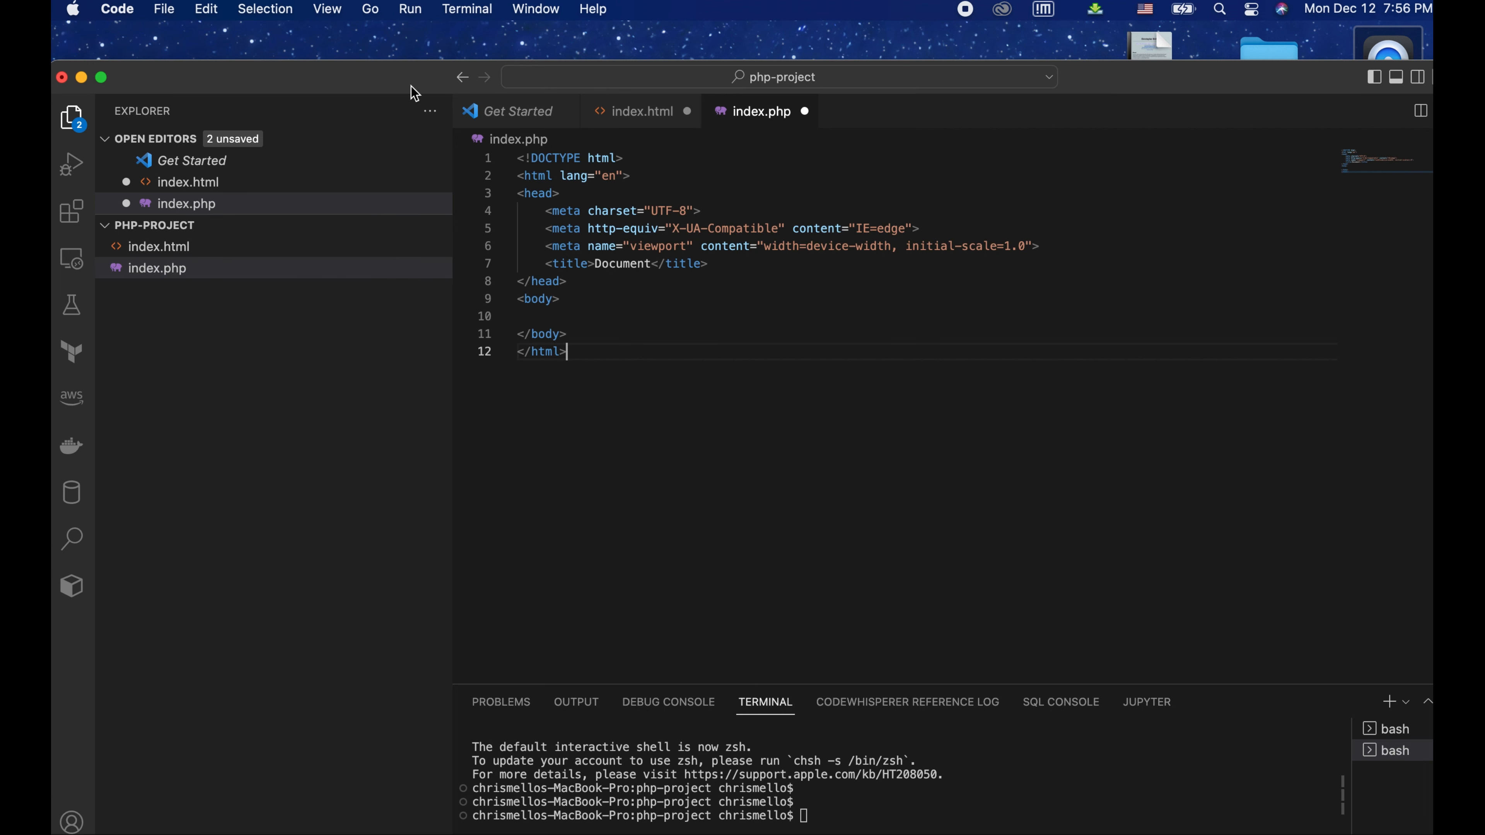
{"action": "left_click", "coordinate": [163, 8]}
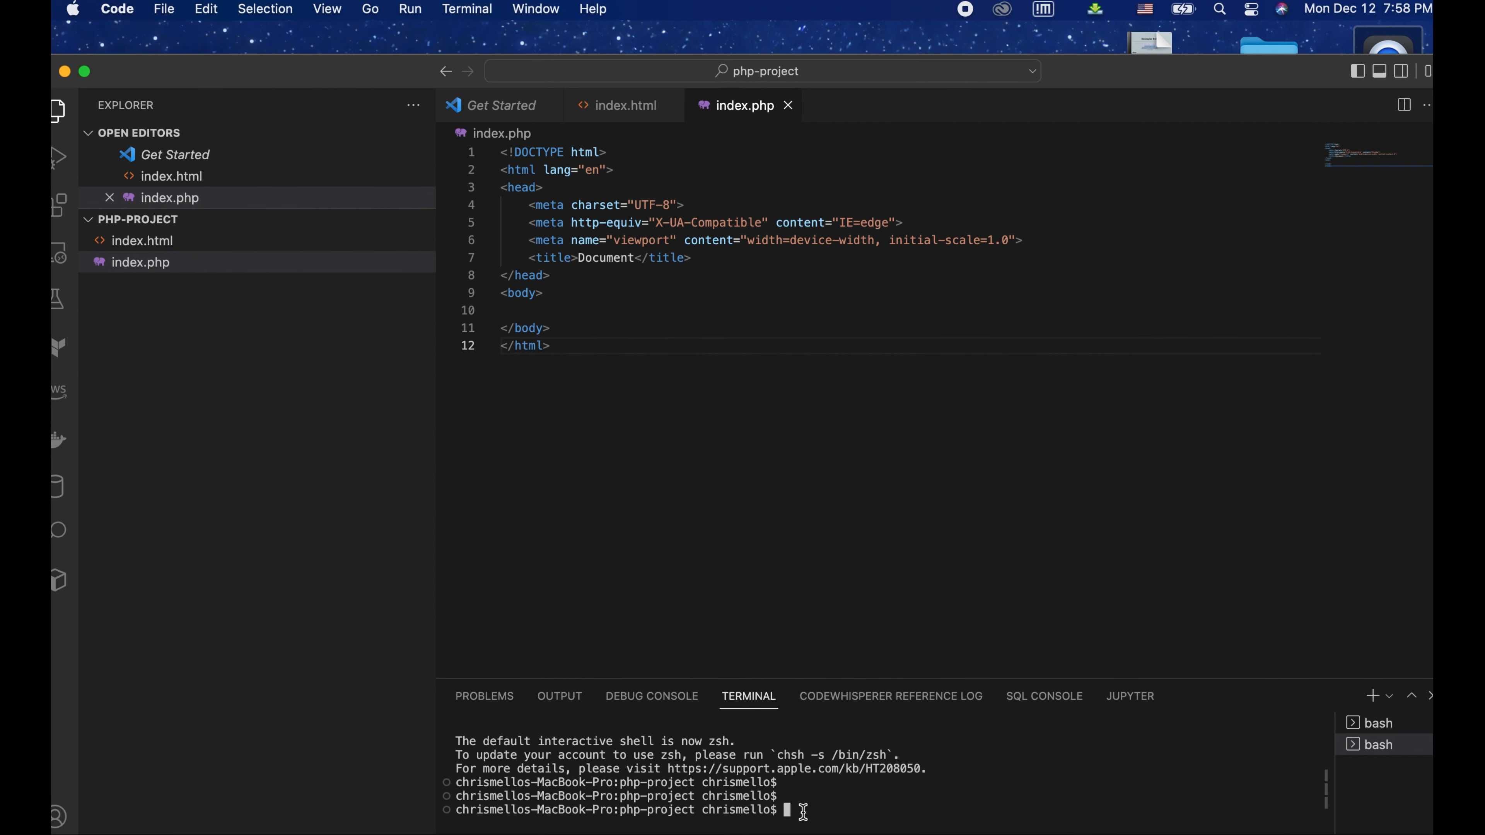
Run mkdir includes in the integrated terminal to add an includes folder
{"action": "type", "text": "mkdir"}
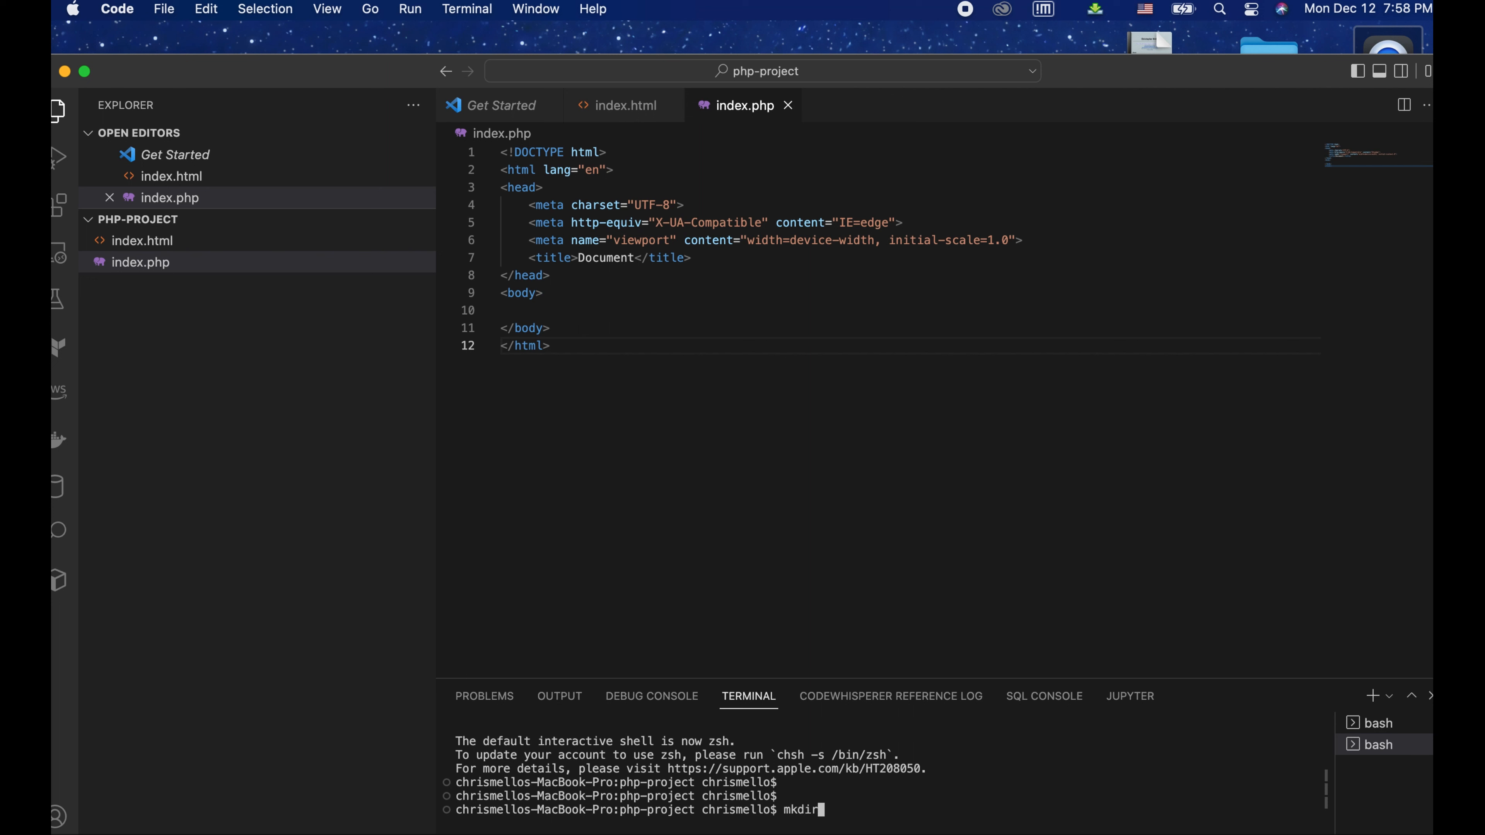
{"action": "type", "text": "includes"}
{"action": "type", "text": "pwd"}
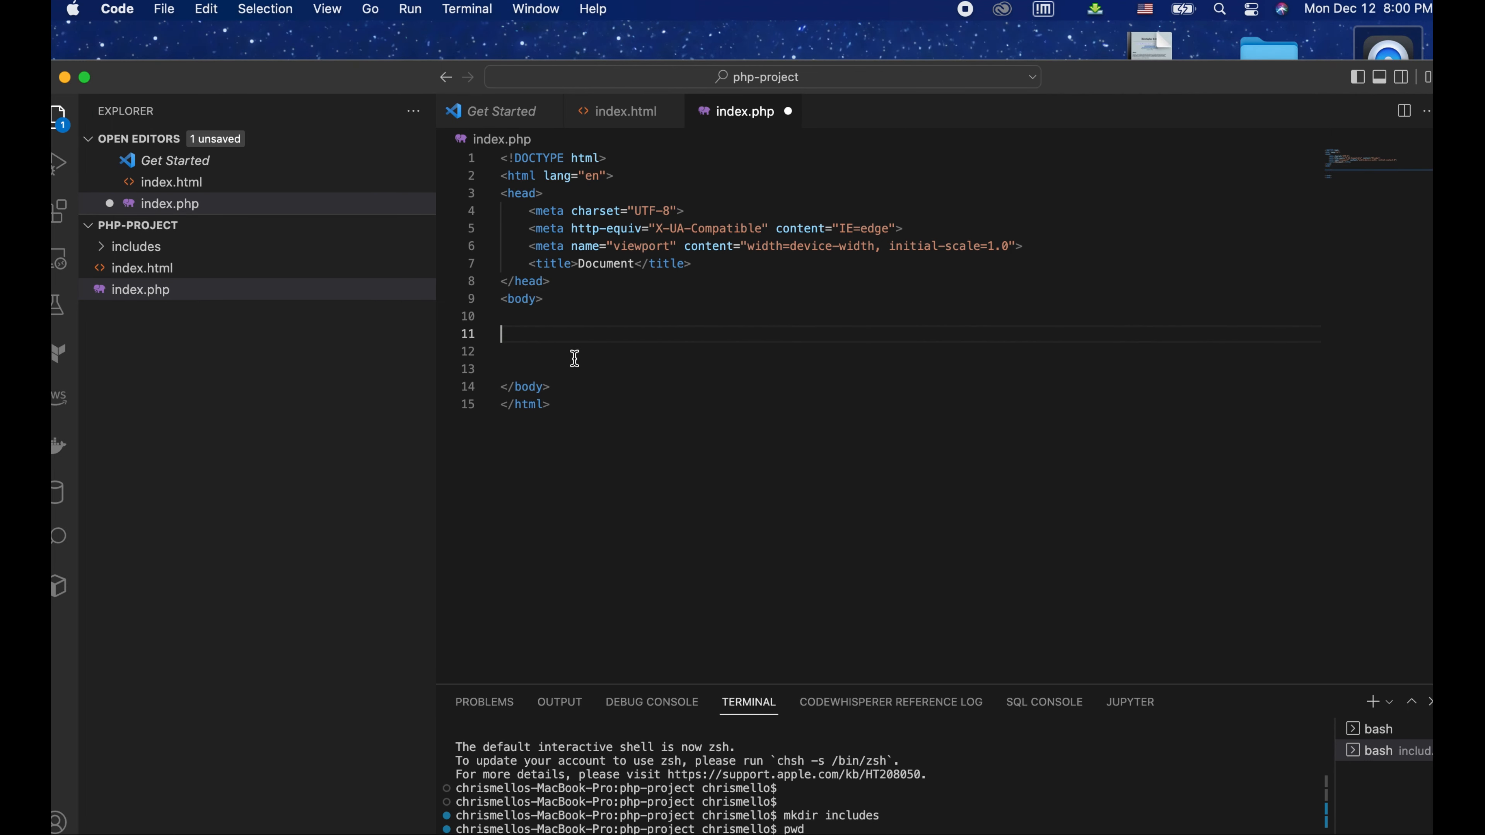
Add the 'Lets connect to our RDS server' heading, breaks, divider and include of includes/connection2022.php
{"action": "right_click", "coordinate": [573, 334]}
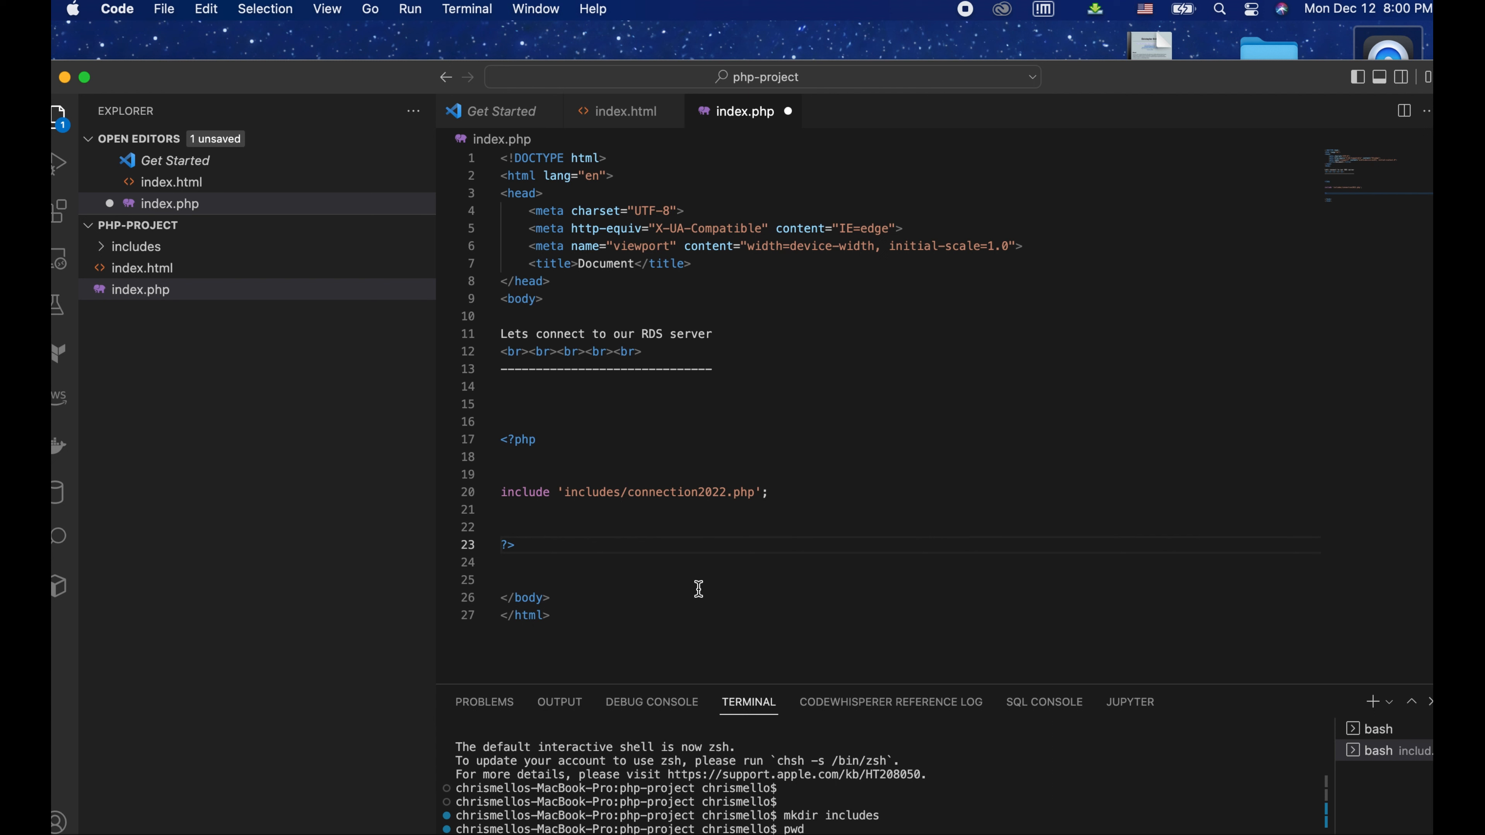
{"action": "mouse_move", "coordinate": [959, 7]}
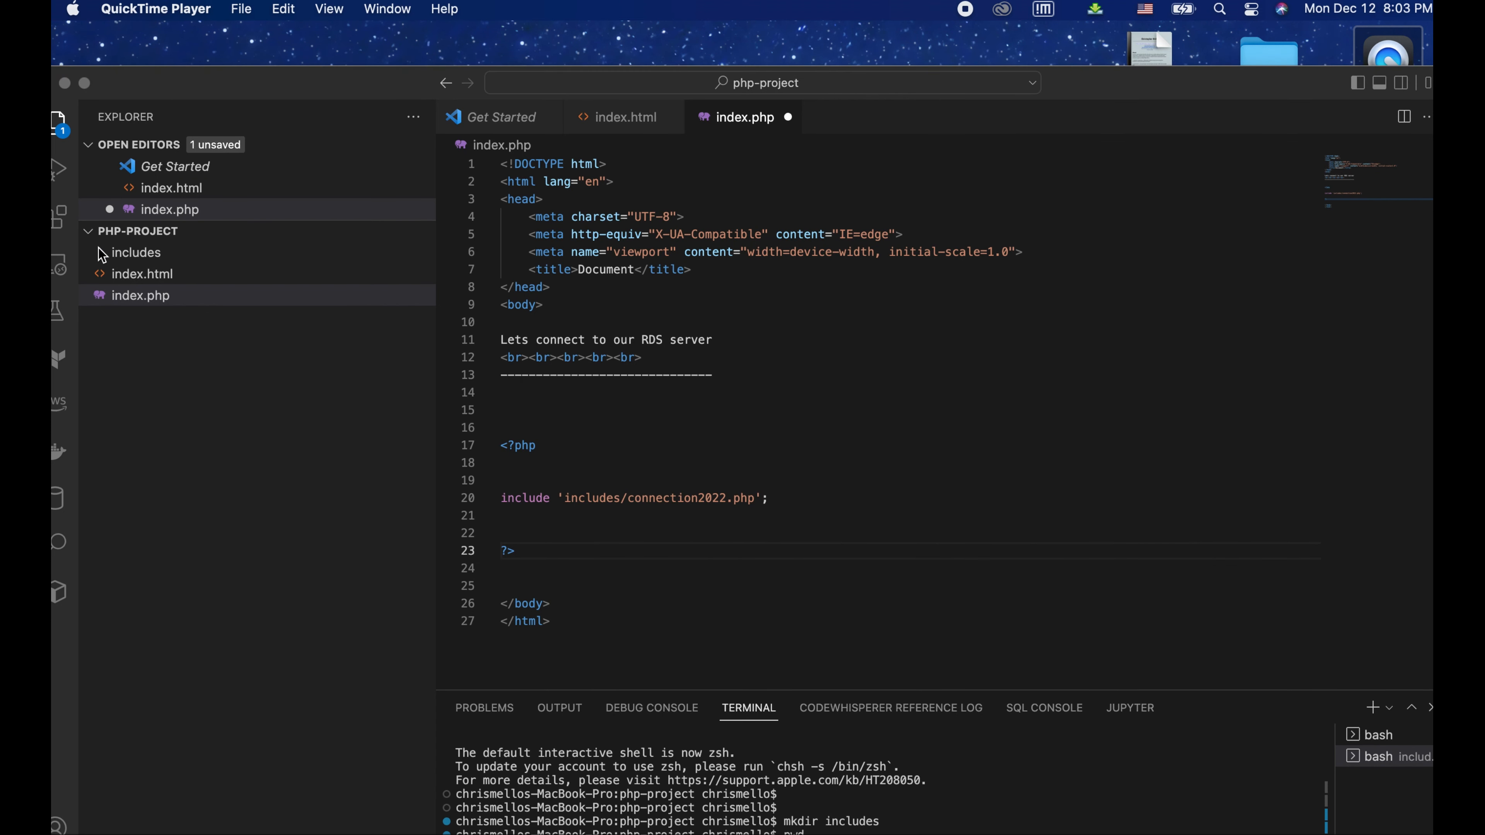
Expand the empty includes folder in the Explorer and select it
{"action": "left_click", "coordinate": [135, 253]}
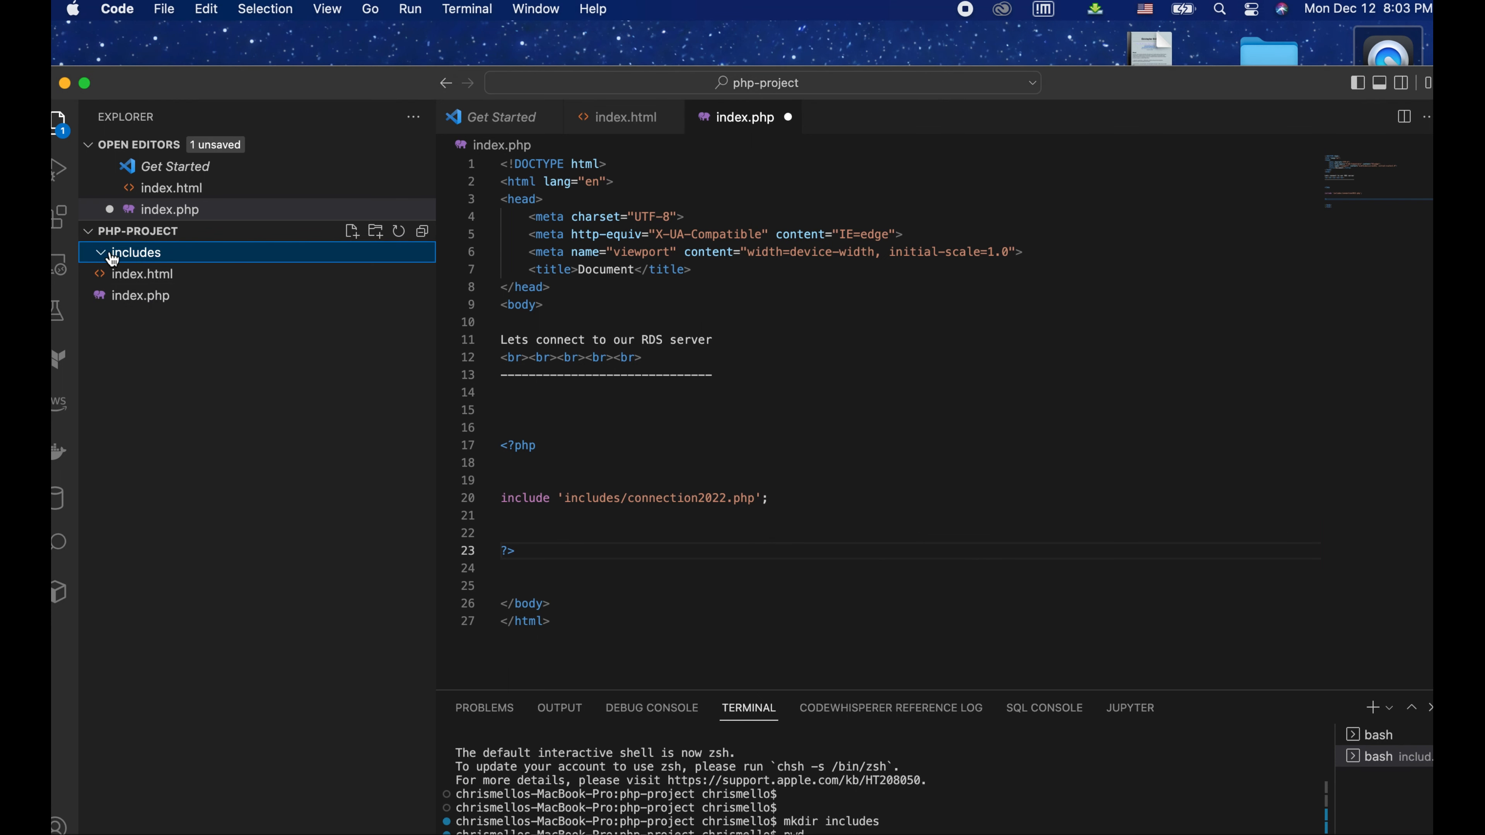
{"action": "mouse_move", "coordinate": [144, 262]}
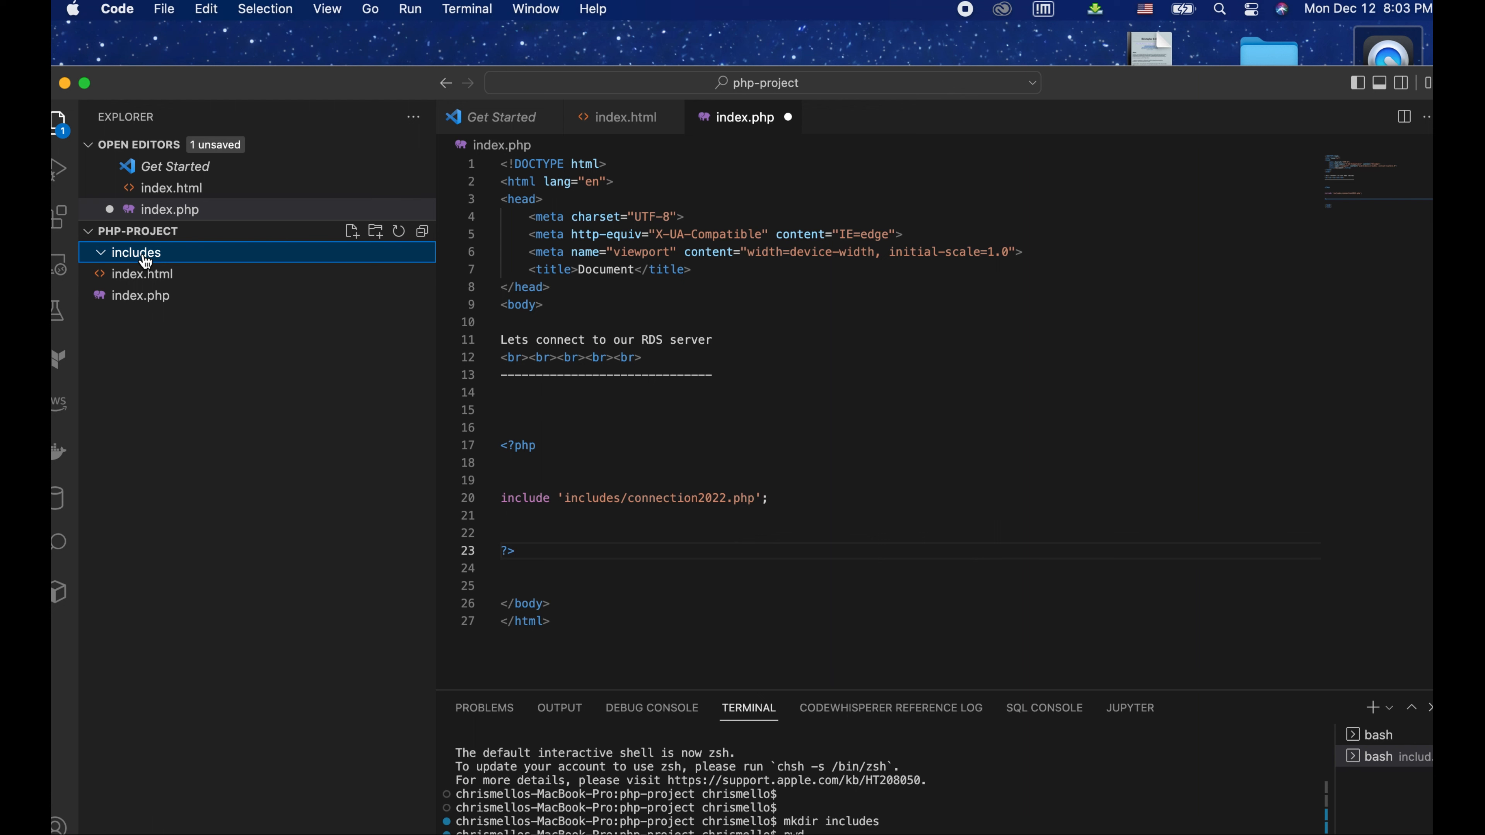
{"action": "left_click", "coordinate": [164, 8]}
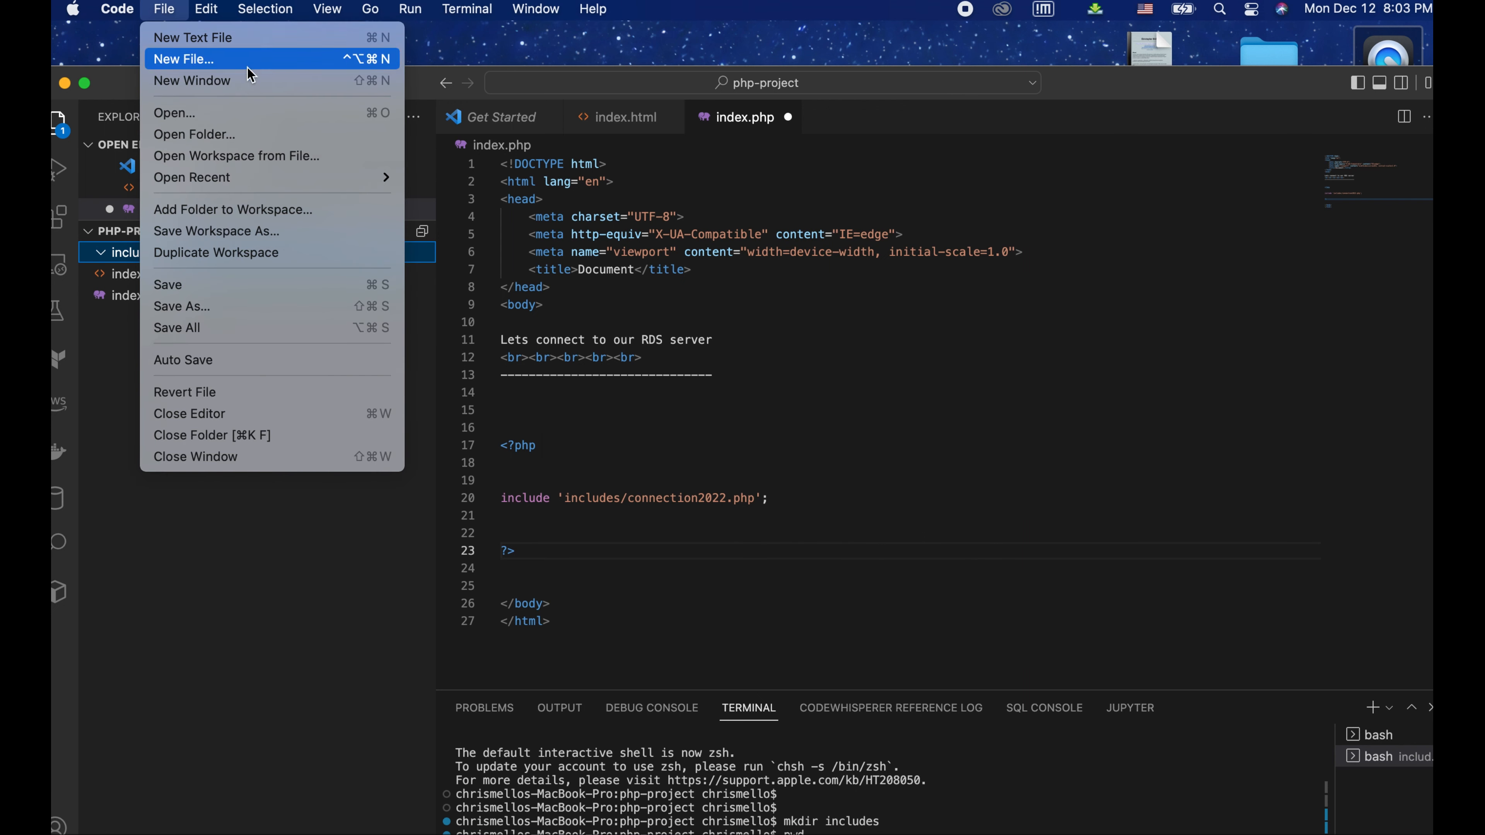
Start a new file named connection2022.php
{"action": "left_click", "coordinate": [184, 58]}
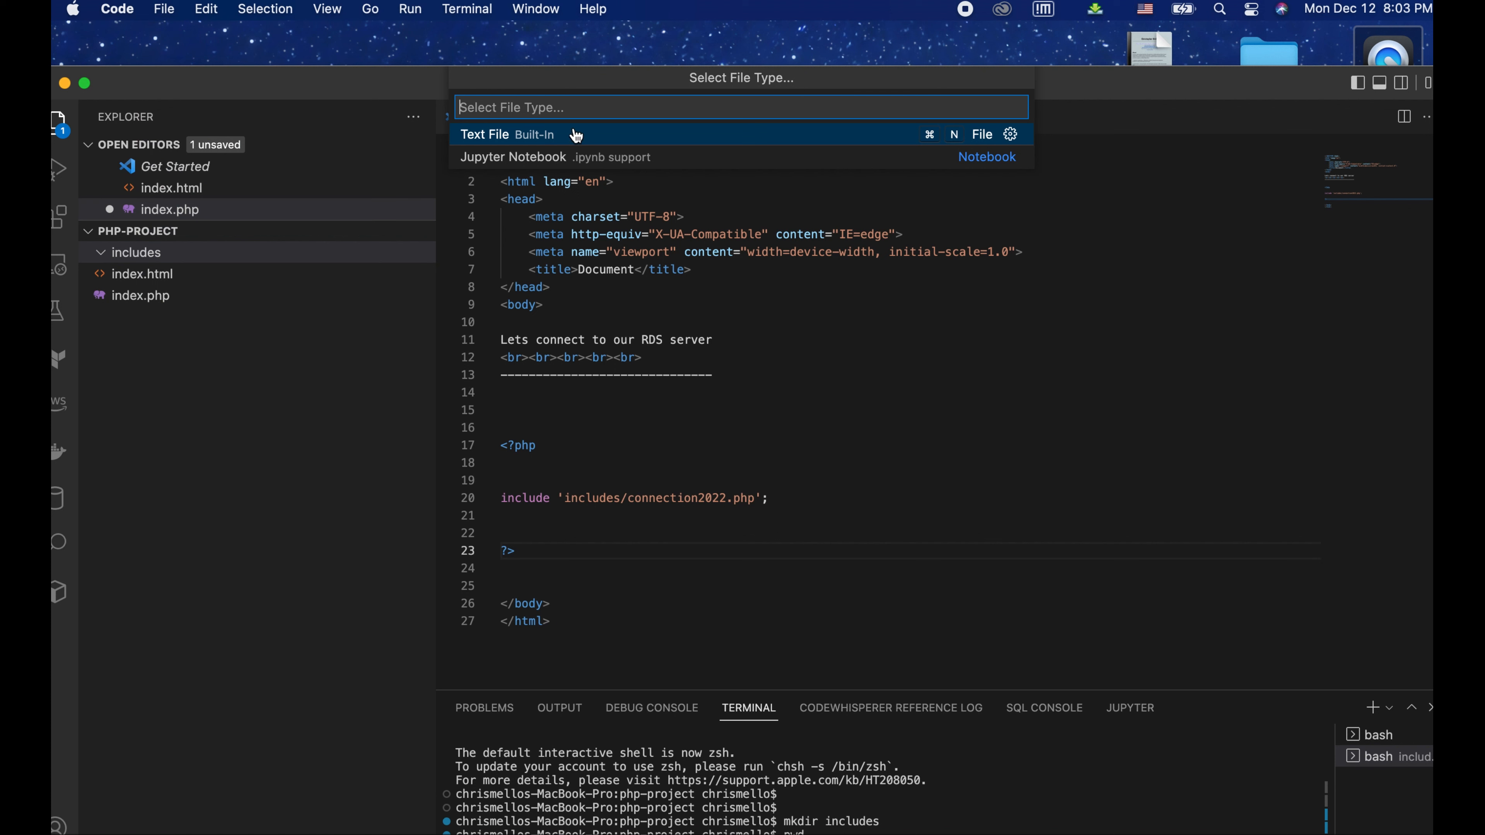
{"action": "mouse_move", "coordinate": [622, 224]}
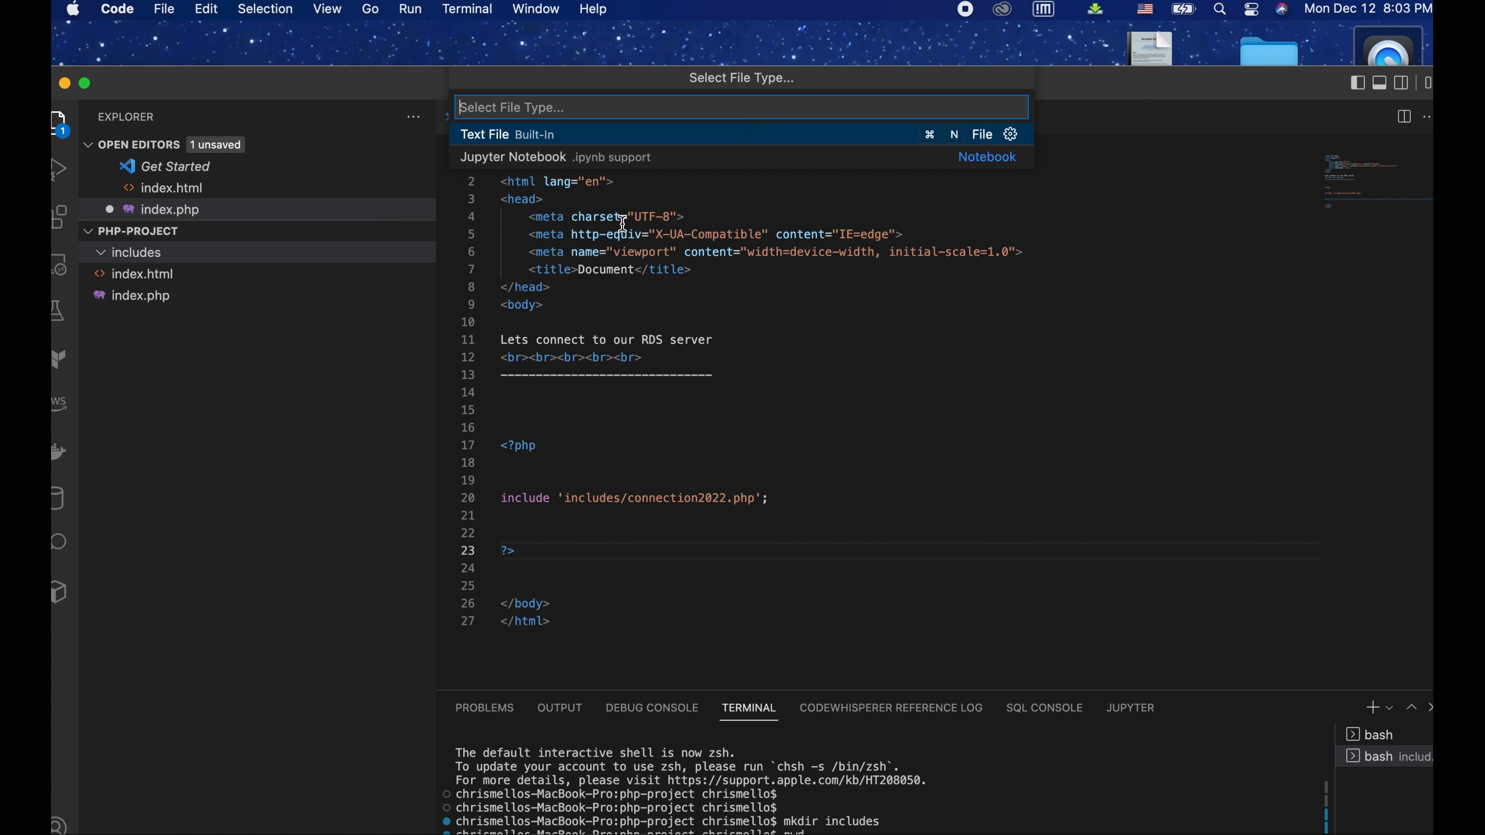
{"action": "mouse_move", "coordinate": [644, 109]}
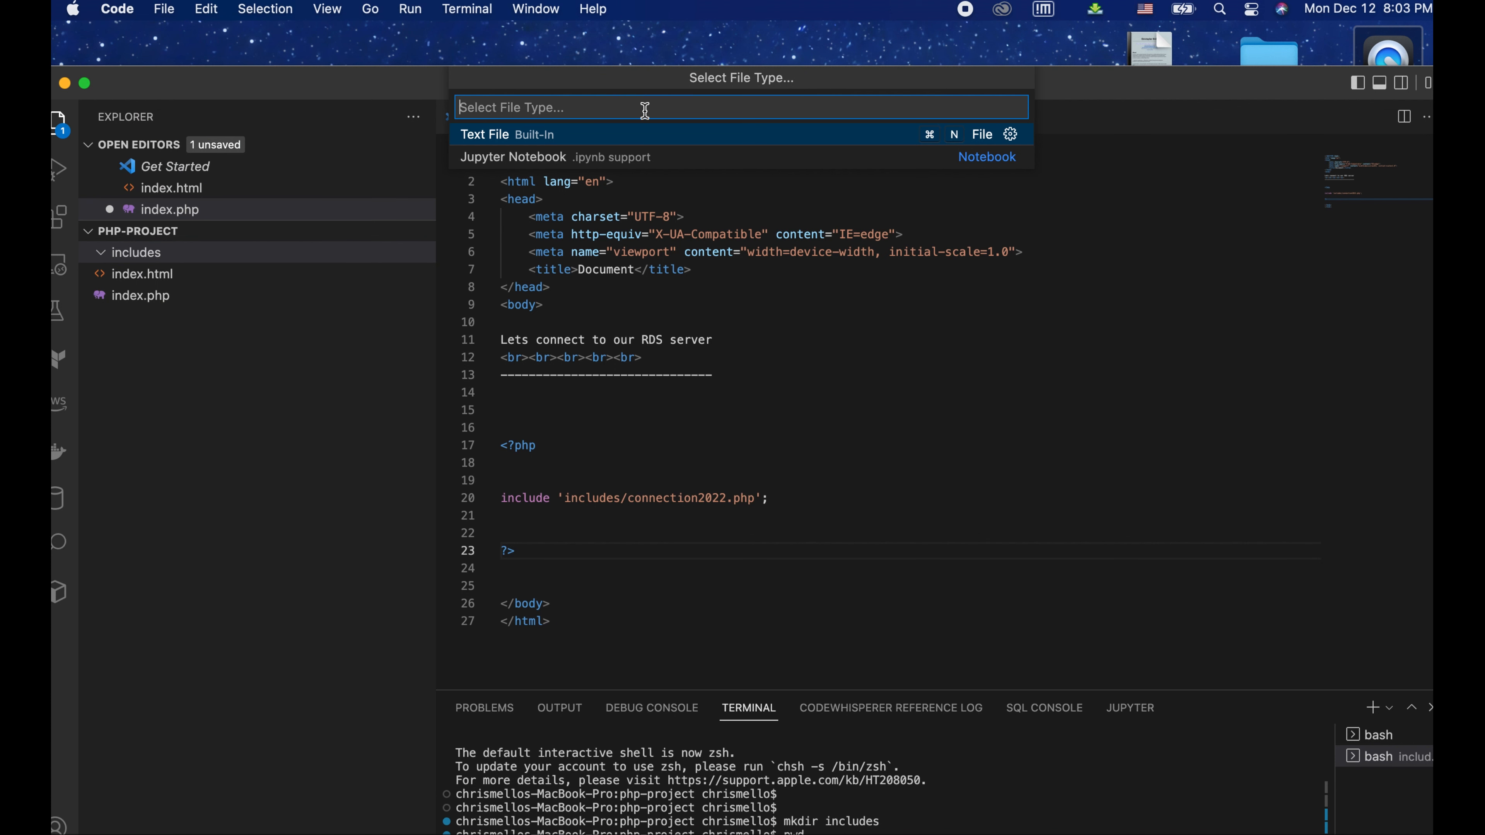
{"action": "type", "text": "conn"}
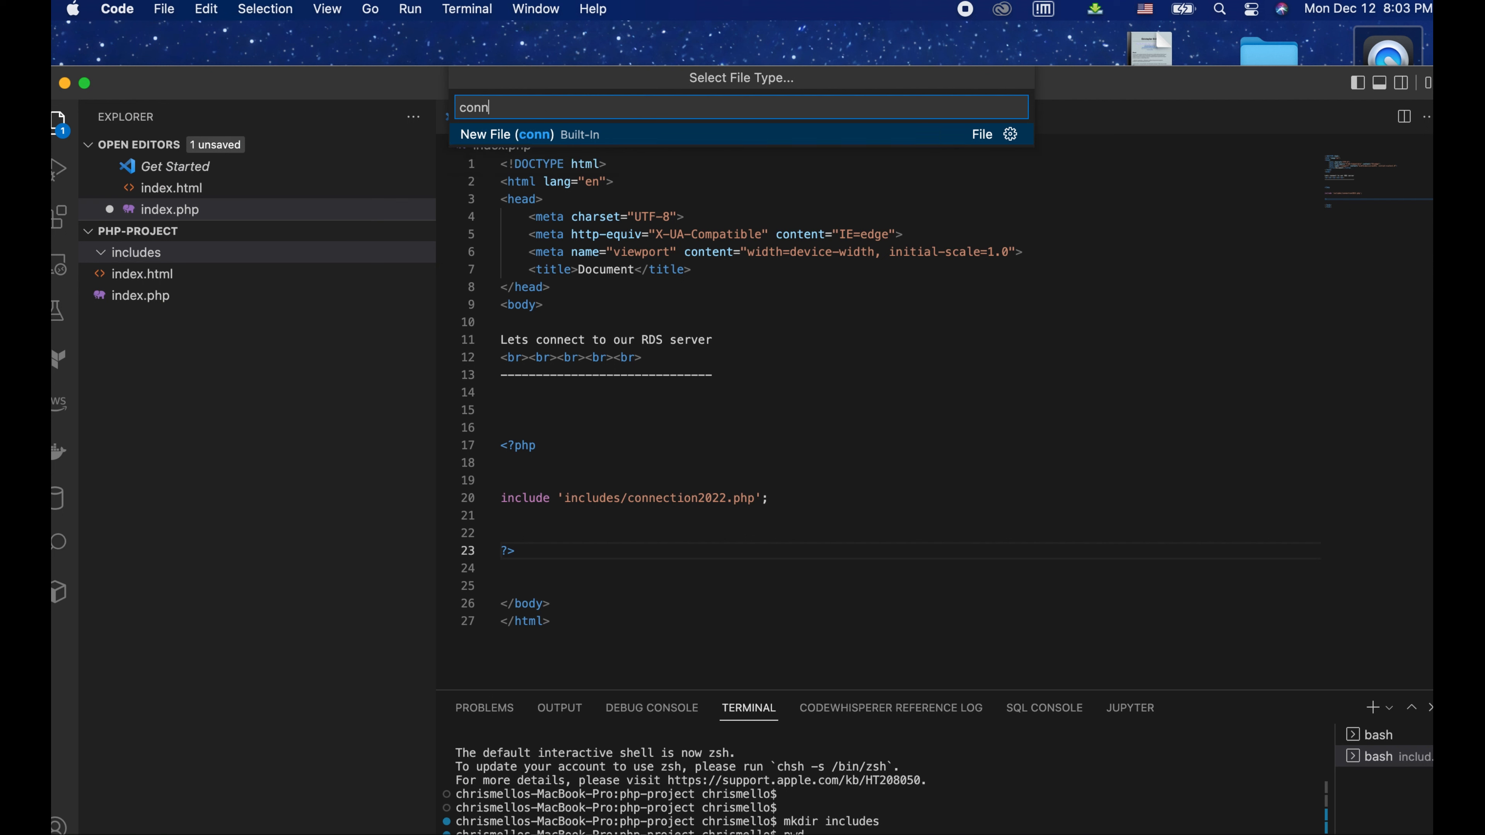
{"action": "type", "text": "ection"}
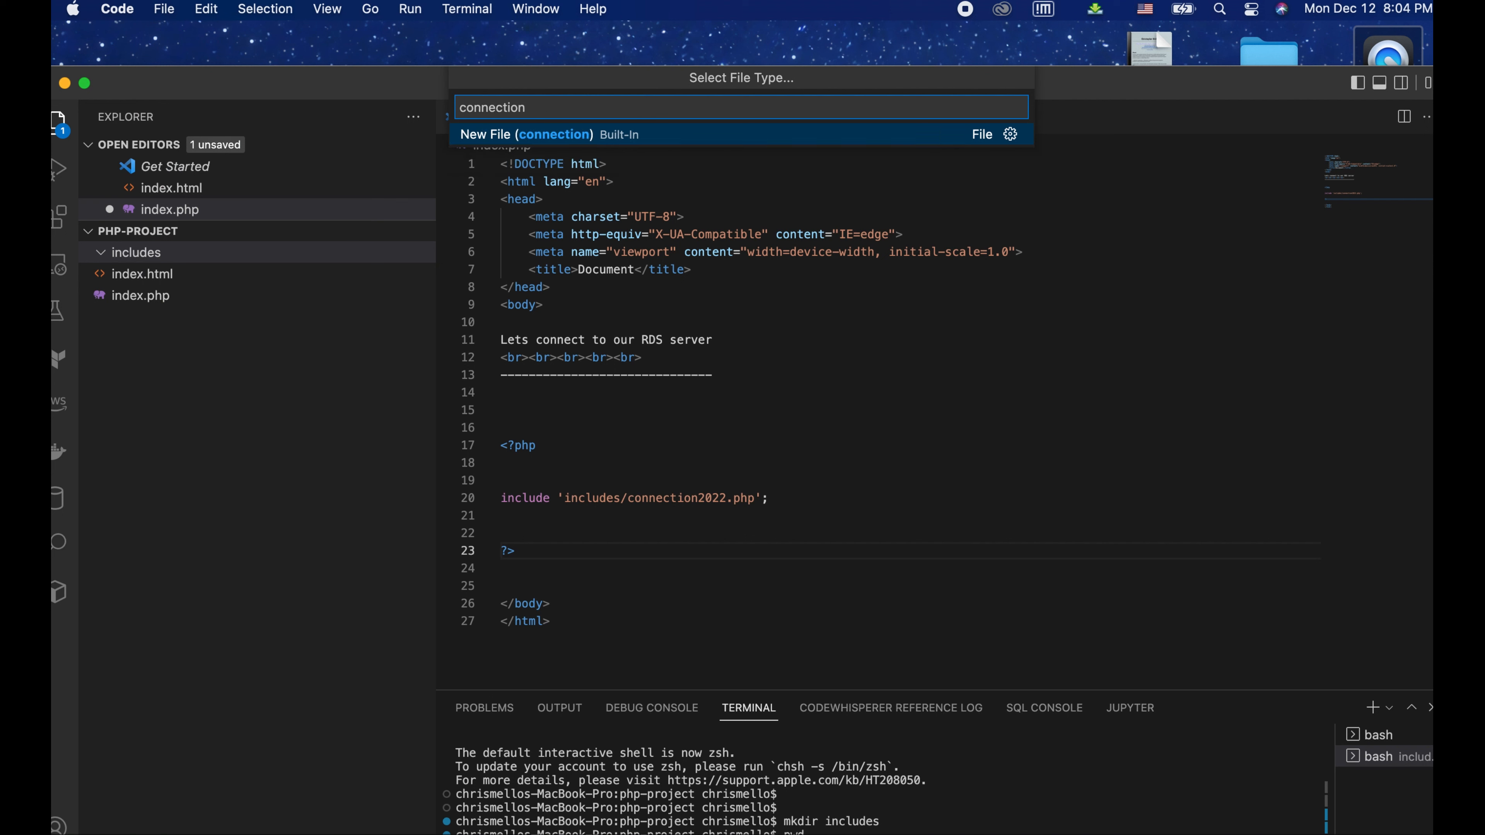
{"action": "type", "text": "2"}
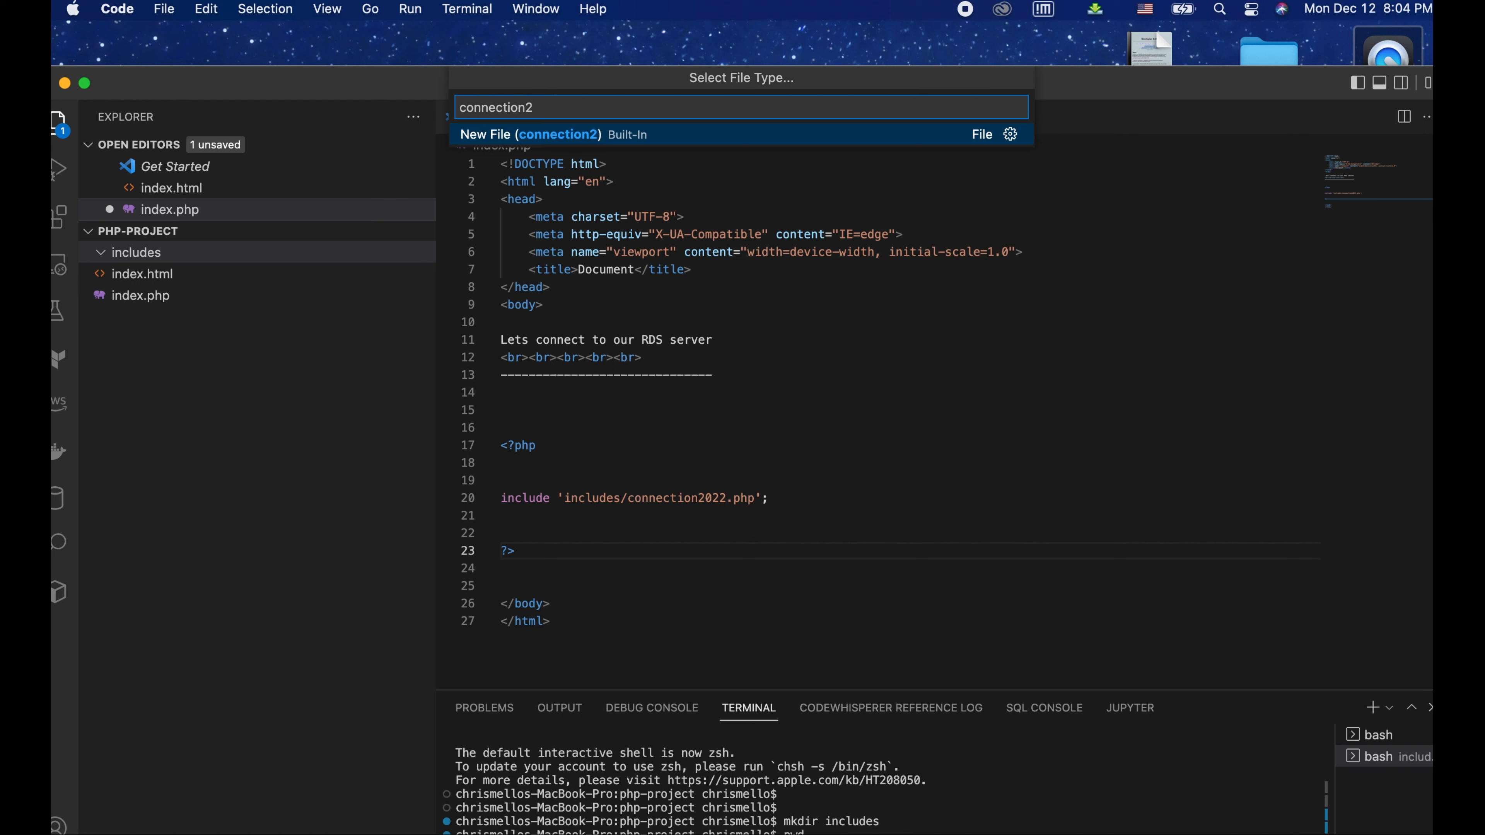
{"action": "type", "text": "022"}
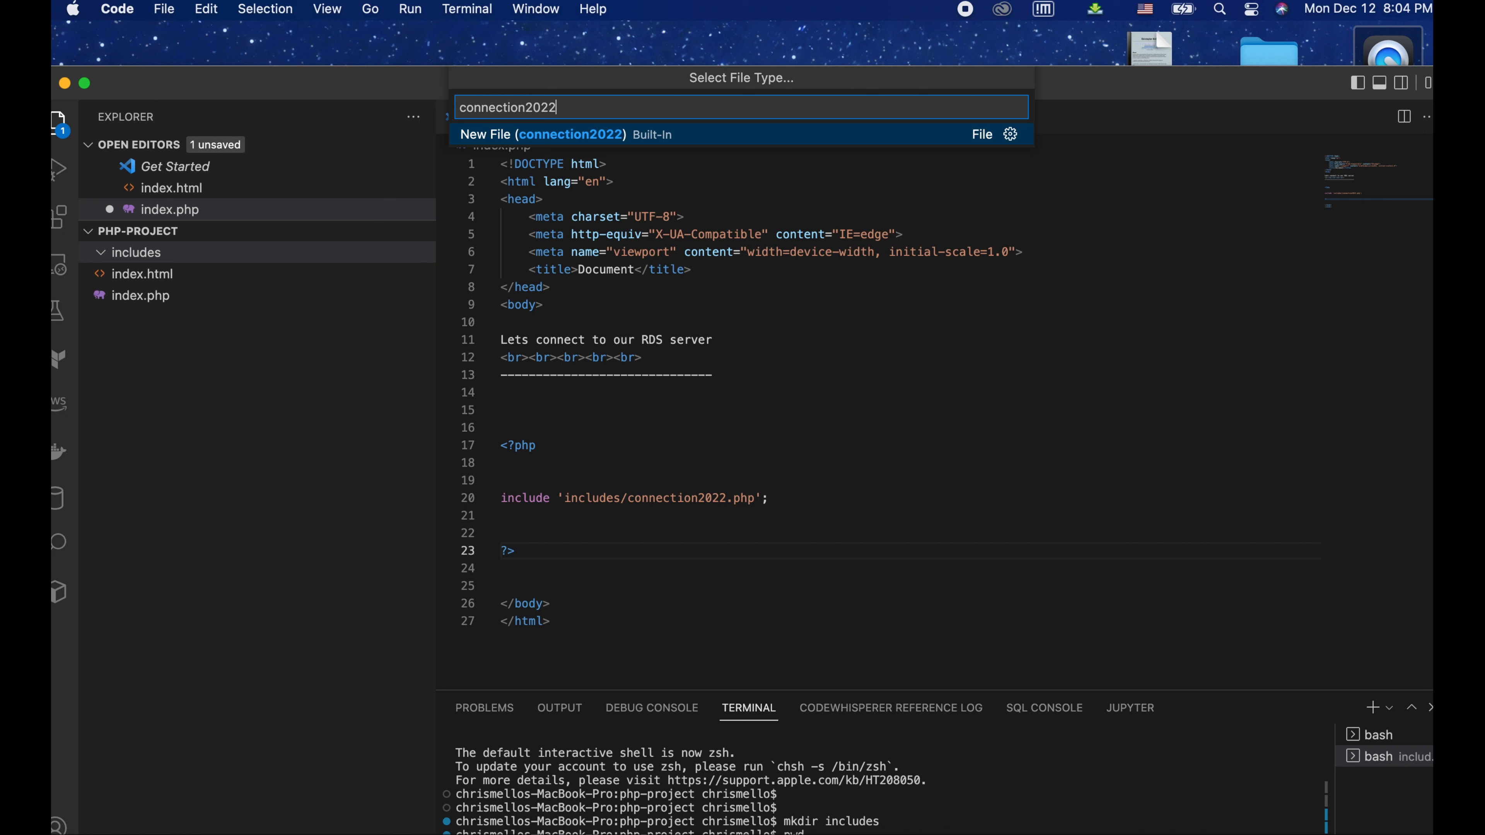
{"action": "type", "text": ".php"}
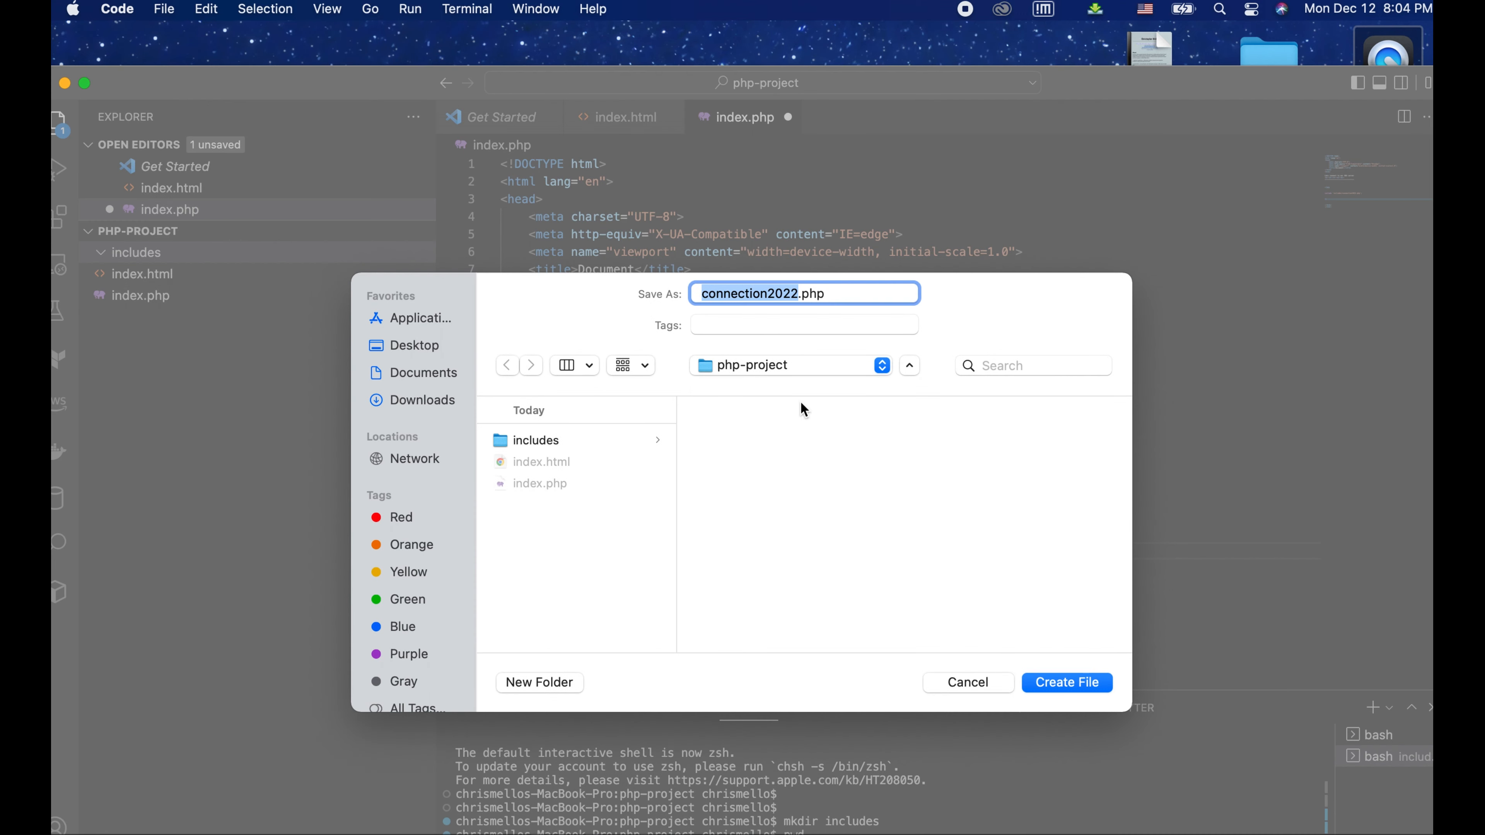
{"action": "mouse_move", "coordinate": [950, 615]}
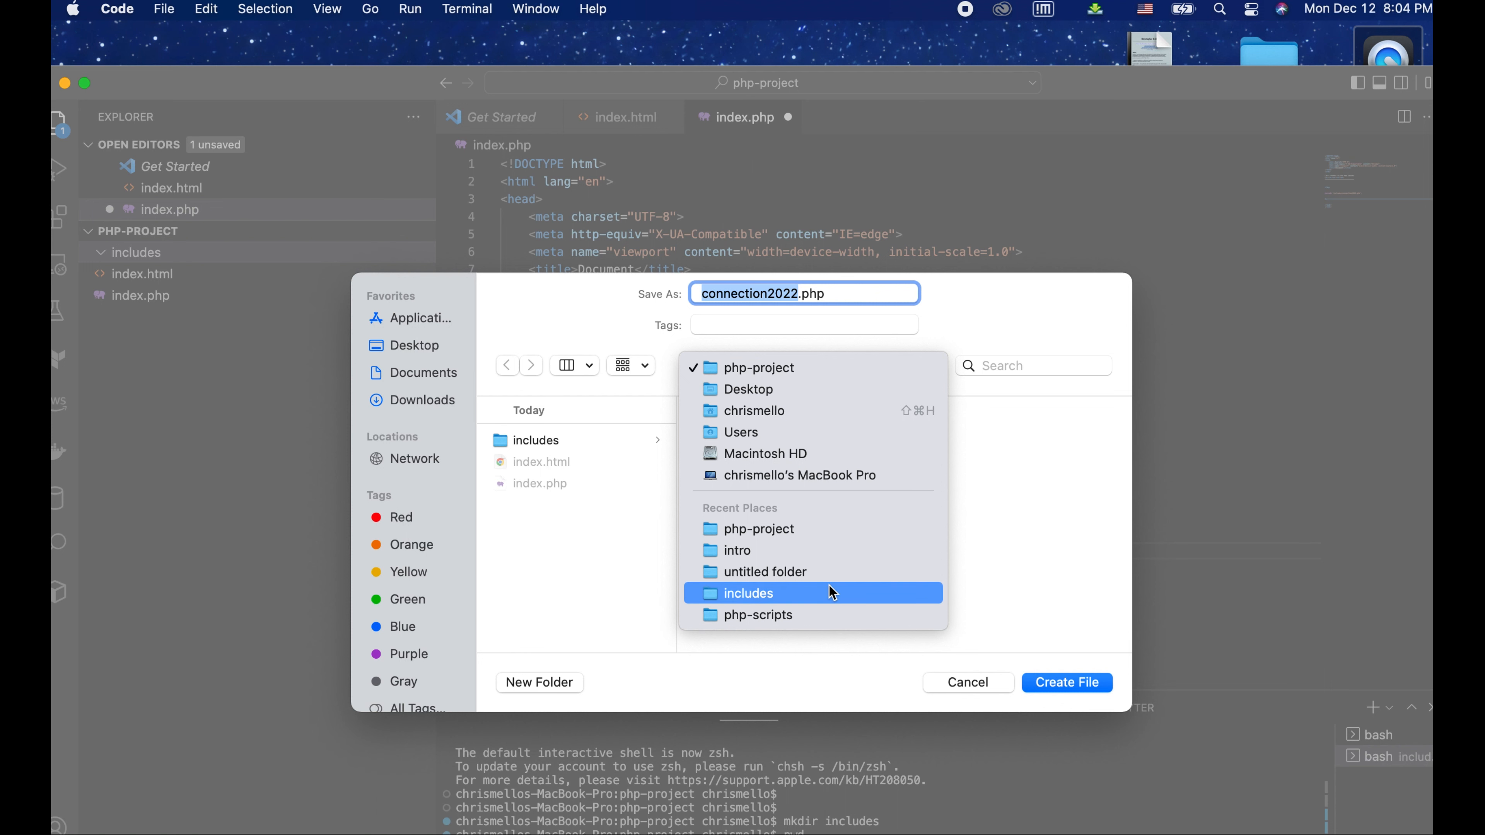
Create connection2022.php inside the includes folder
{"action": "left_click", "coordinate": [748, 593]}
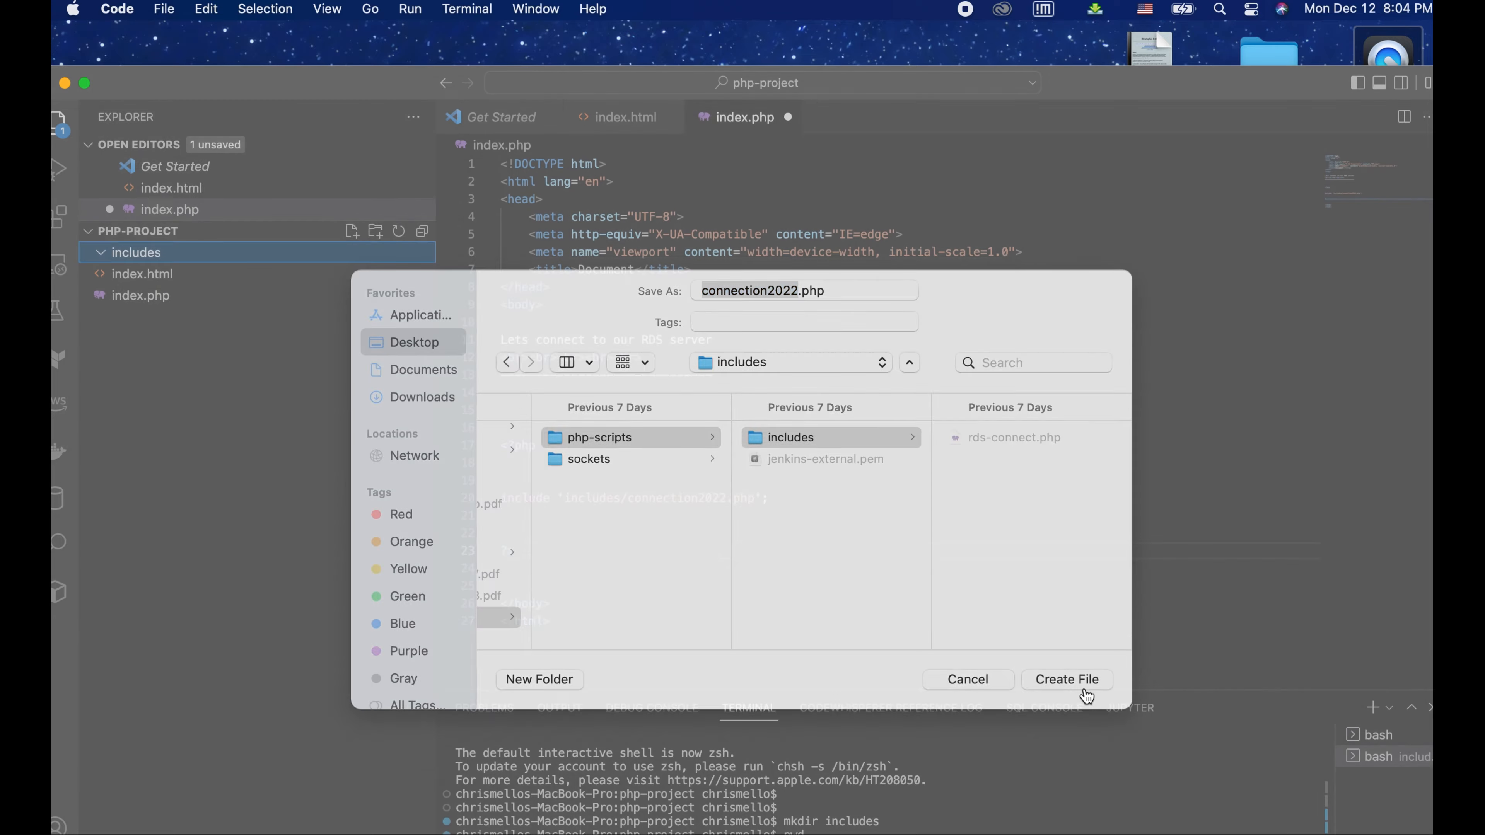
{"action": "left_click", "coordinate": [1066, 679]}
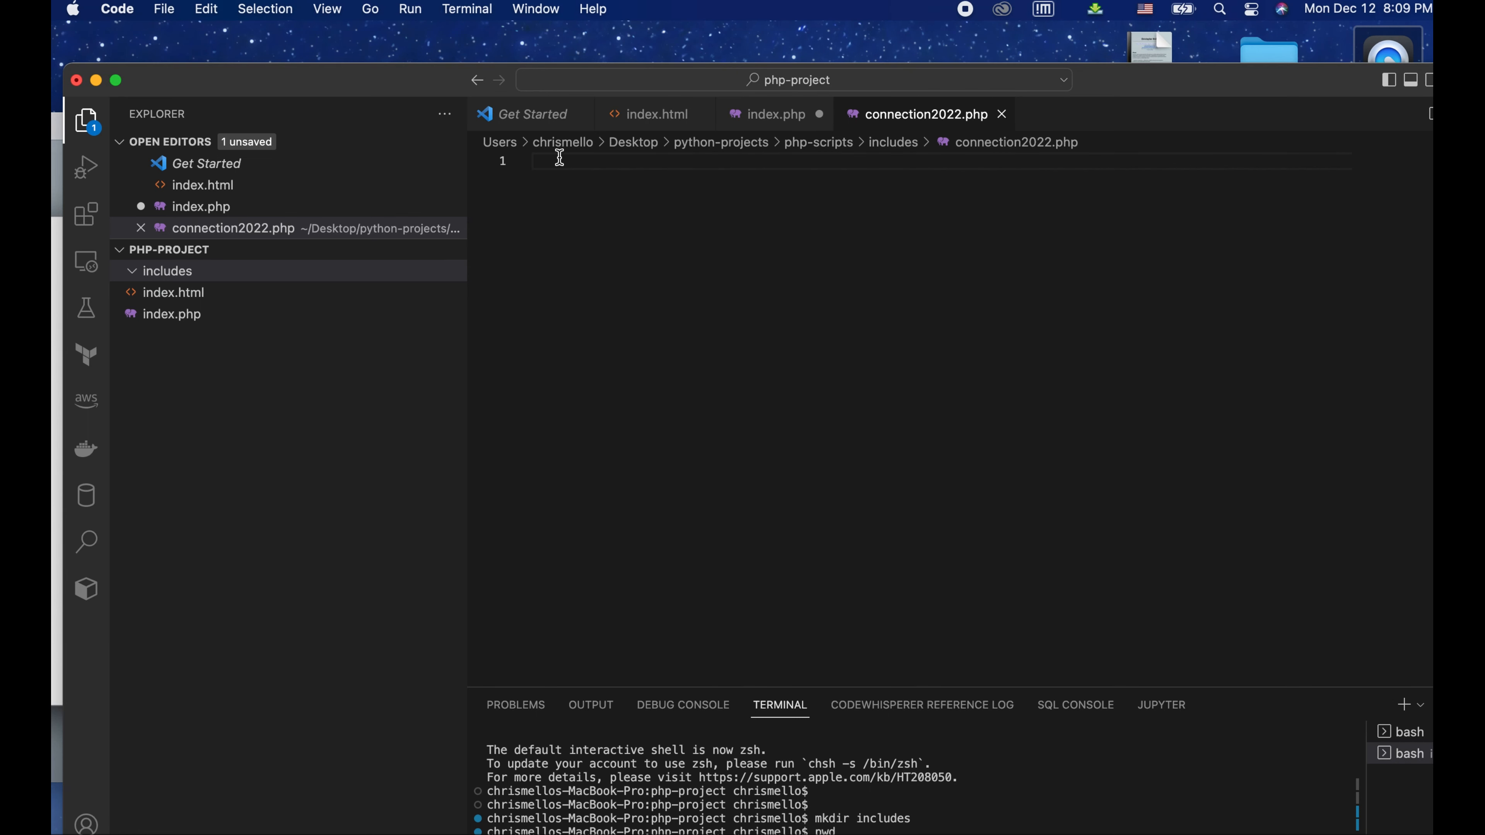
Paste the PHP that mysqli_connects to RDS, selects all weatherobs rows and json_encodes them
{"action": "right_click", "coordinate": [558, 159]}
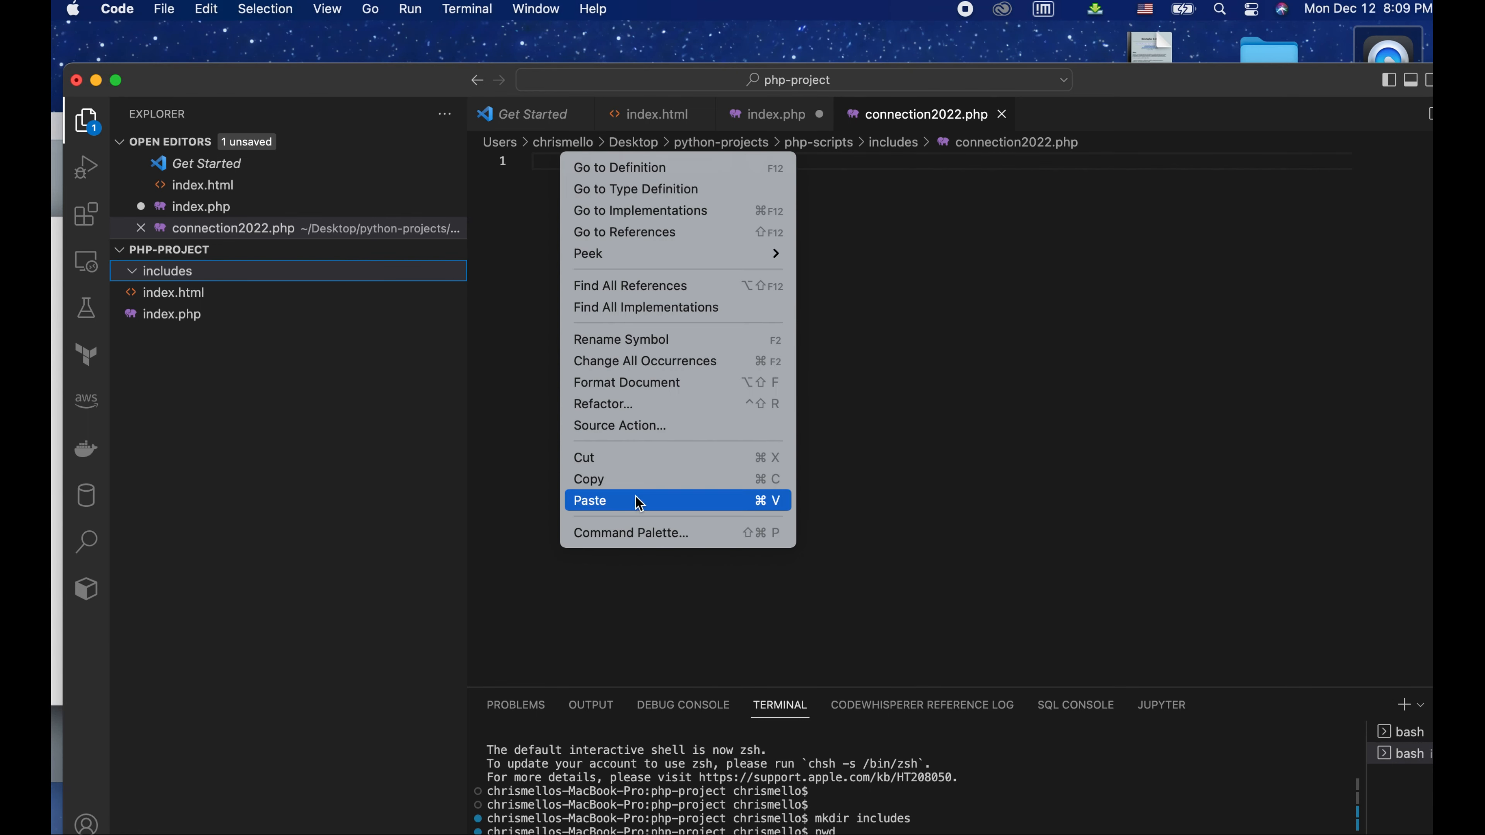
{"action": "left_click", "coordinate": [589, 500]}
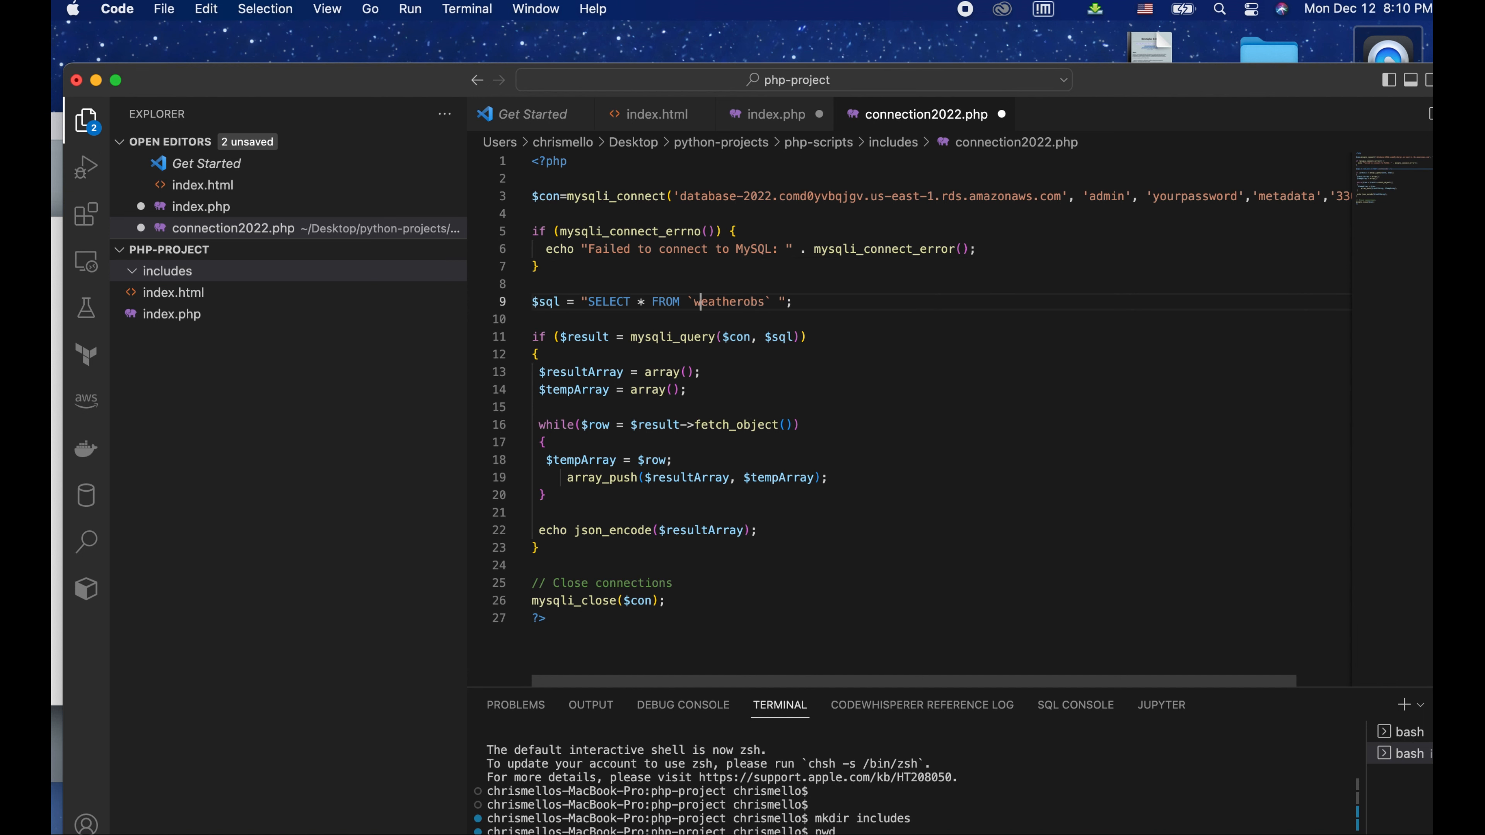
{"action": "left_click", "coordinate": [540, 266]}
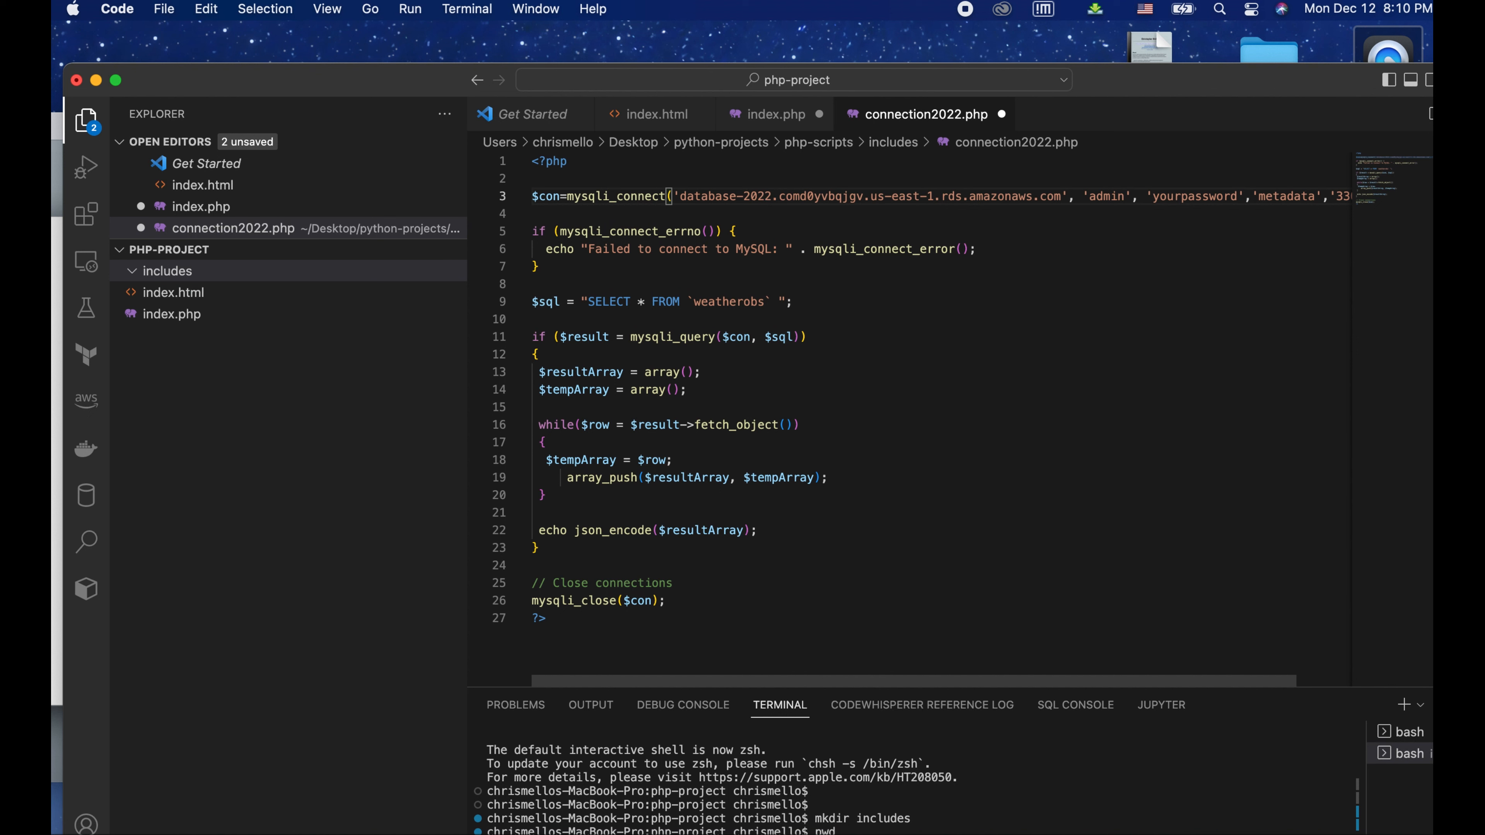
{"action": "mouse_move", "coordinate": [663, 408]}
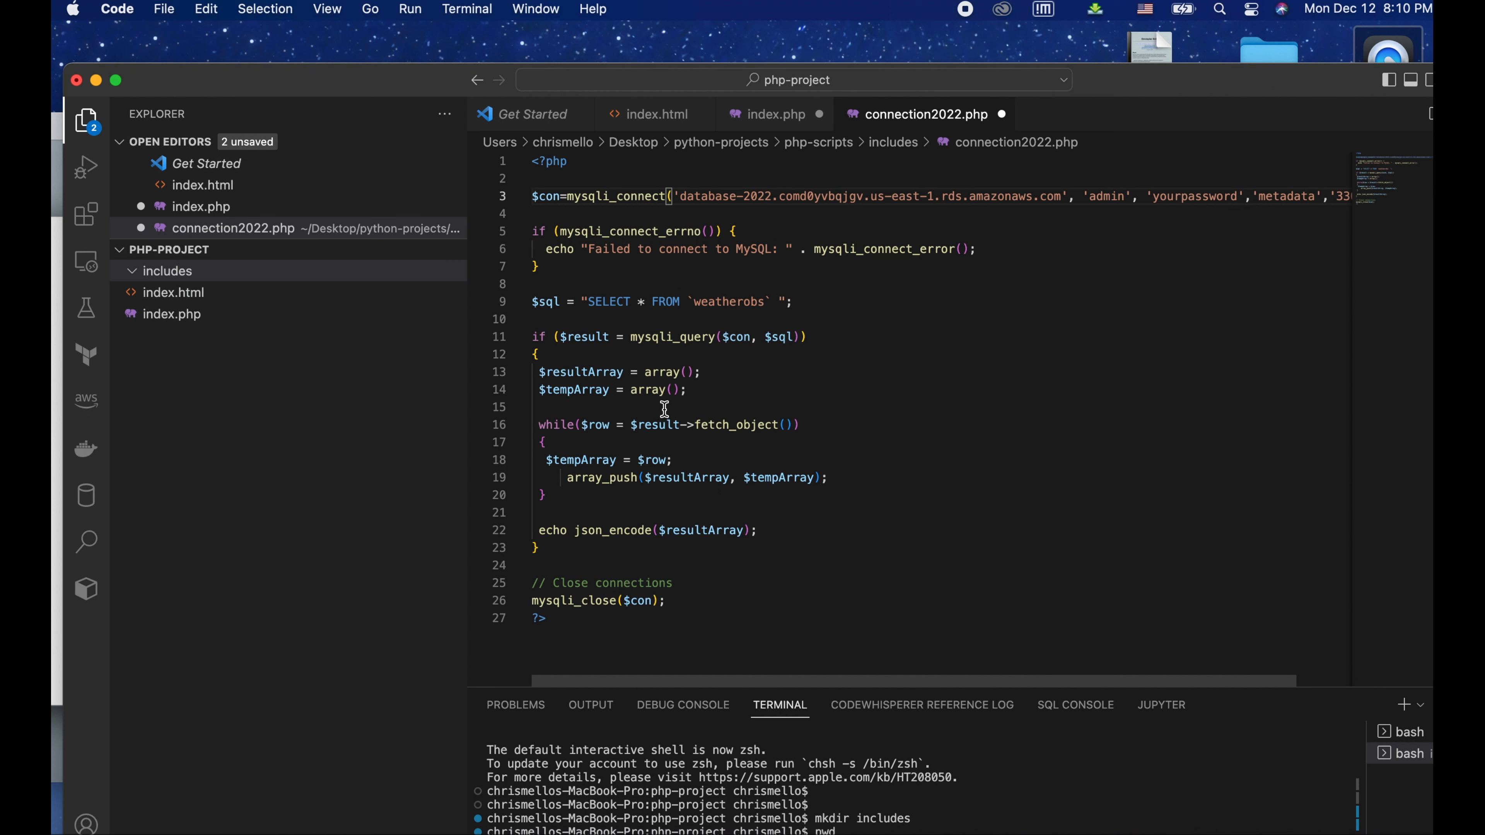
{"action": "mouse_move", "coordinate": [419, 75]}
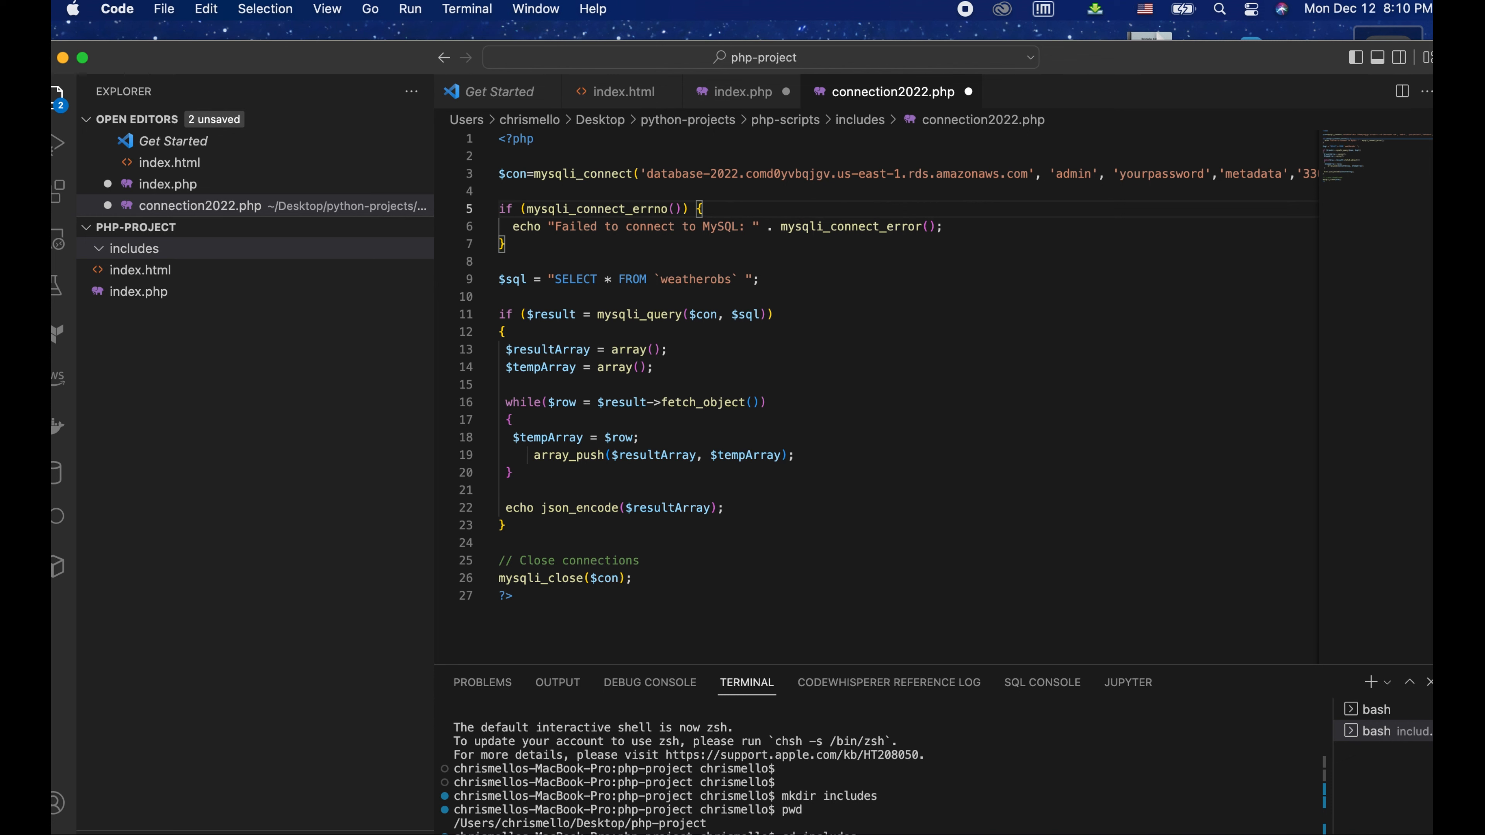
{"action": "double_click", "coordinate": [746, 313]}
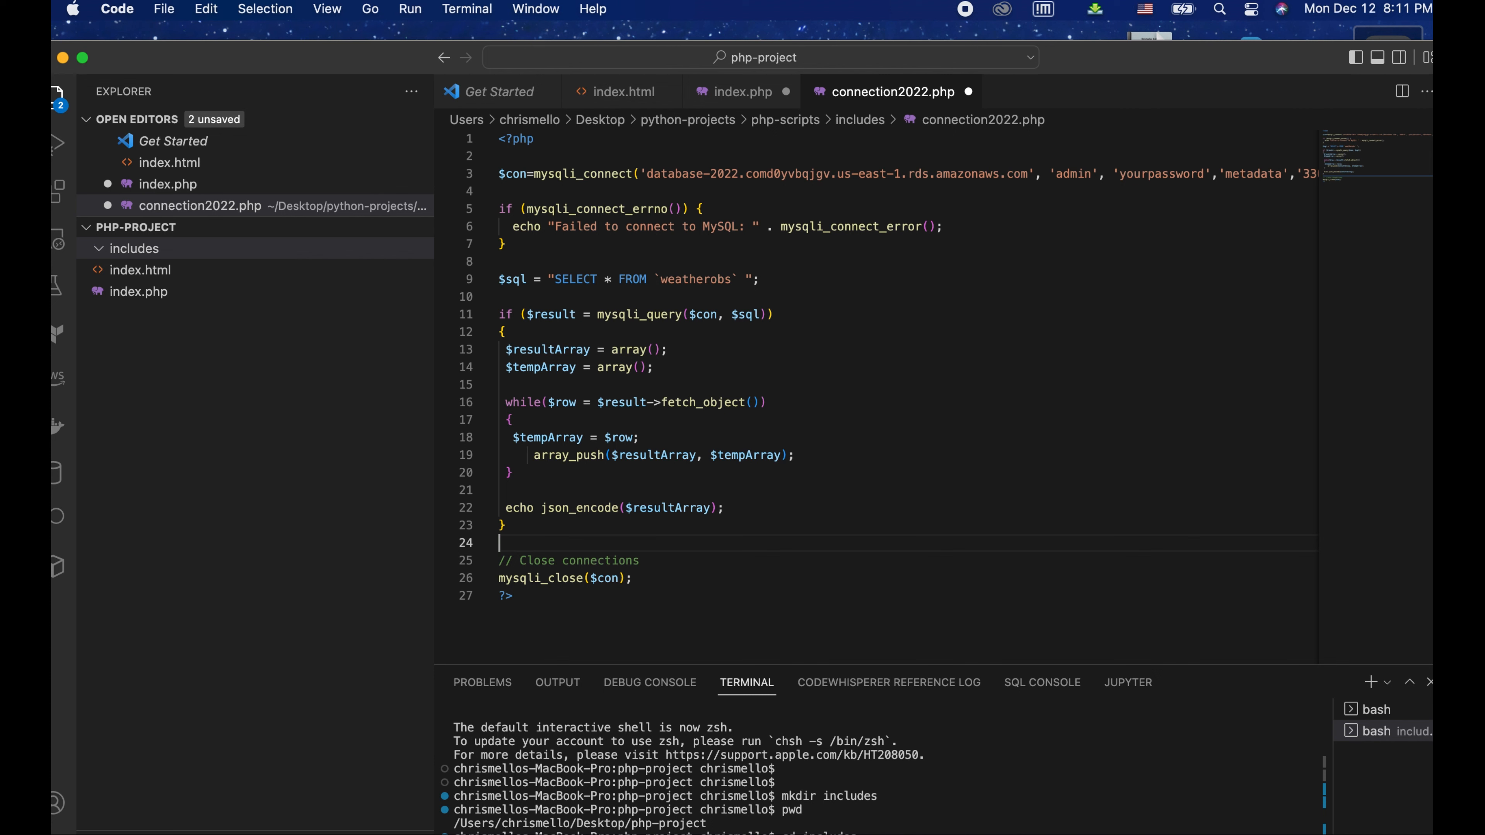
{"action": "mouse_move", "coordinate": [962, 42]}
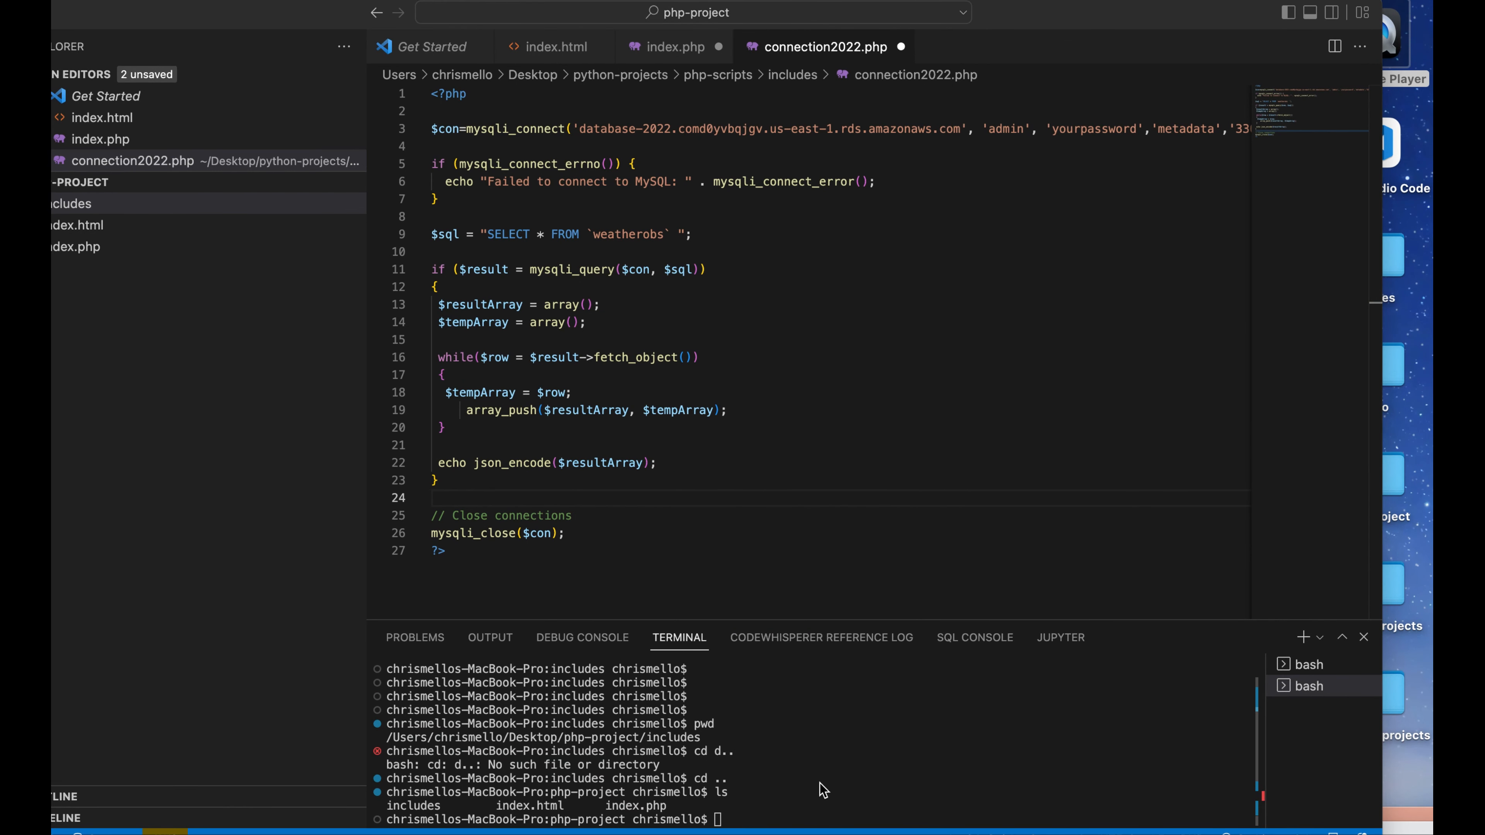
{"action": "mouse_move", "coordinate": [771, 827]}
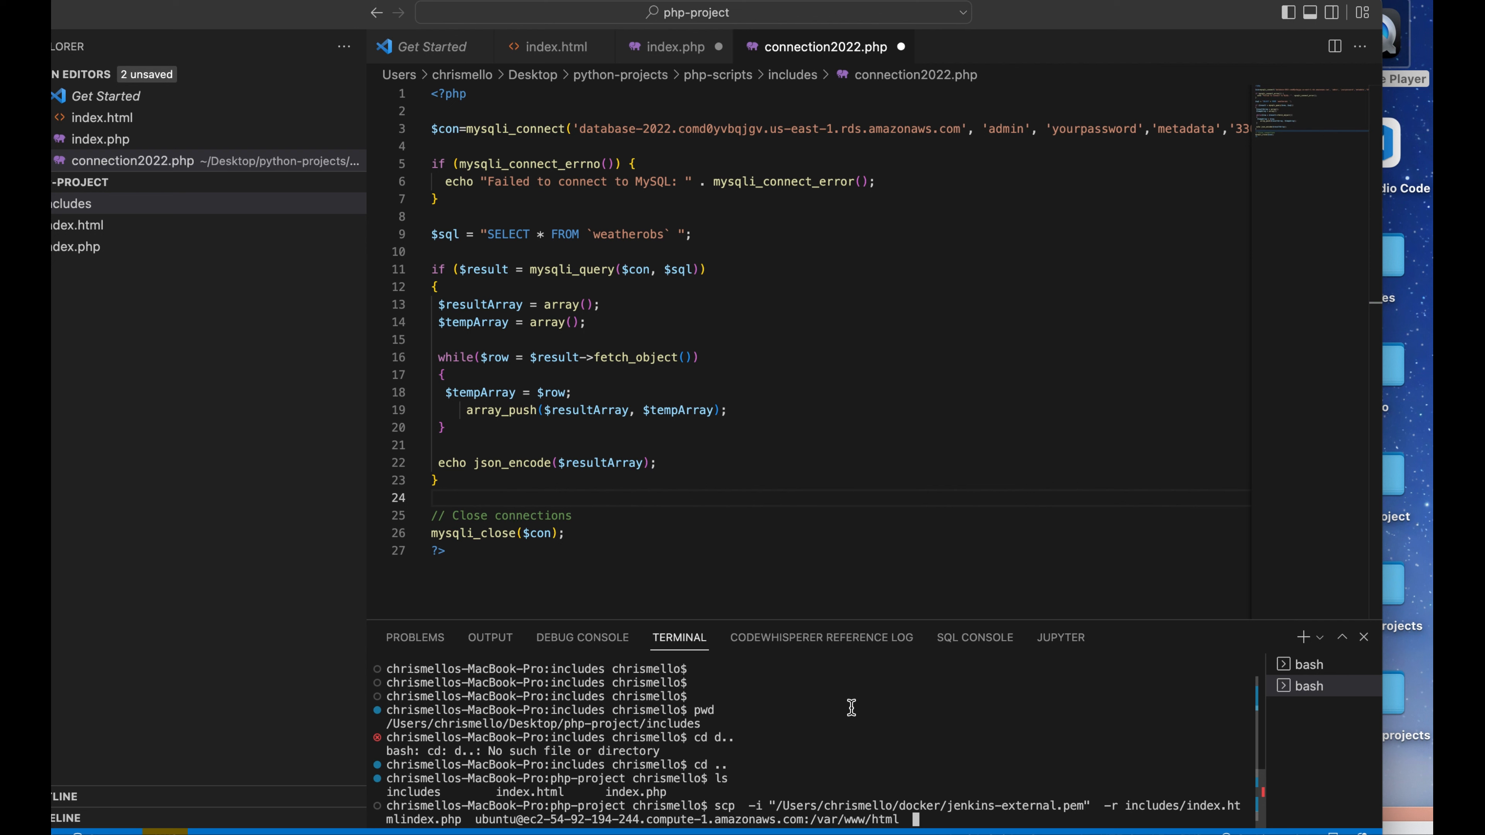
Run scp -i with the .pem key copying includes and index.php to ubuntu@ec2:/var/www/html
{"action": "key", "text": "Return"}
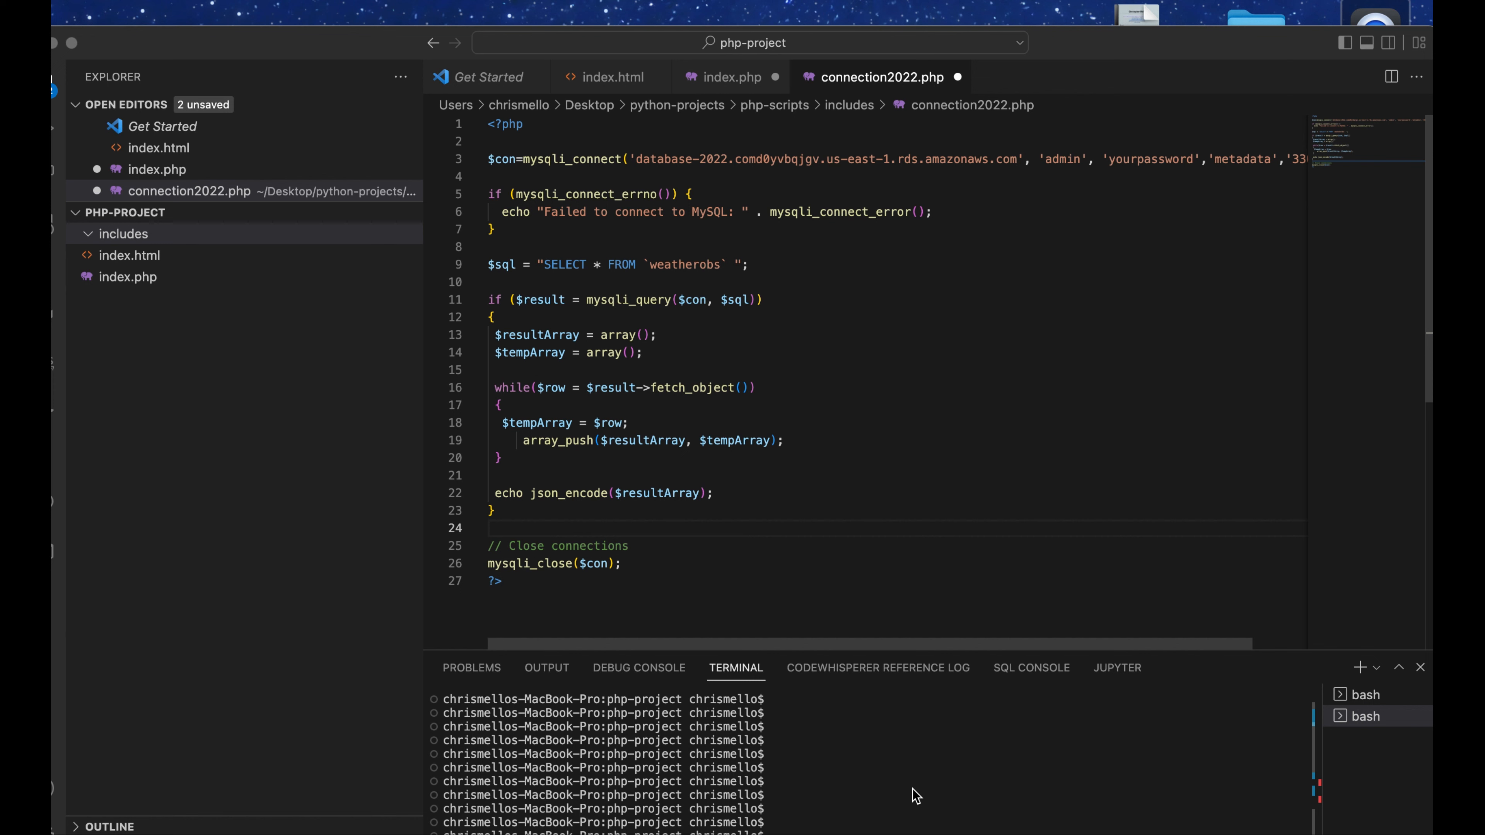
{"action": "mouse_move", "coordinate": [384, 116]}
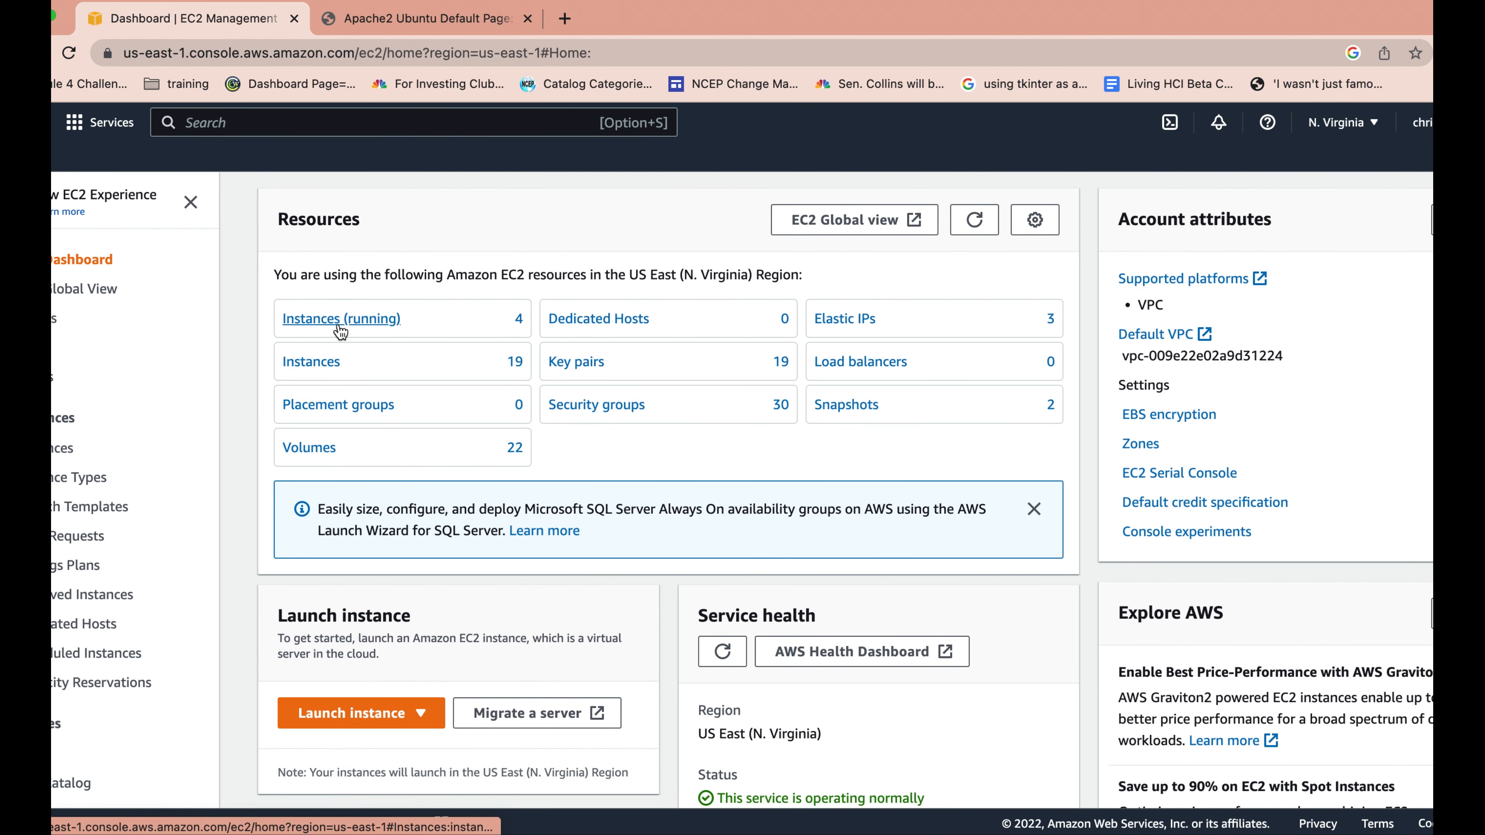
Go to the running instances and bring up the EC2 Instance Connect shell on EKS-instance
{"action": "left_click", "coordinate": [341, 318]}
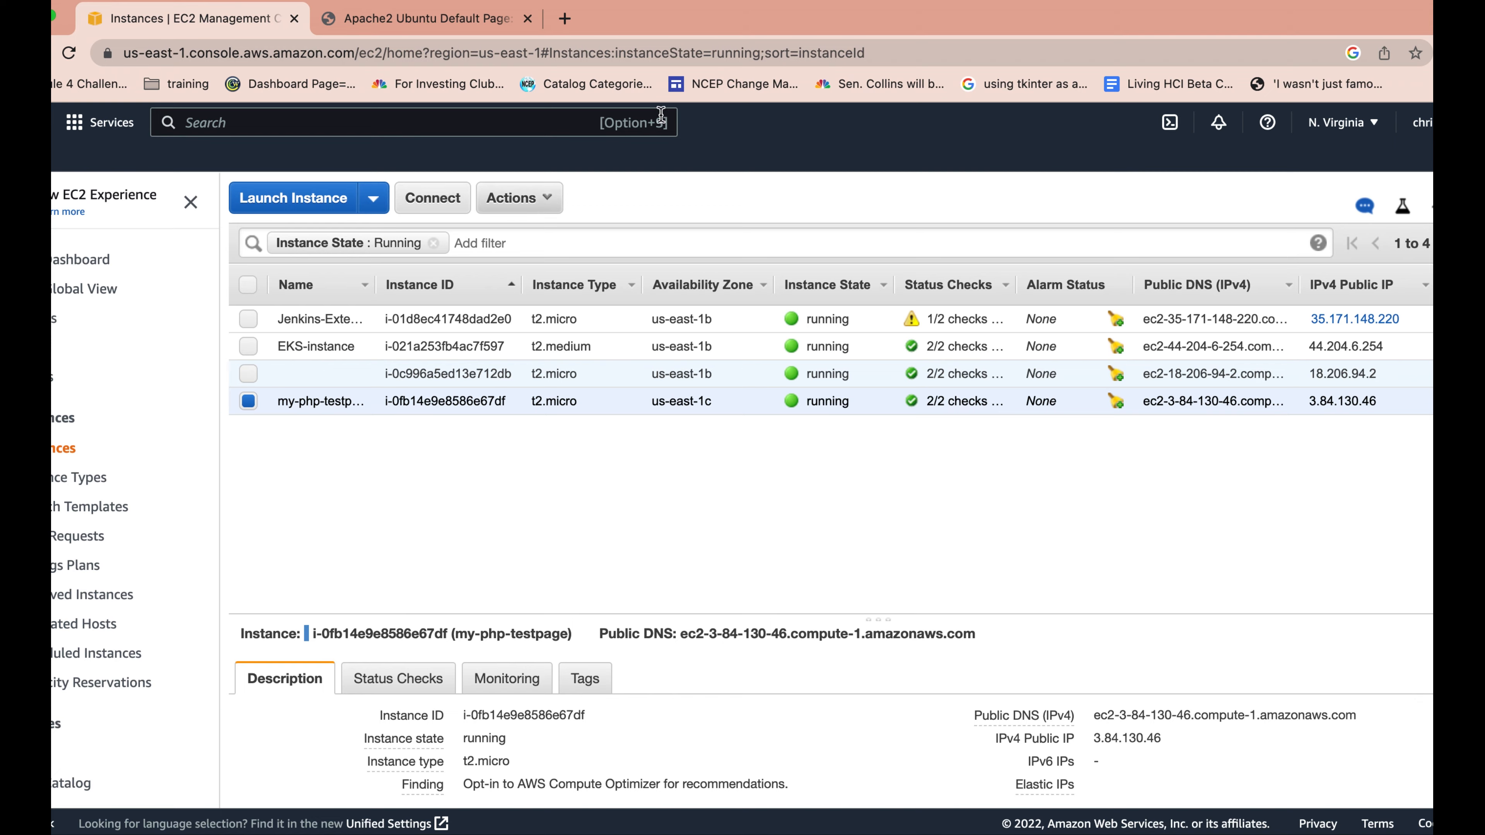
{"action": "left_click", "coordinate": [432, 198]}
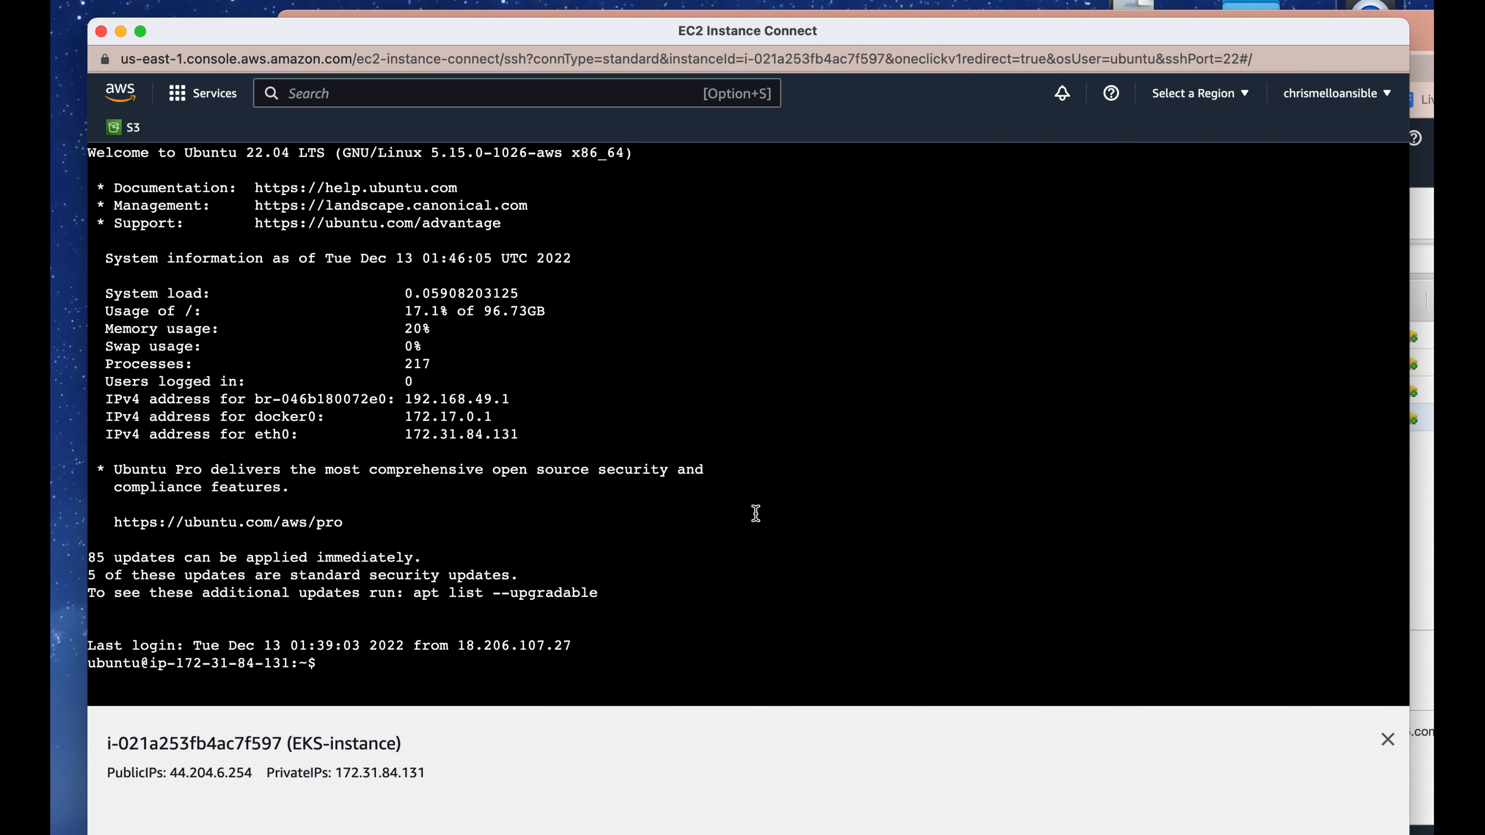
Run pwd, cd /var/www/html, ls and ls -ltr to confirm includes and index.php are there
{"action": "type", "text": "pwd"}
{"action": "type", "text": "cd /"}
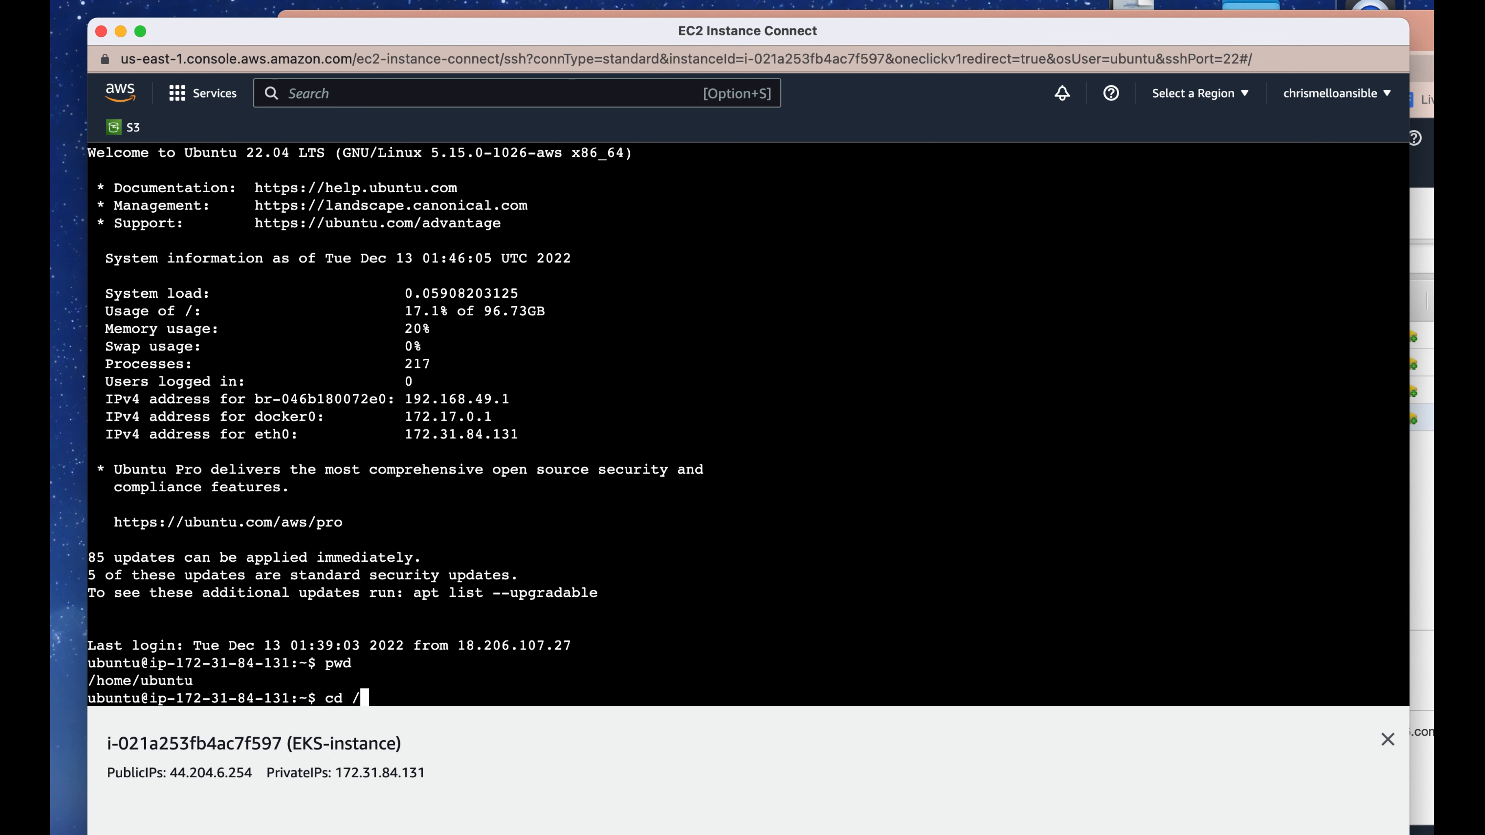
{"action": "type", "text": "var"}
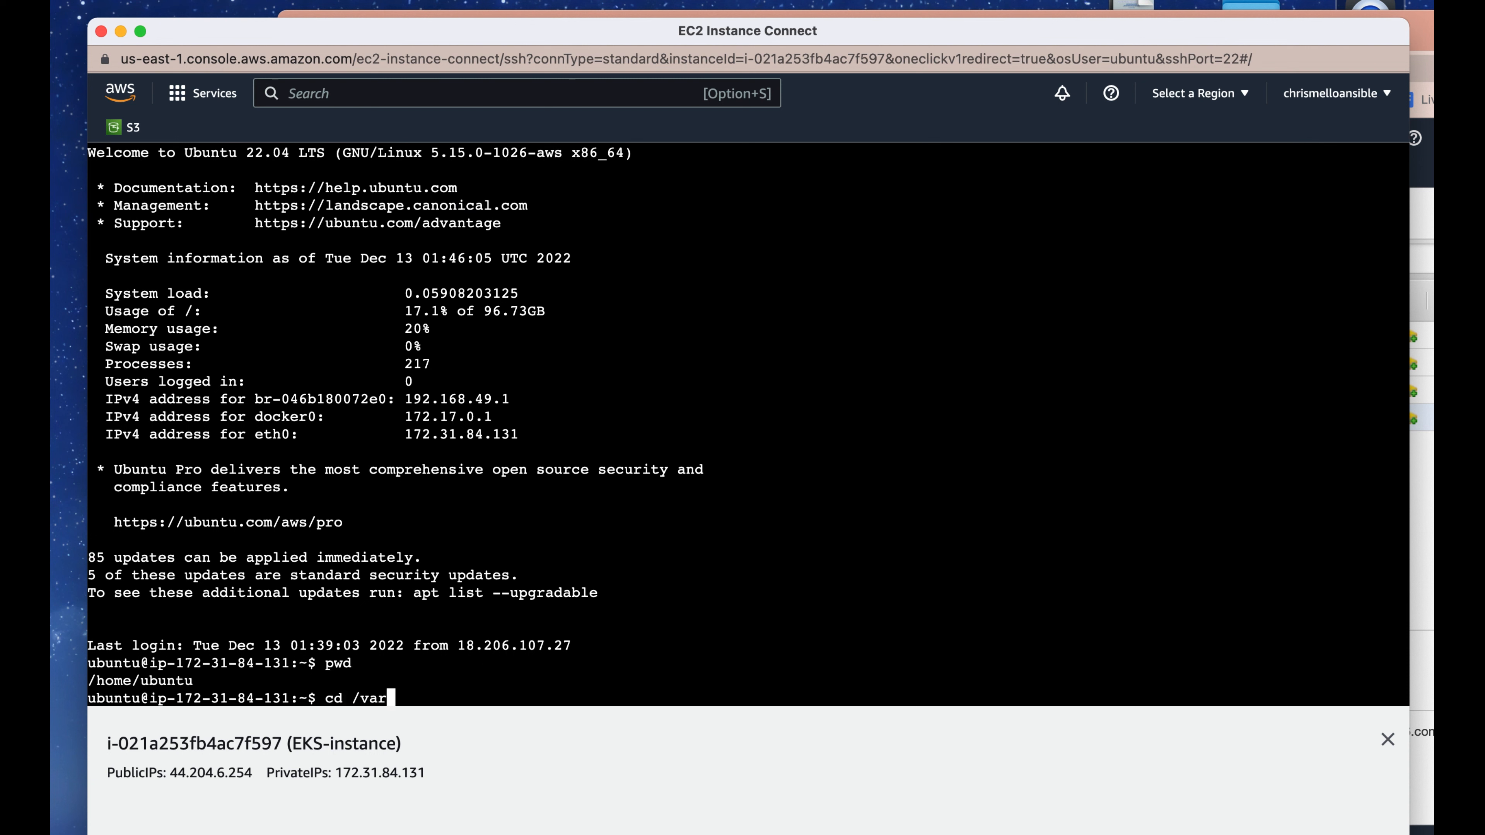
{"action": "type", "text": "/www/htm"}
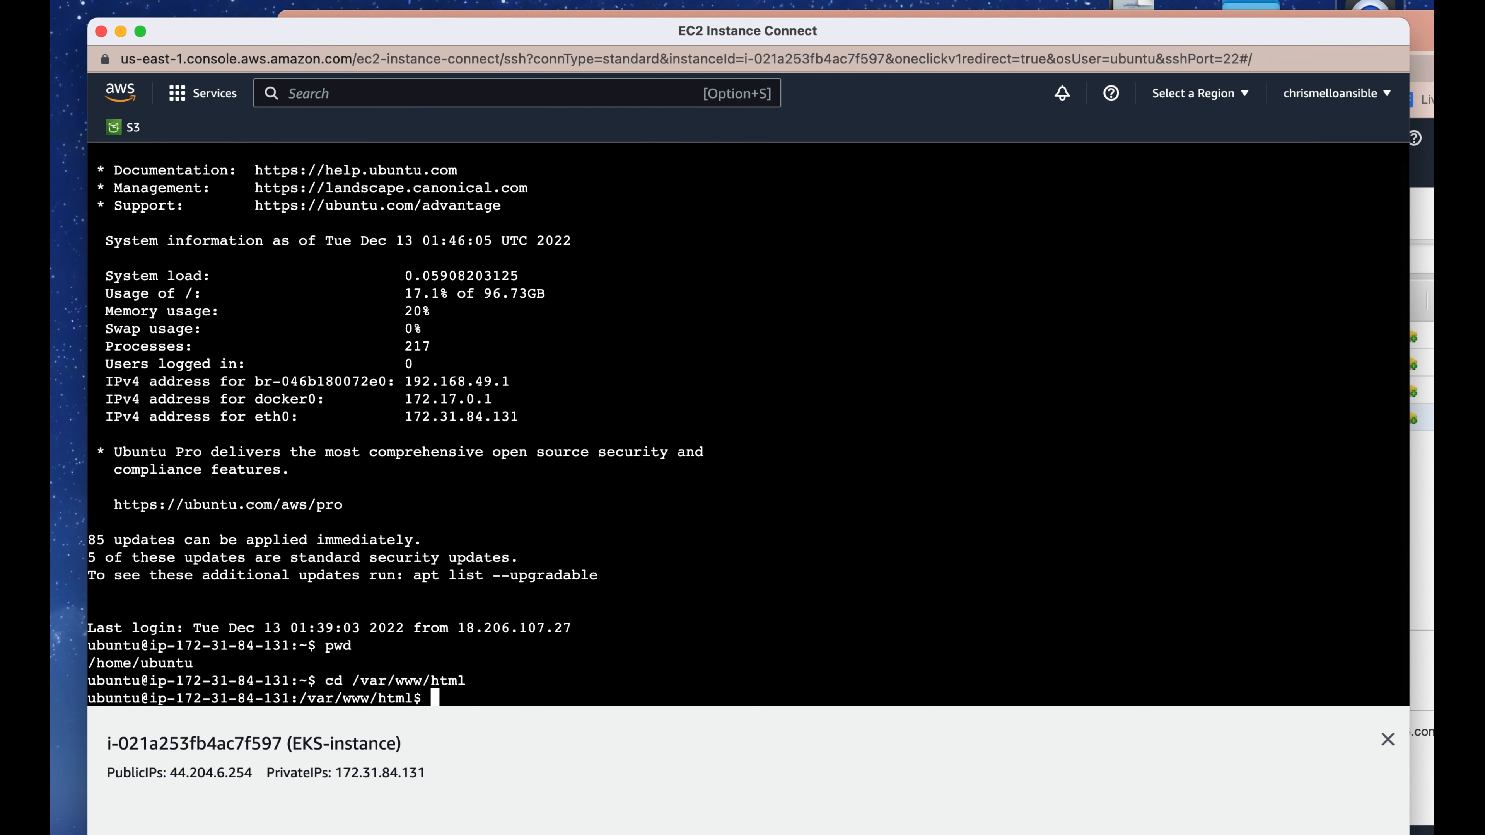
{"action": "type", "text": "ls"}
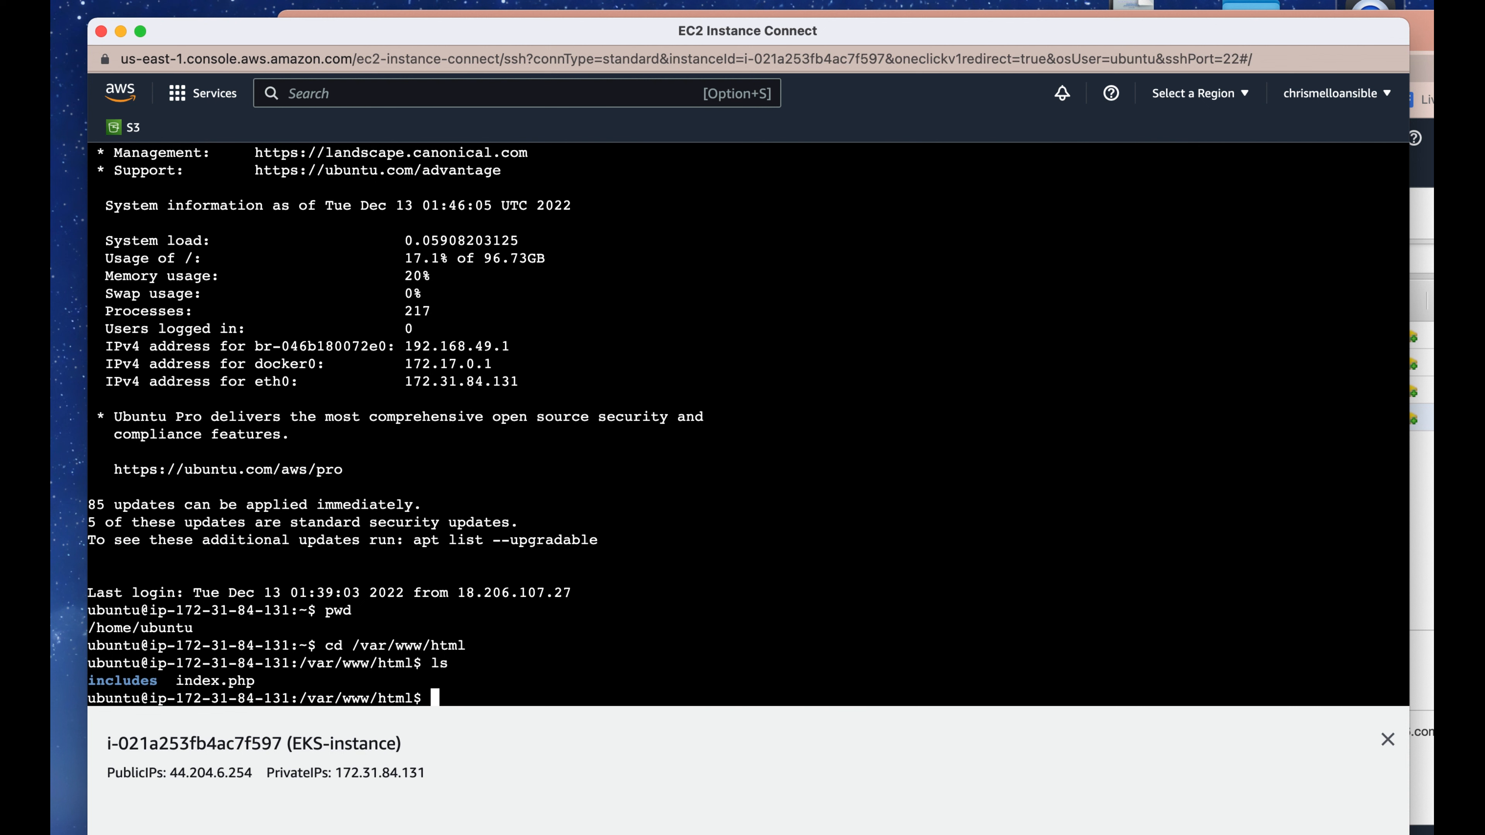
{"action": "type", "text": "ls -ltr"}
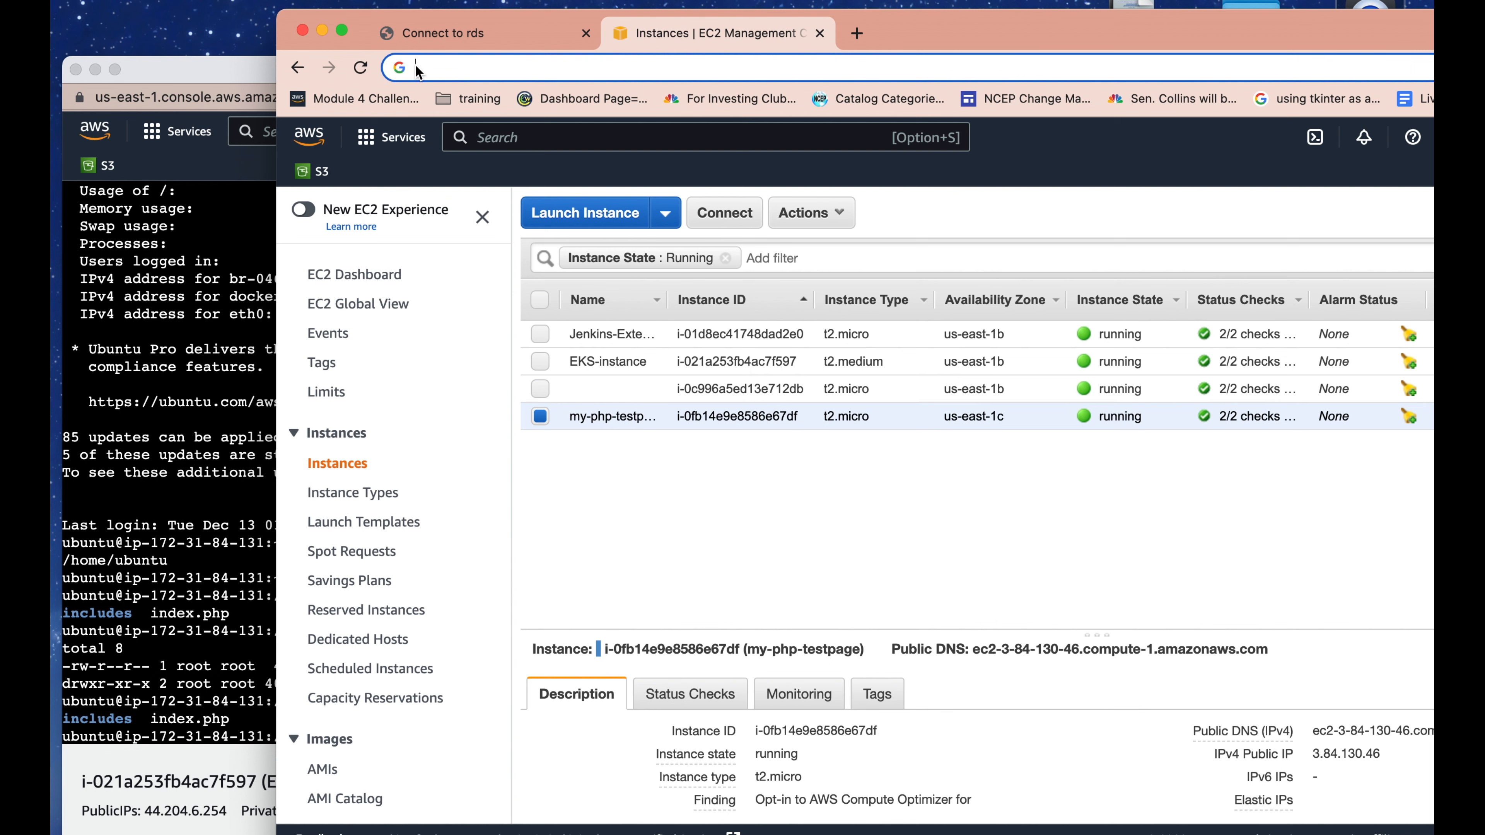
Paste and go to 44.204.6.254/index.php to see the weatherobs rows as JSON
{"action": "right_click", "coordinate": [436, 66]}
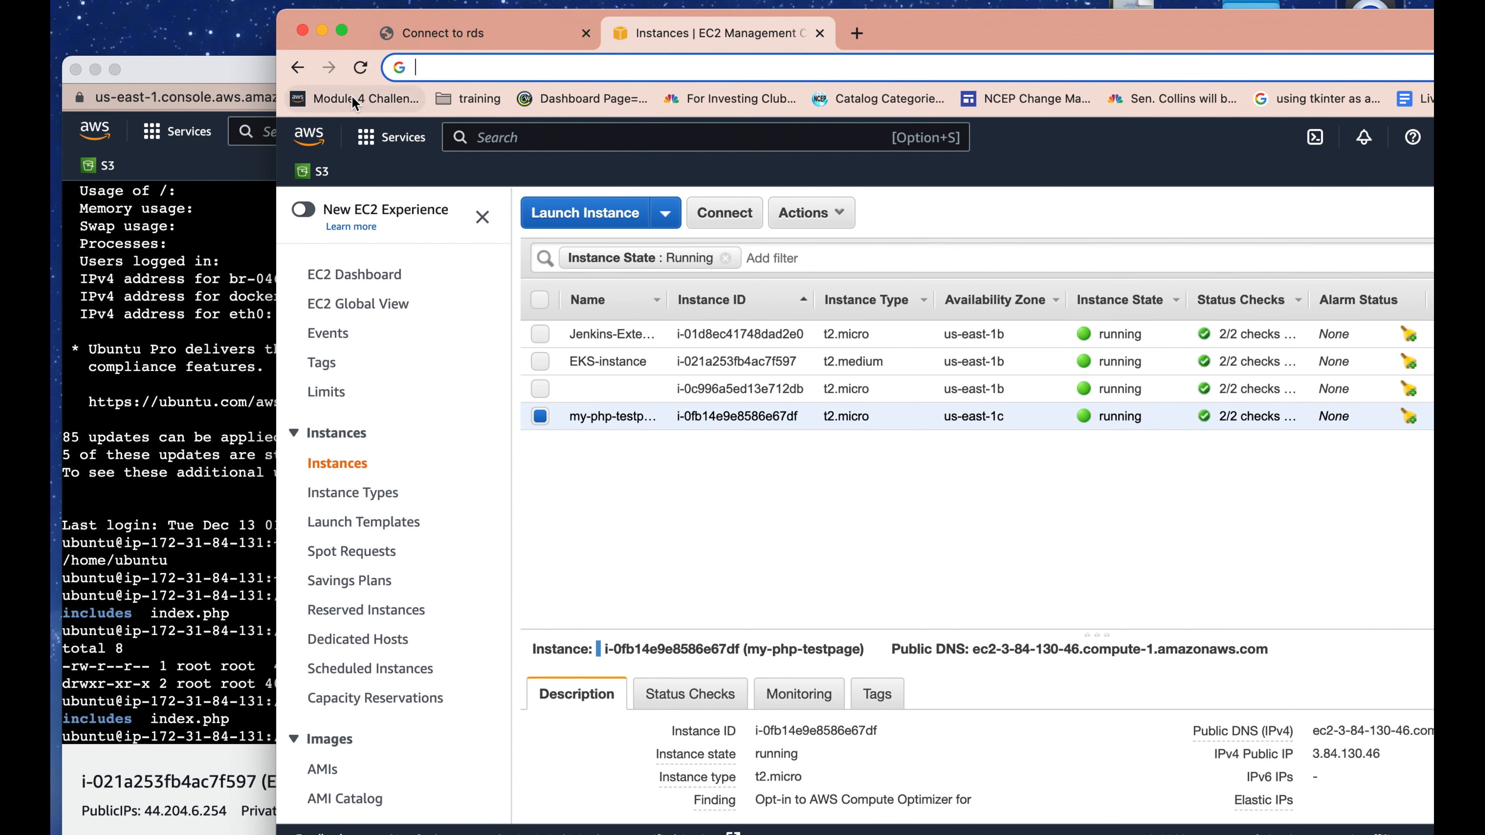
{"action": "mouse_move", "coordinate": [400, 409]}
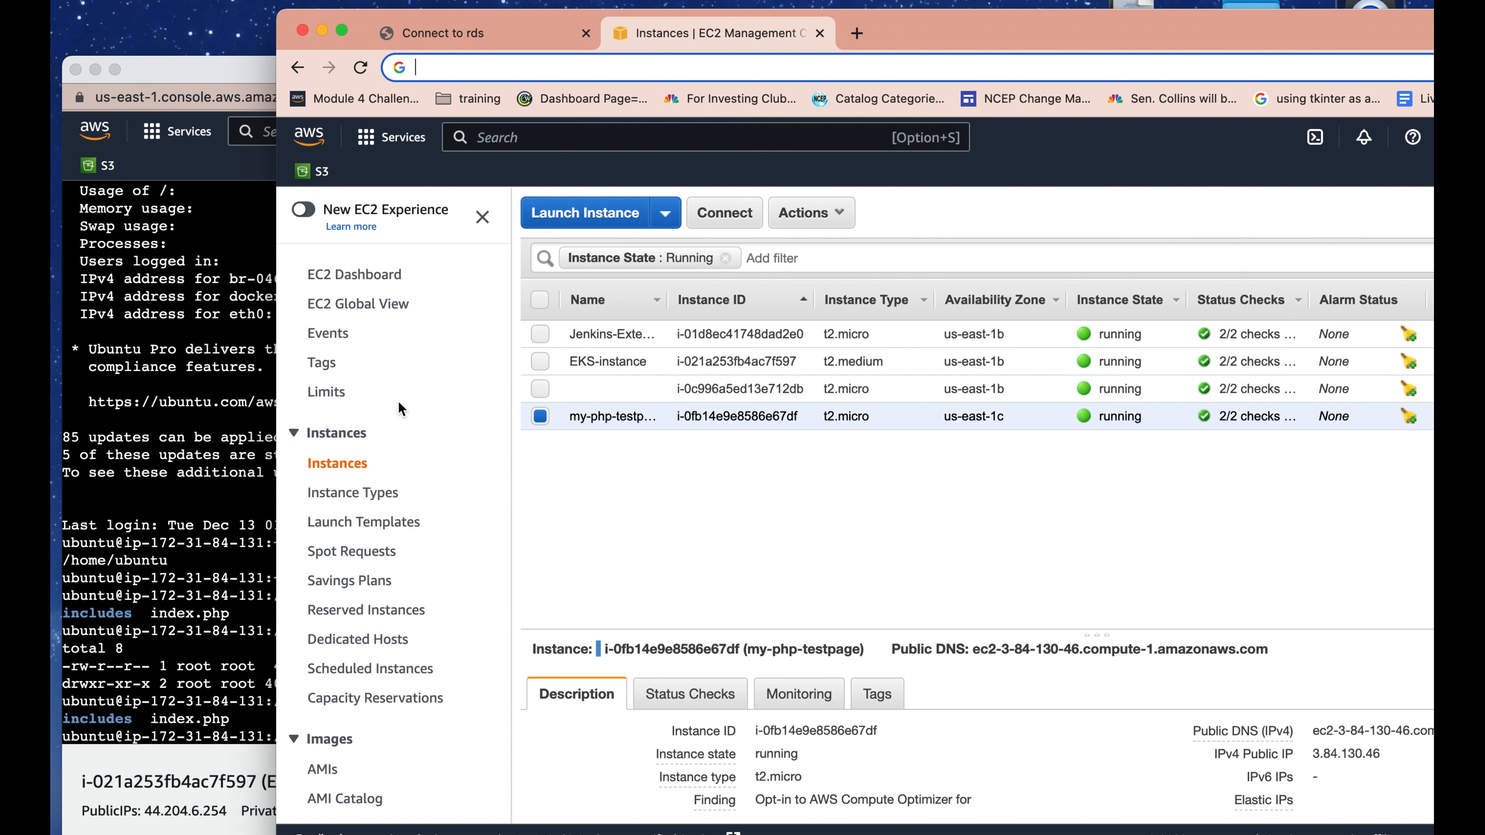
{"action": "mouse_move", "coordinate": [384, 360]}
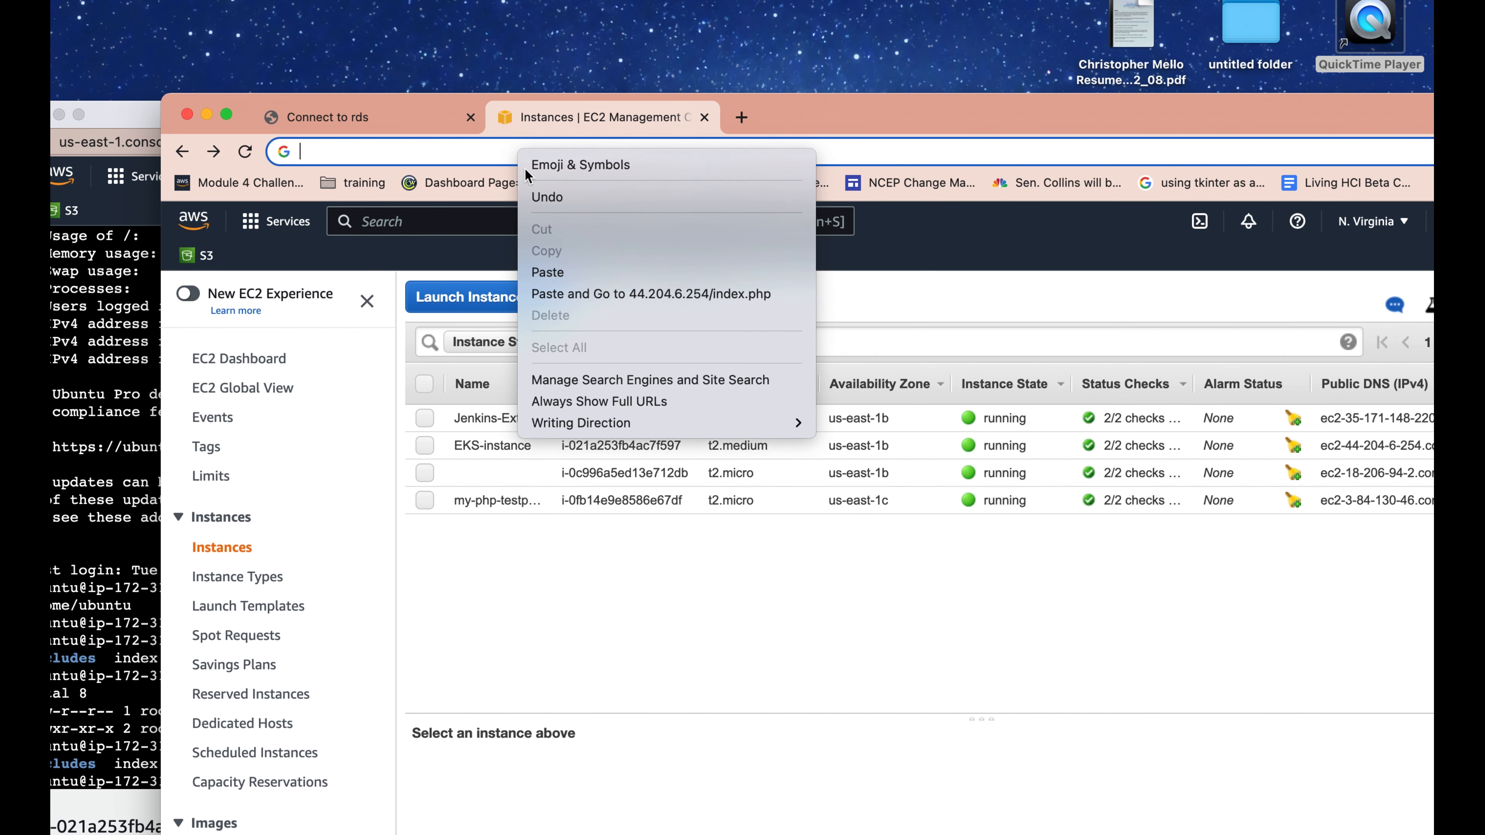
{"action": "left_click", "coordinate": [651, 294]}
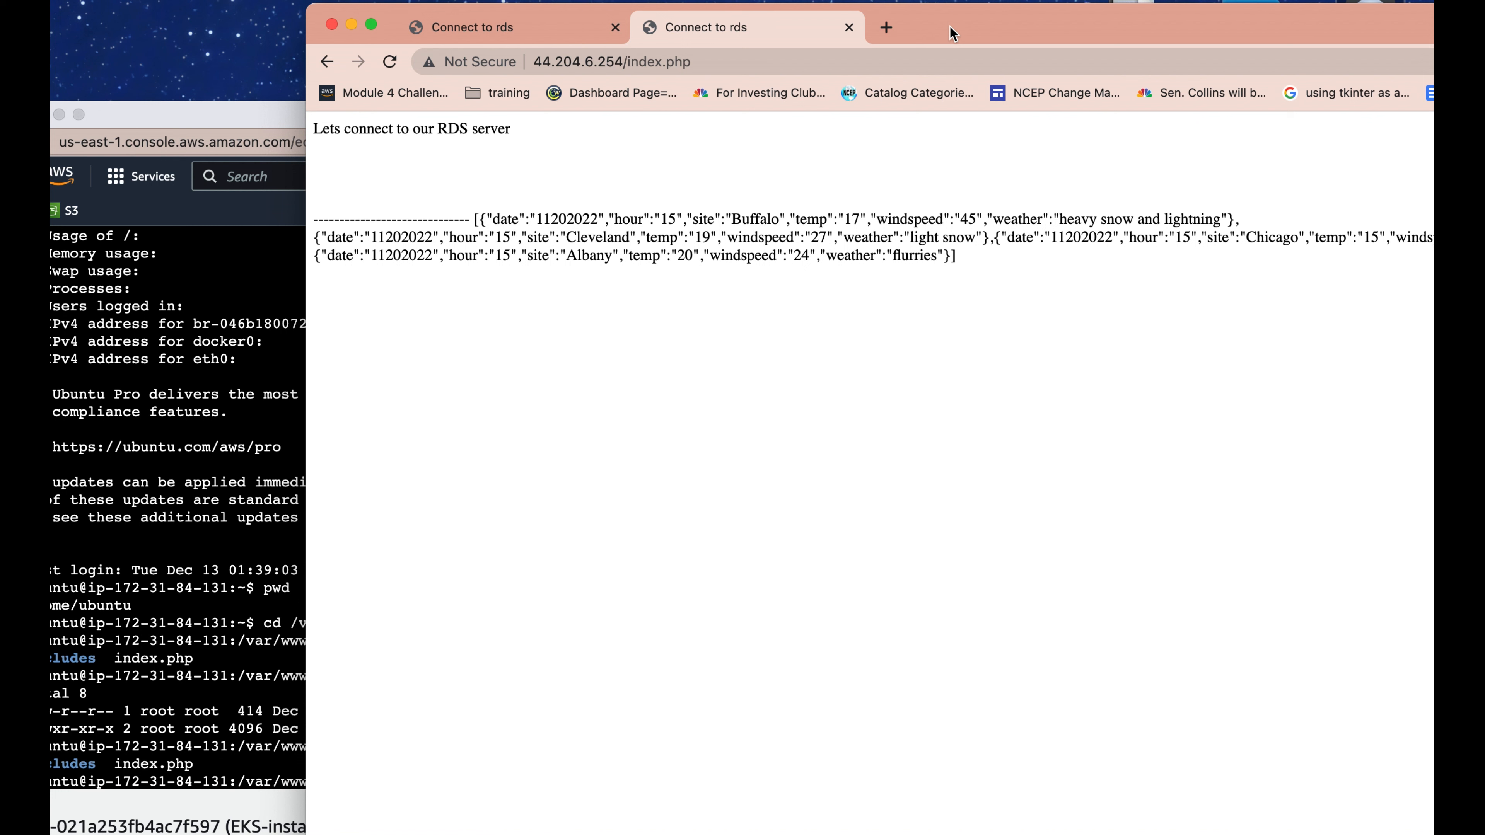
{"action": "mouse_move", "coordinate": [244, 109]}
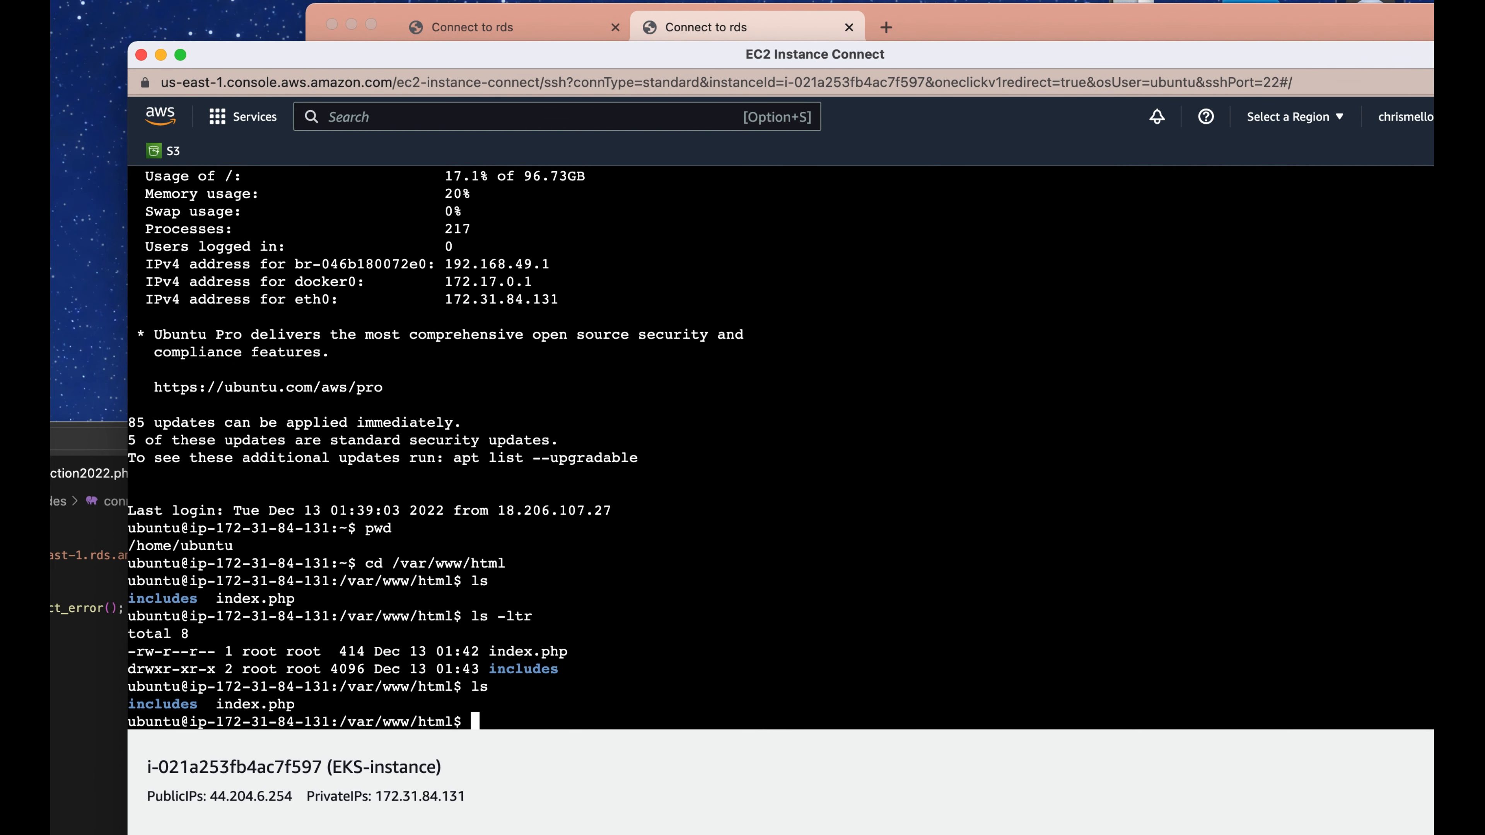
Edit /var/www/html/index.php with sudo vi, save it, and return to the weather page
{"action": "type", "text": "sudo"}
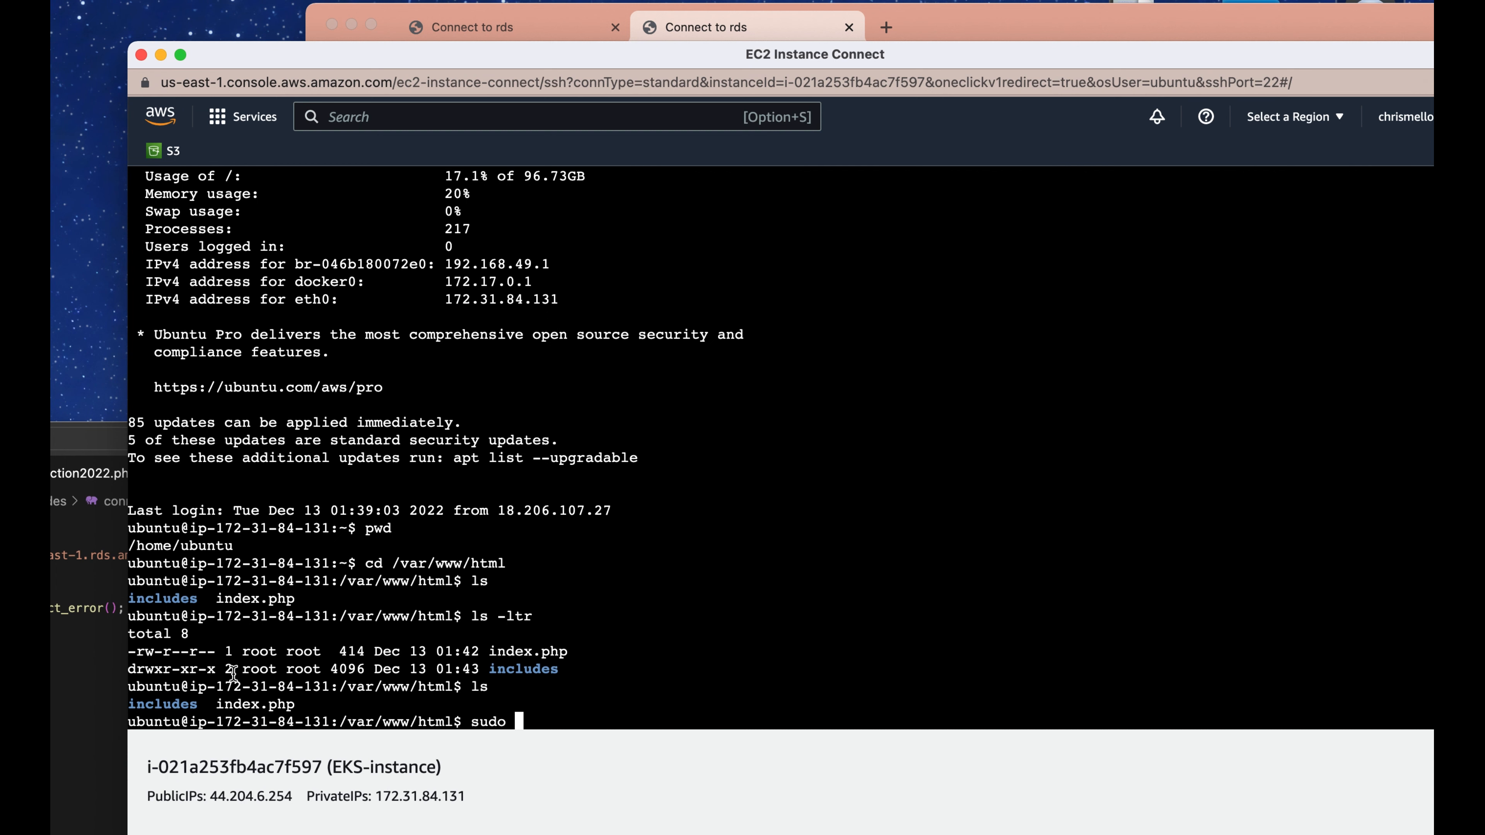
{"action": "double_click", "coordinate": [255, 704]}
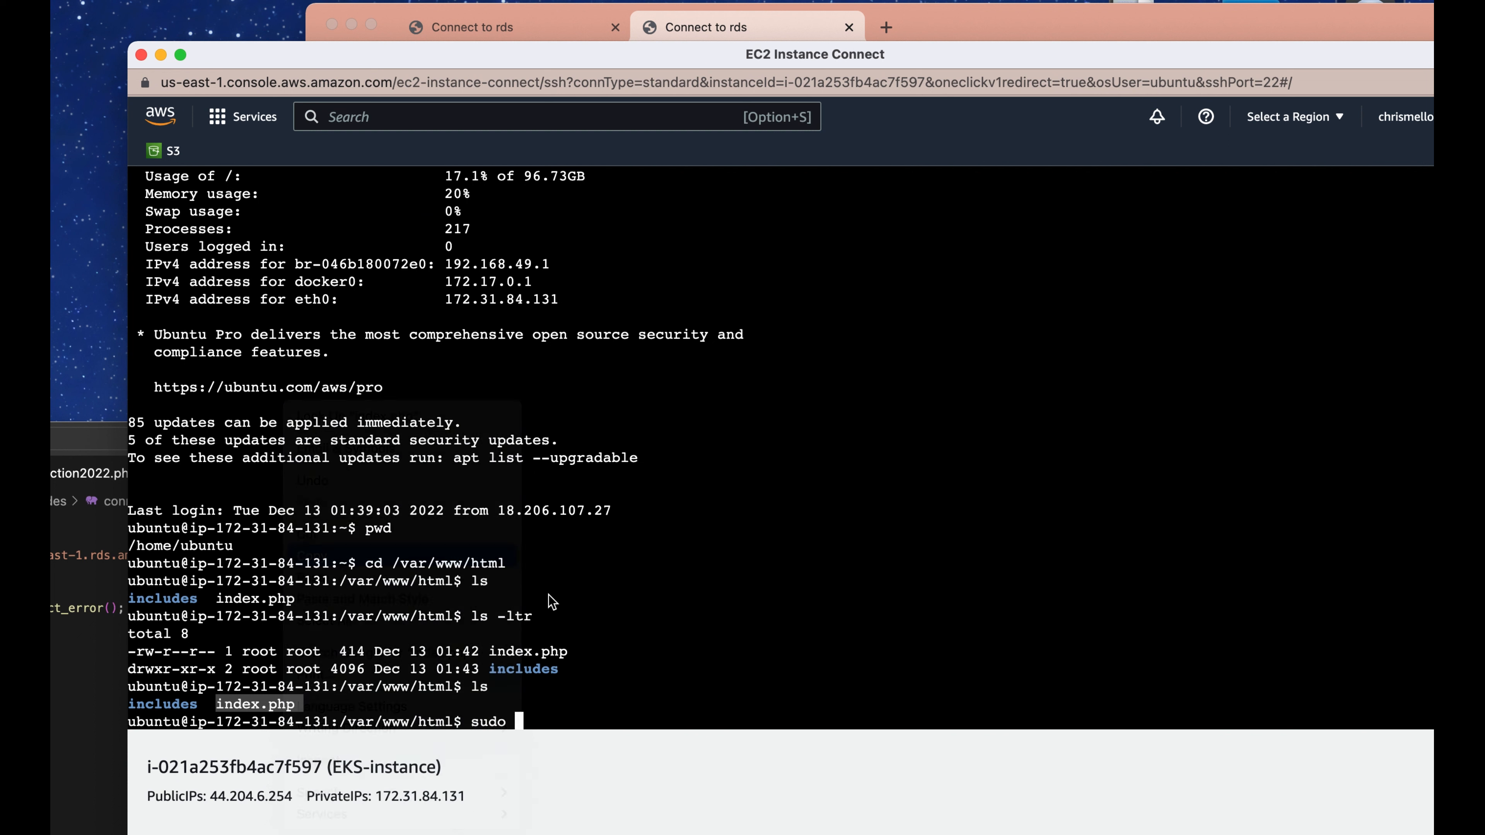
{"action": "type", "text": "vi index.php"}
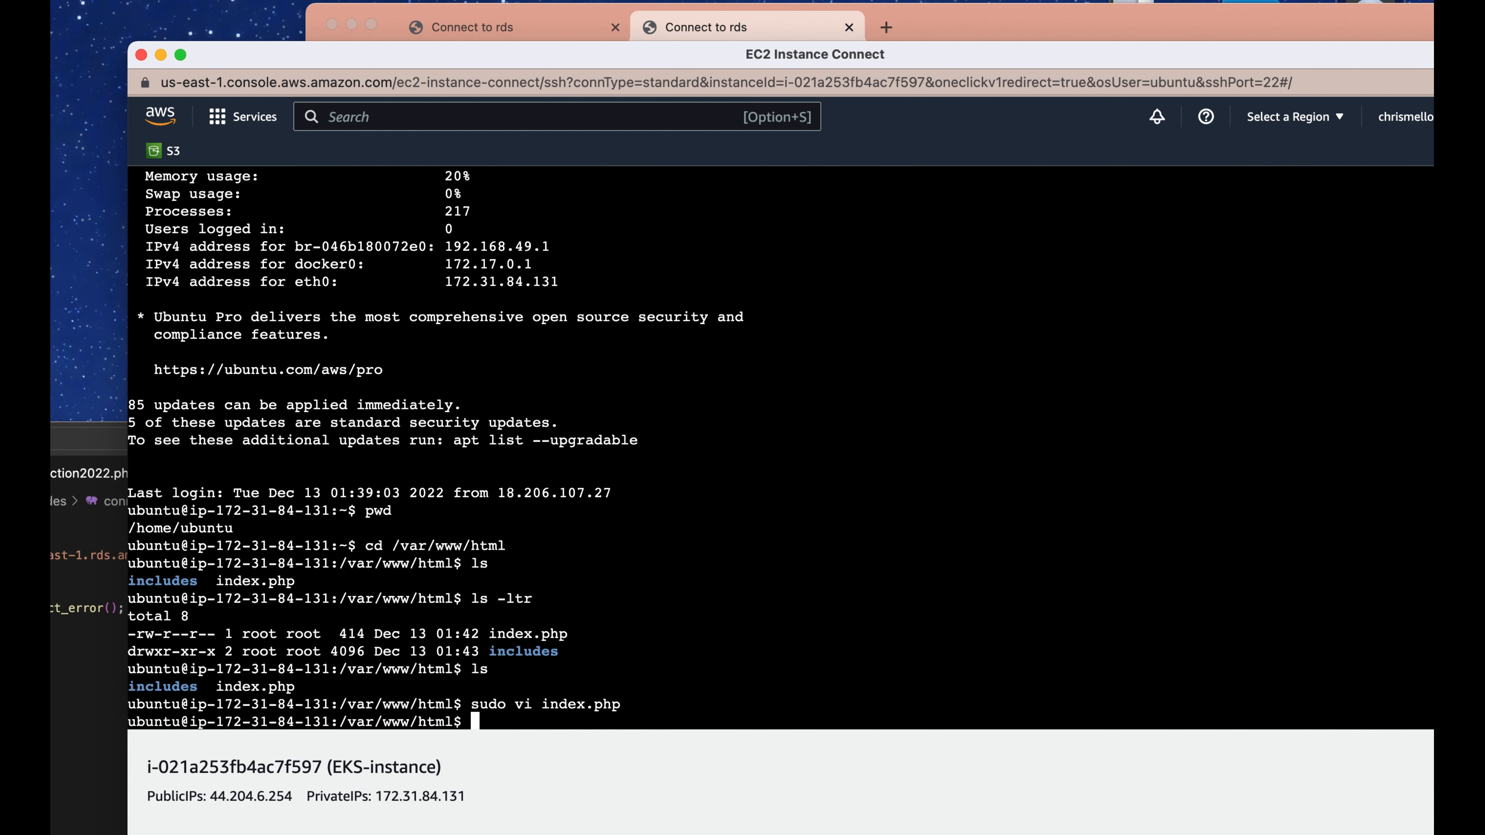
{"action": "left_click", "coordinate": [704, 26]}
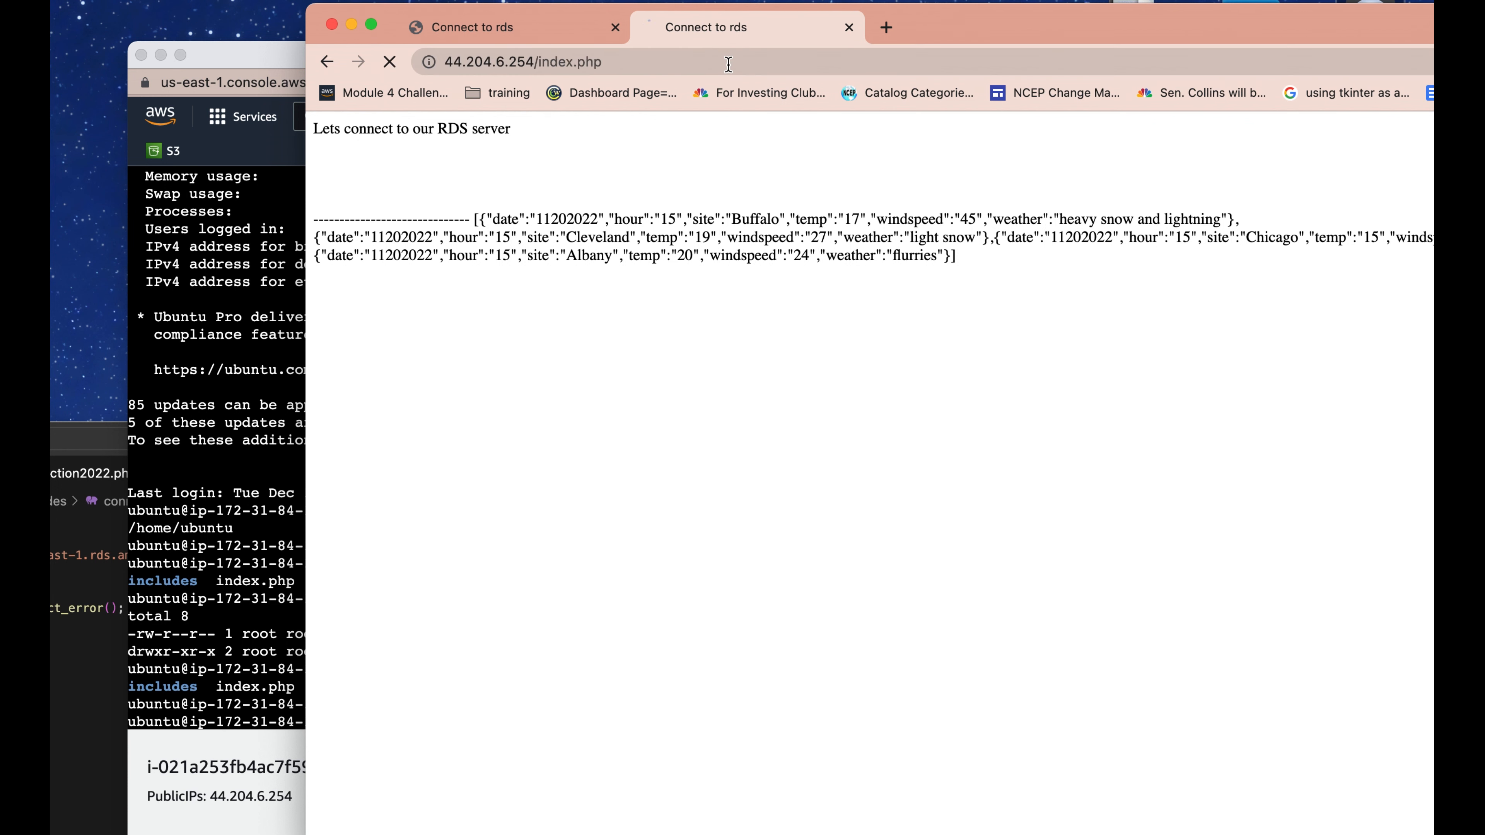
Reload 44.204.6.254/index.php so the weather JSON shows without the dashed divider
{"action": "left_click", "coordinate": [389, 61]}
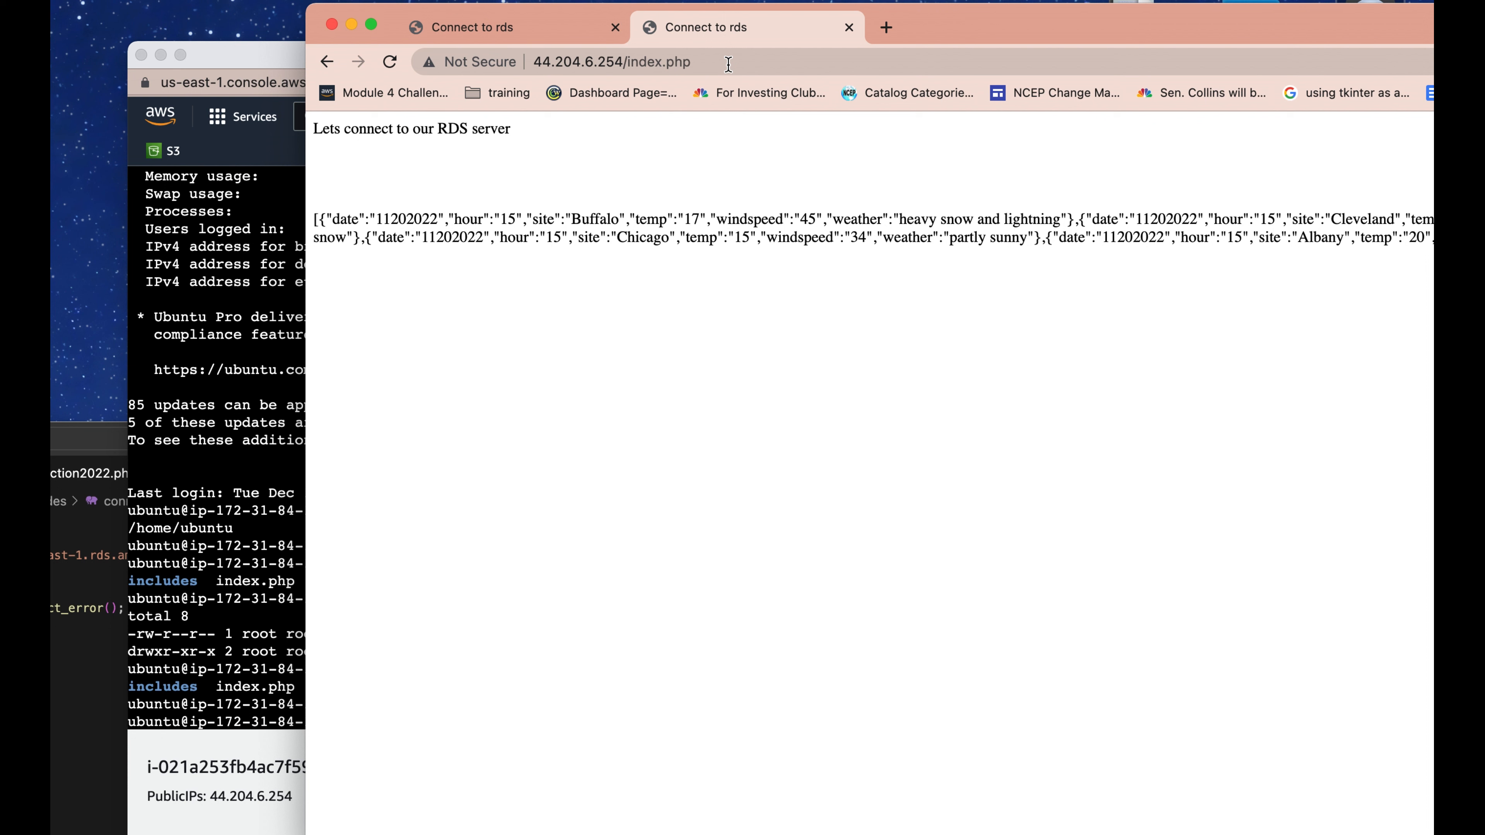
{"action": "mouse_move", "coordinate": [956, 25]}
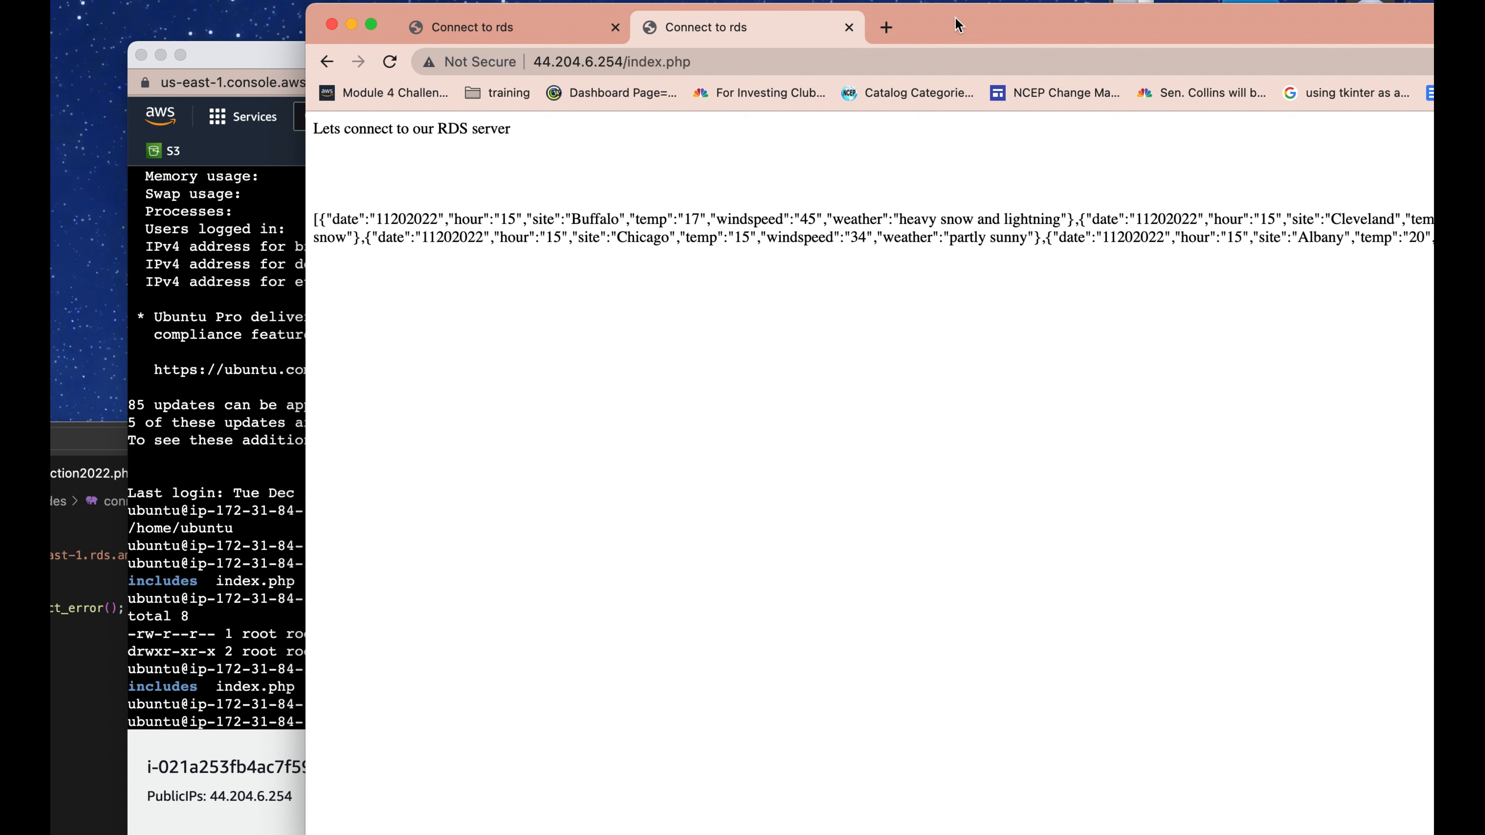